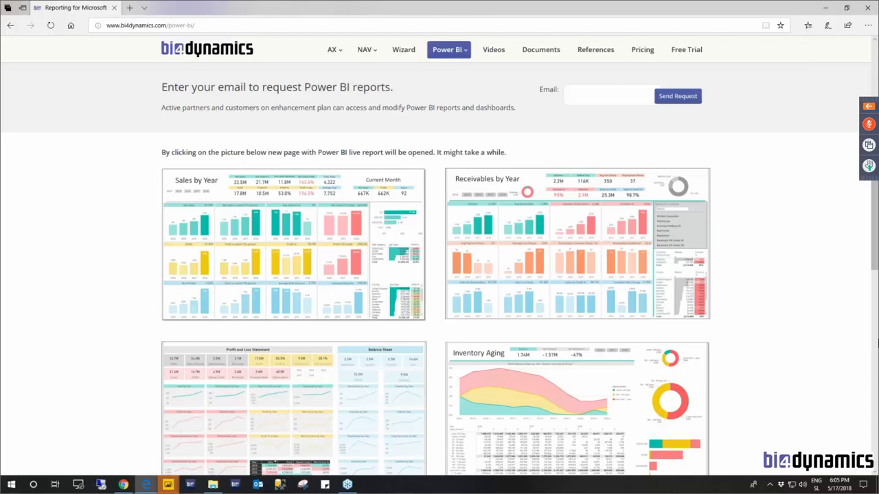
{"action": "mouse_move", "coordinate": [261, 186]}
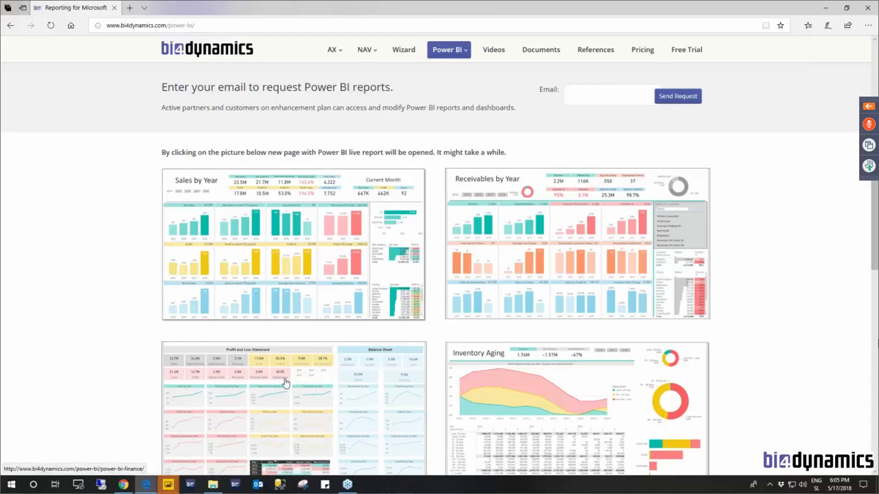
Scroll the bi4dynamics.com page down to the Payables by Year and Purchase Overview previews
{"action": "scroll", "scroll_direction": "down", "scroll_amount": 3}
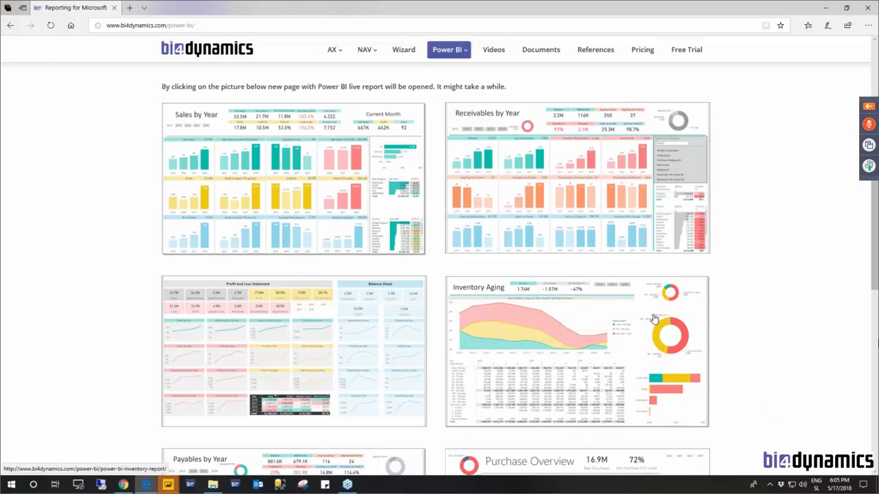
{"action": "scroll", "scroll_direction": "down", "scroll_amount": 3}
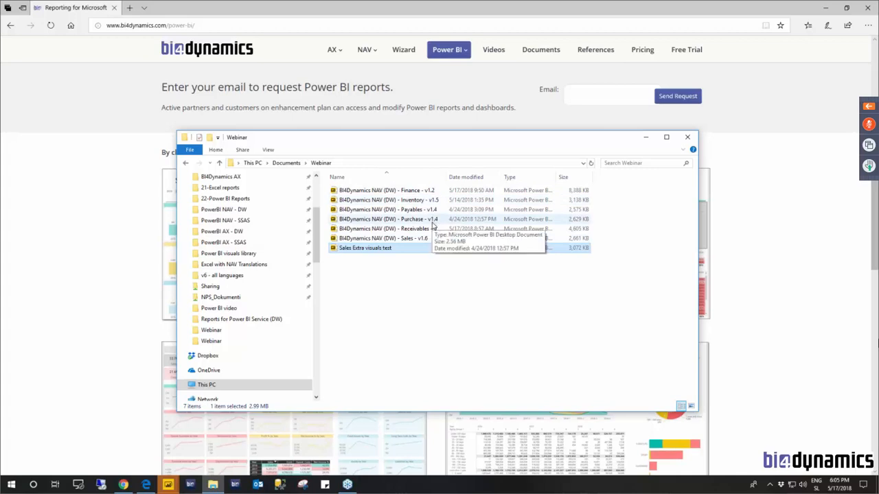
{"action": "mouse_move", "coordinate": [402, 228]}
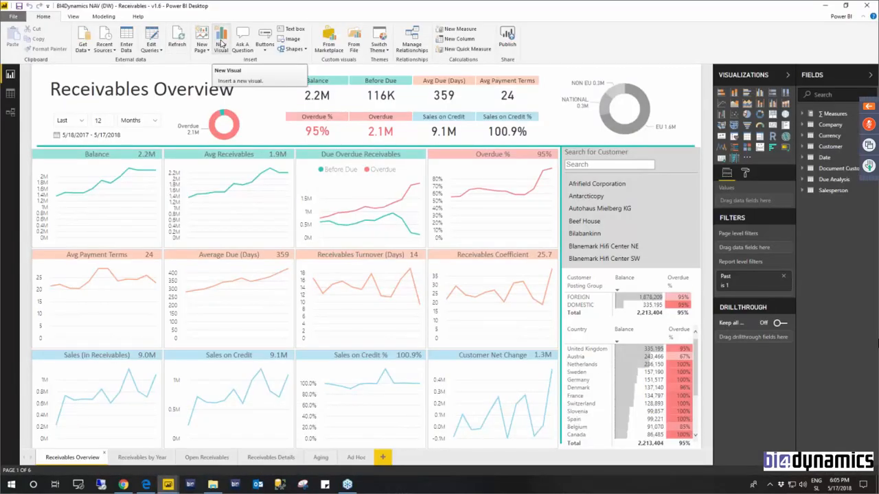
{"action": "mouse_move", "coordinate": [100, 455]}
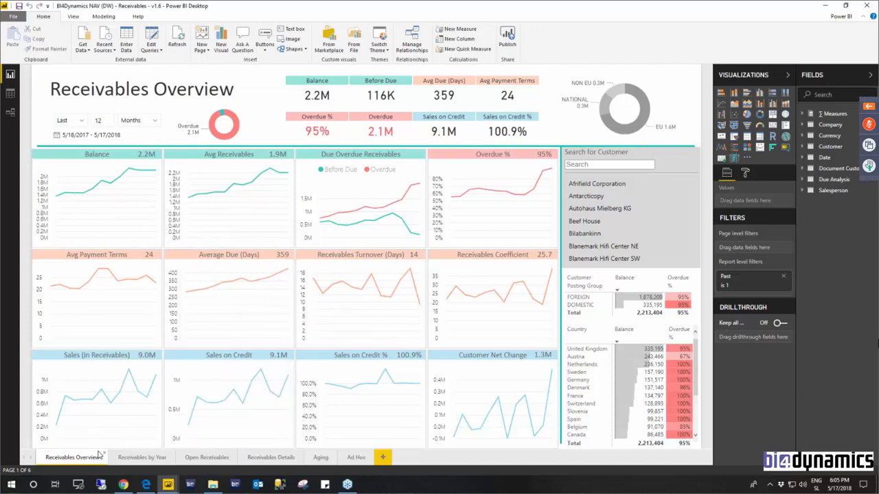
{"action": "mouse_move", "coordinate": [142, 457]}
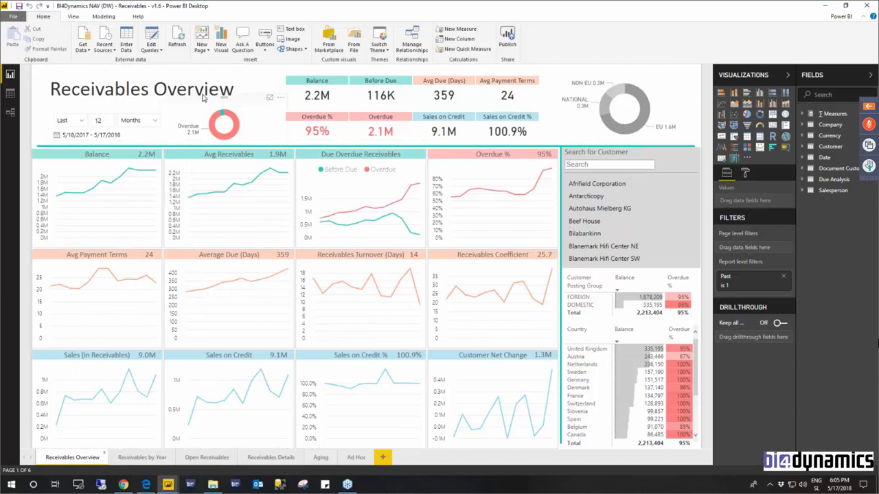
{"action": "mouse_move", "coordinate": [142, 458]}
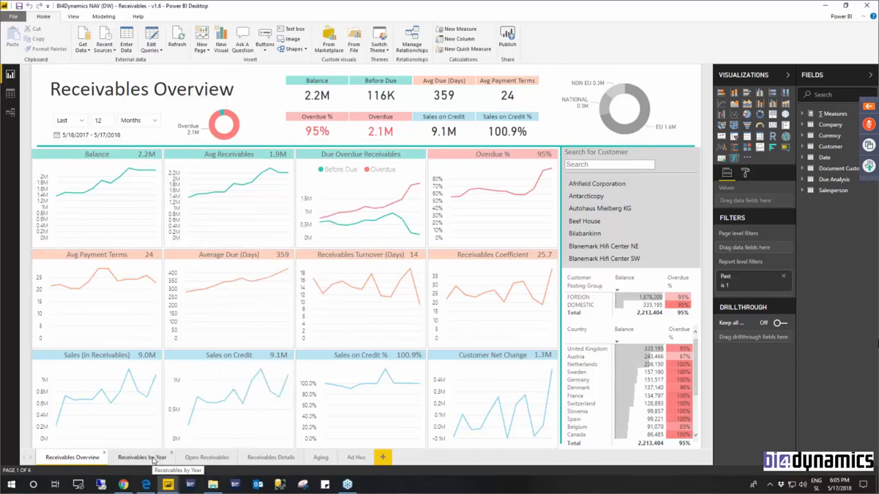
{"action": "left_click", "coordinate": [143, 457]}
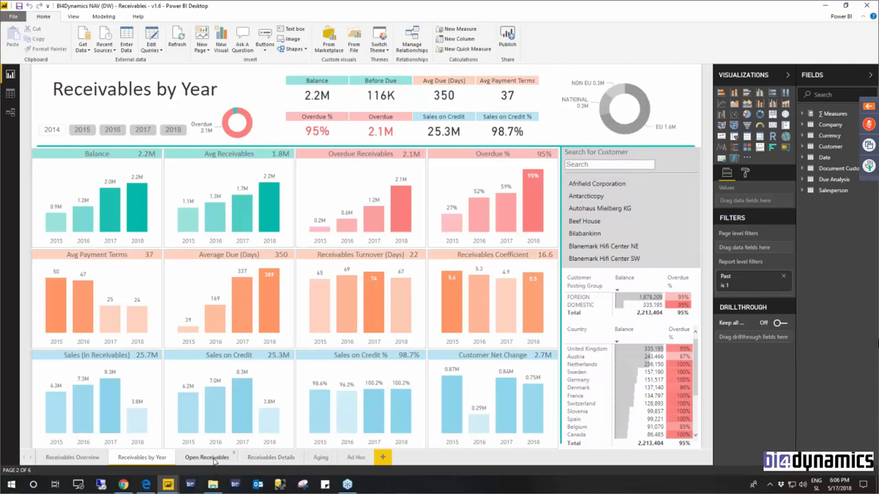
{"action": "left_click", "coordinate": [207, 458]}
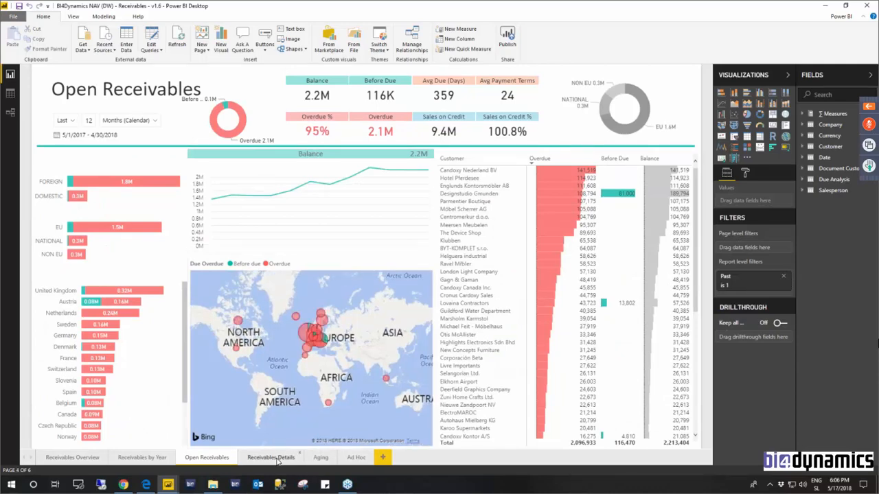
{"action": "left_click", "coordinate": [271, 457]}
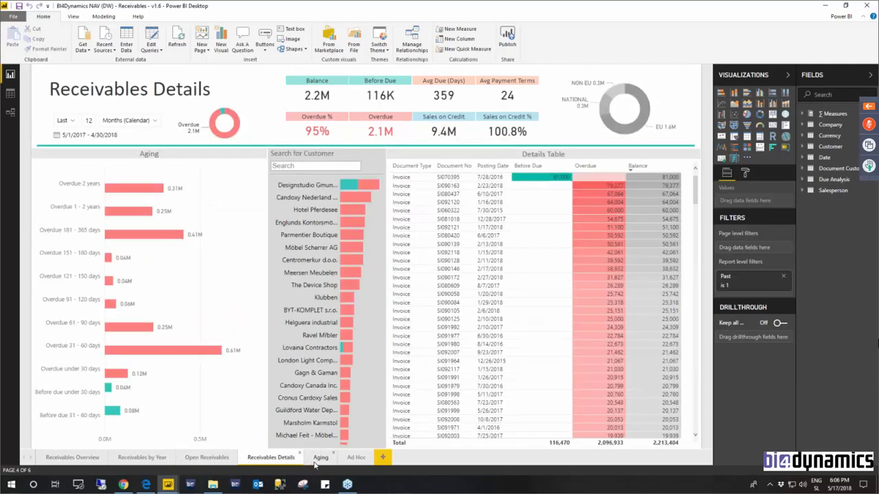
{"action": "left_click", "coordinate": [321, 457]}
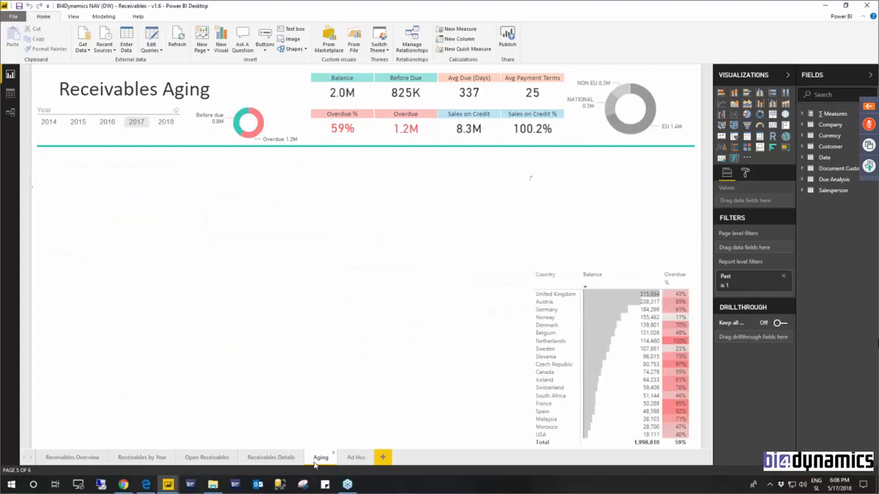
{"action": "left_click", "coordinate": [321, 457]}
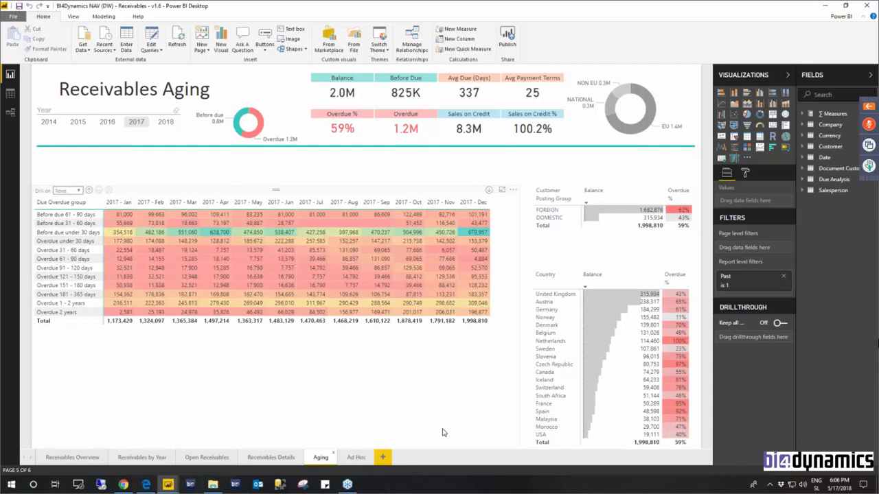
{"action": "mouse_move", "coordinate": [72, 458]}
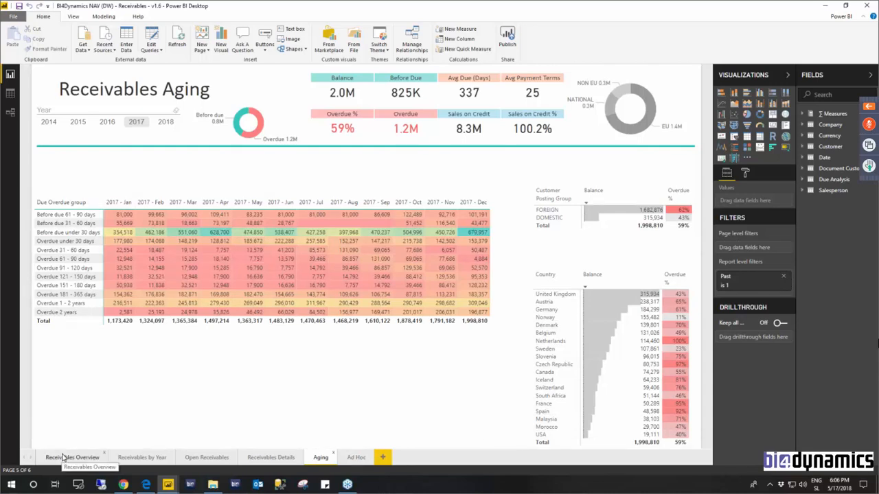
{"action": "left_click", "coordinate": [72, 458]}
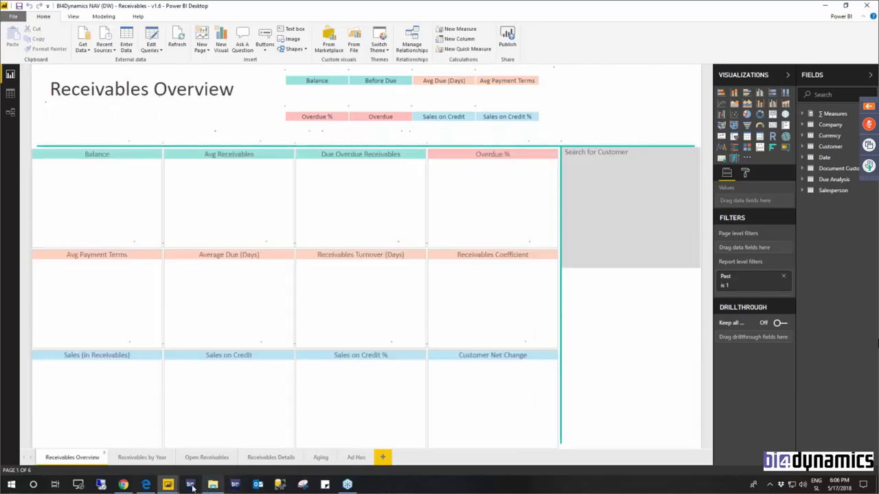
{"action": "mouse_move", "coordinate": [168, 484]}
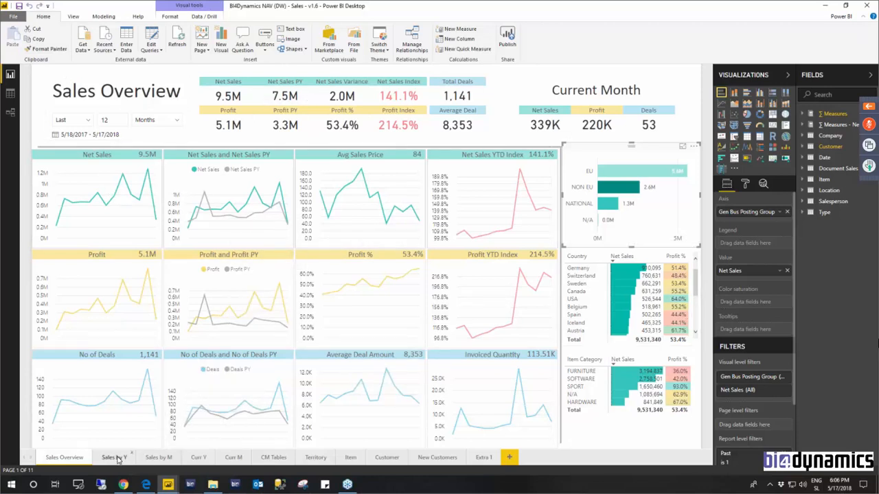
View the Sales by Year and Sales by Territory pages, then return to Sales Overview
{"action": "left_click", "coordinate": [114, 457]}
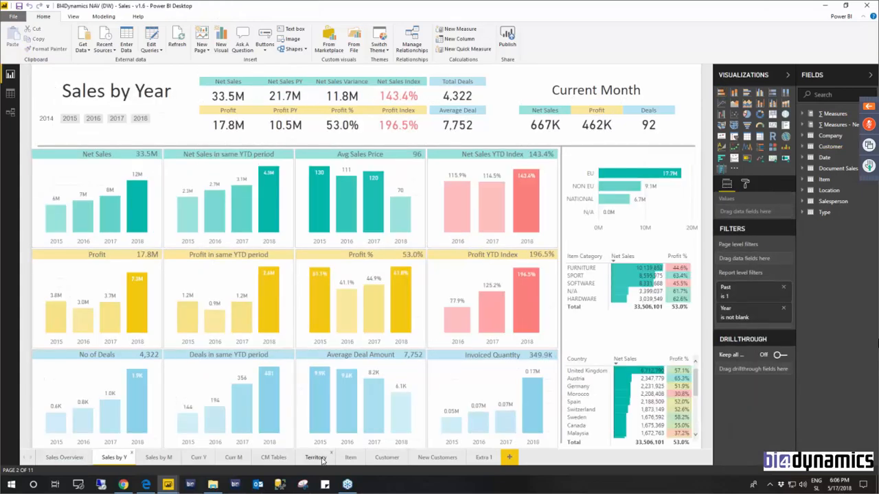
{"action": "left_click", "coordinate": [316, 457]}
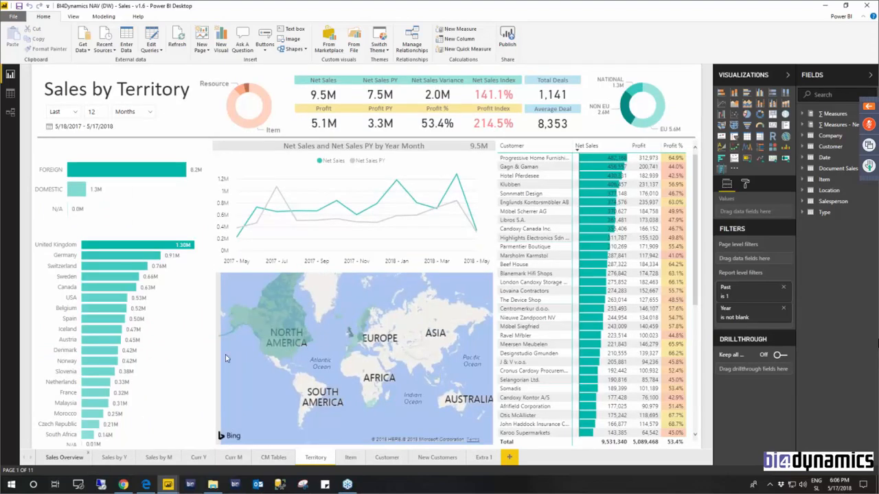
{"action": "left_click", "coordinate": [64, 457]}
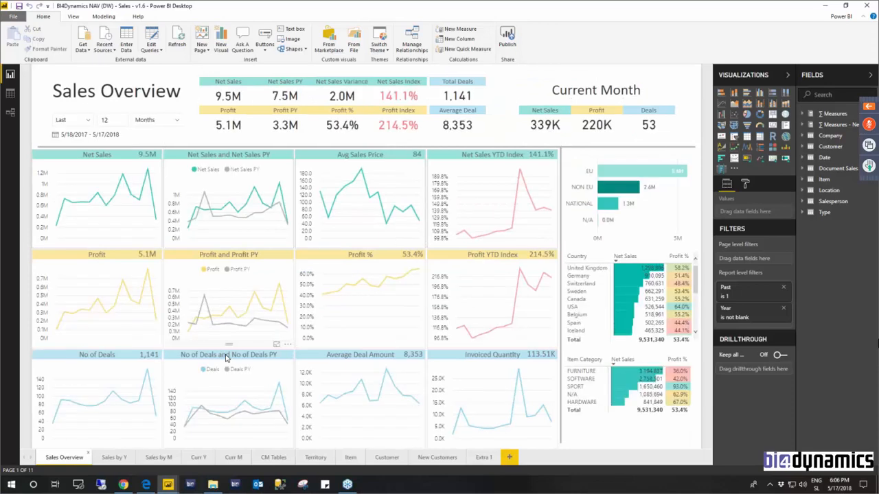
{"action": "mouse_move", "coordinate": [354, 41]}
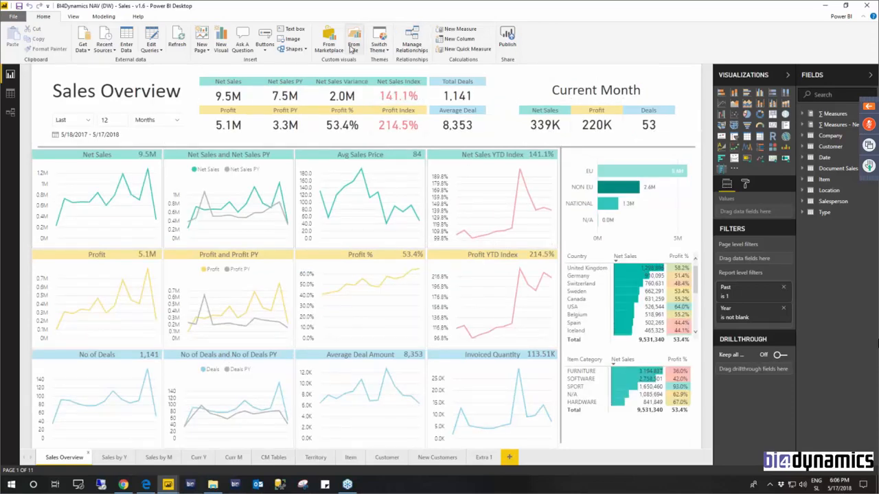
Browse marketplace visuals in Editor's Picks, Filters, KPIs, Maps, Advanced Analytics and Infographics
{"action": "left_click", "coordinate": [328, 40]}
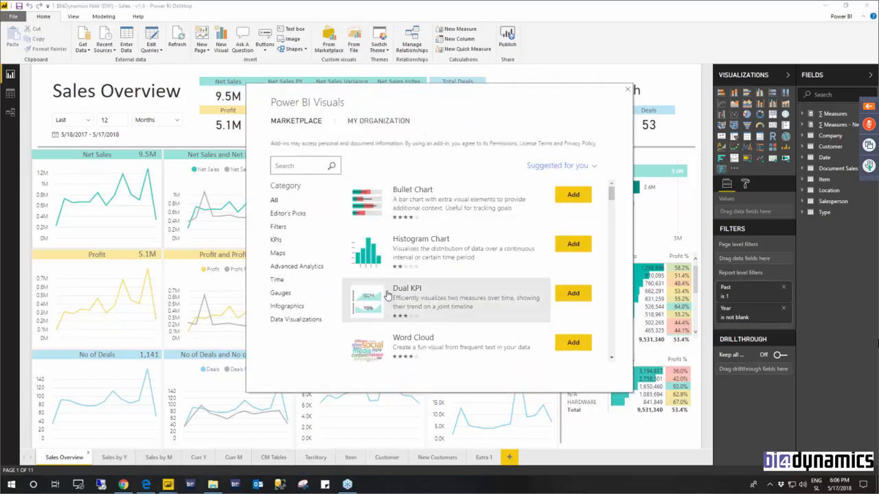
{"action": "left_click", "coordinate": [287, 213]}
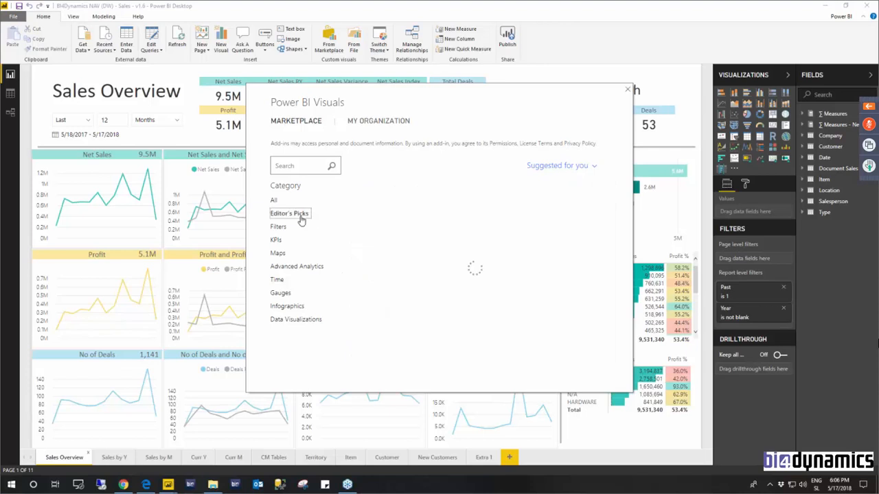
{"action": "left_click", "coordinate": [278, 227]}
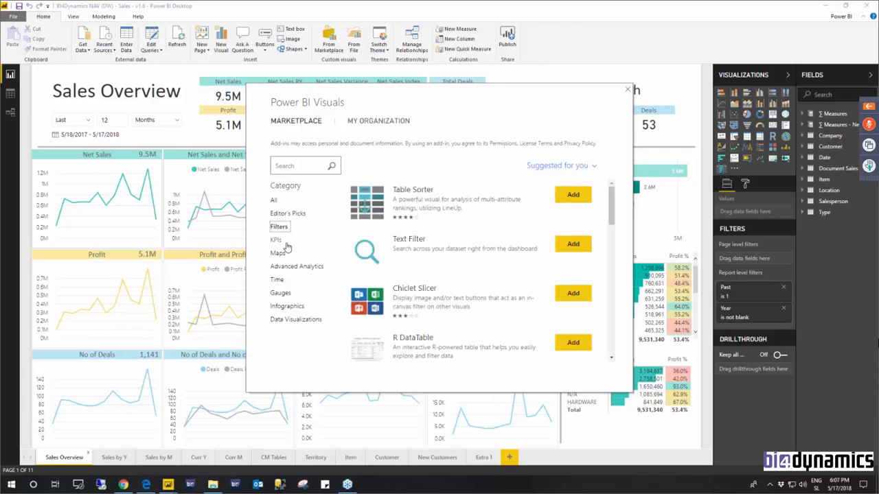
{"action": "left_click", "coordinate": [276, 239]}
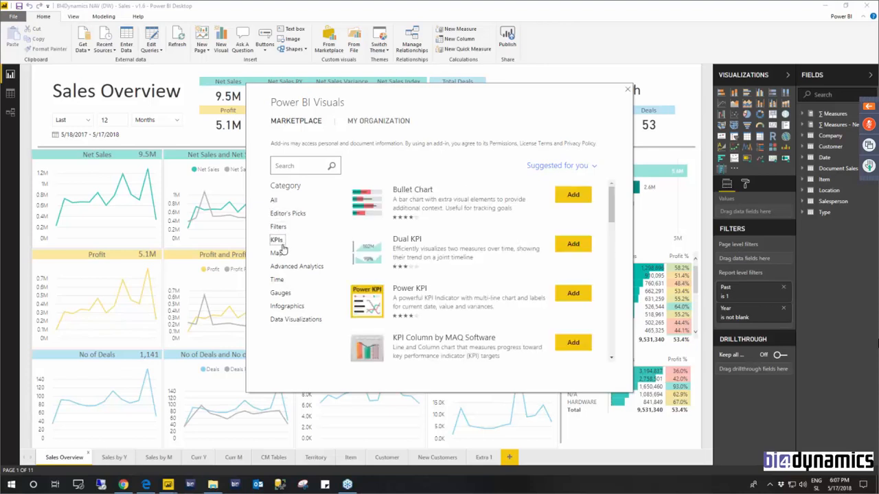
{"action": "left_click", "coordinate": [278, 252]}
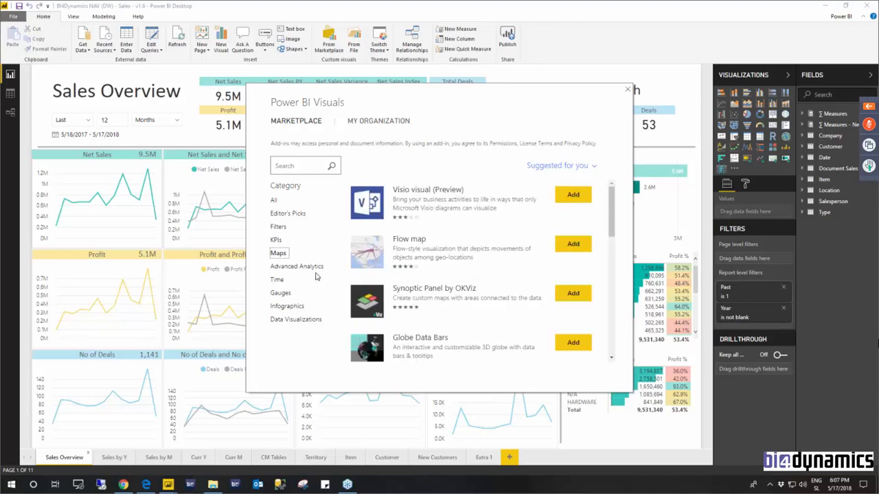
{"action": "left_click", "coordinate": [296, 266]}
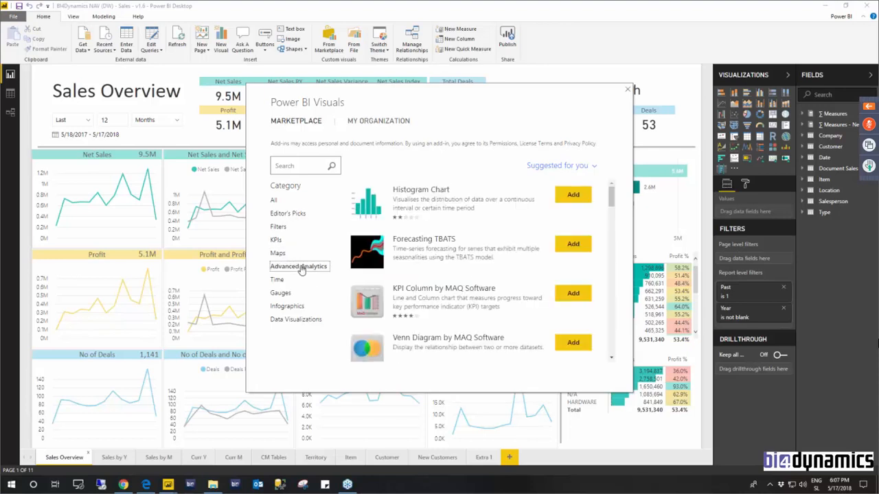
{"action": "mouse_move", "coordinate": [287, 307]}
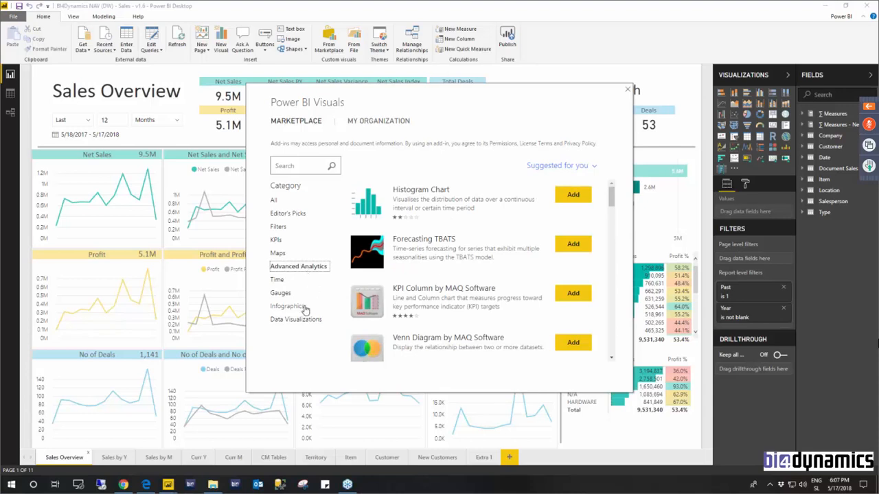
{"action": "left_click", "coordinate": [277, 279]}
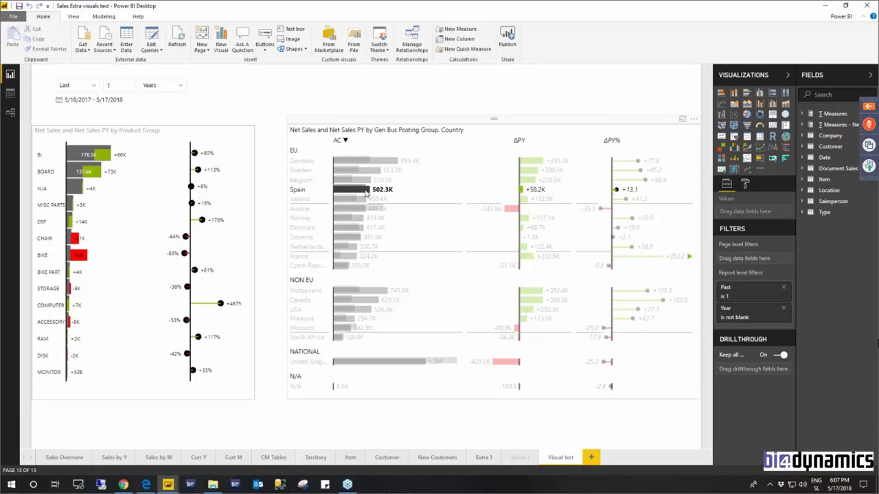
{"action": "mouse_move", "coordinate": [353, 193]}
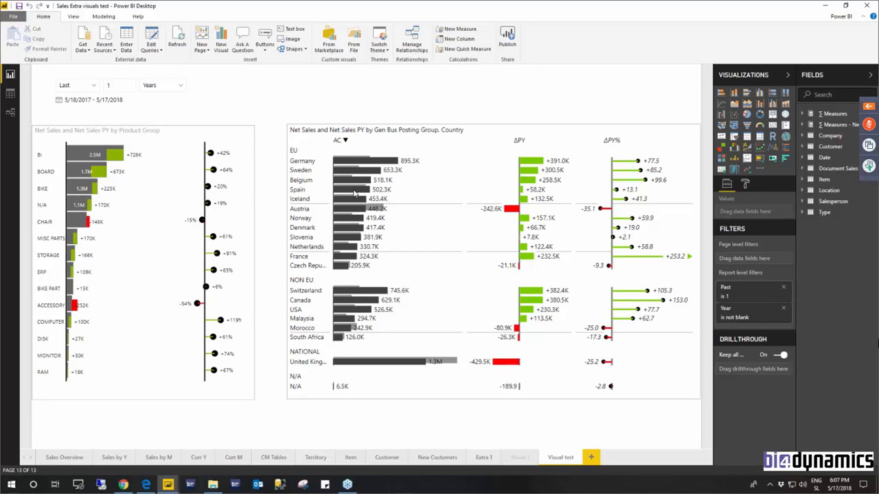
{"action": "mouse_move", "coordinate": [184, 441]}
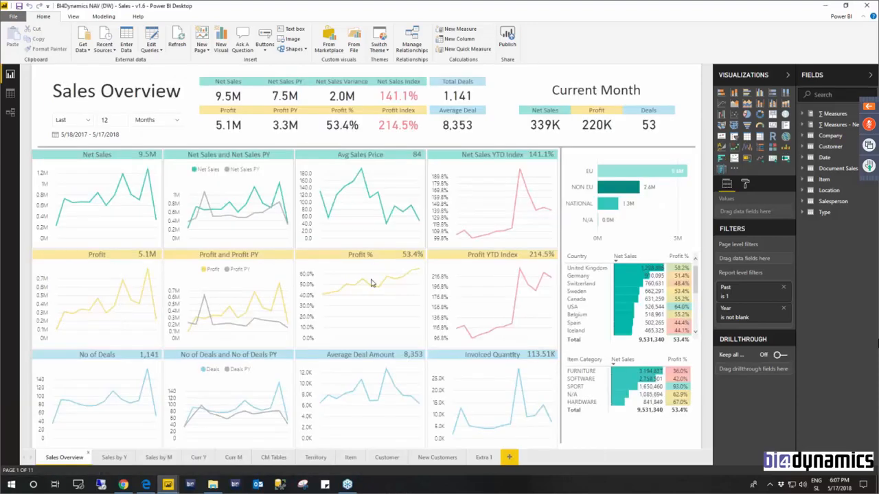
{"action": "mouse_move", "coordinate": [590, 130]}
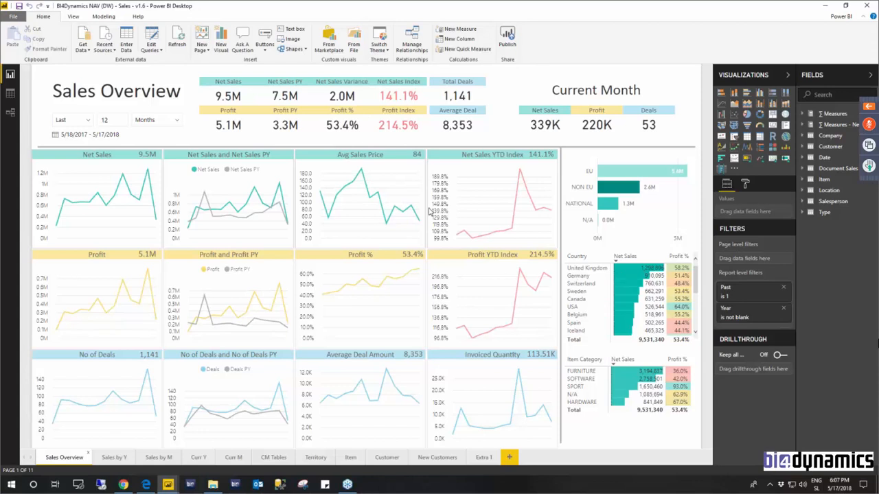
{"action": "mouse_move", "coordinate": [499, 198]}
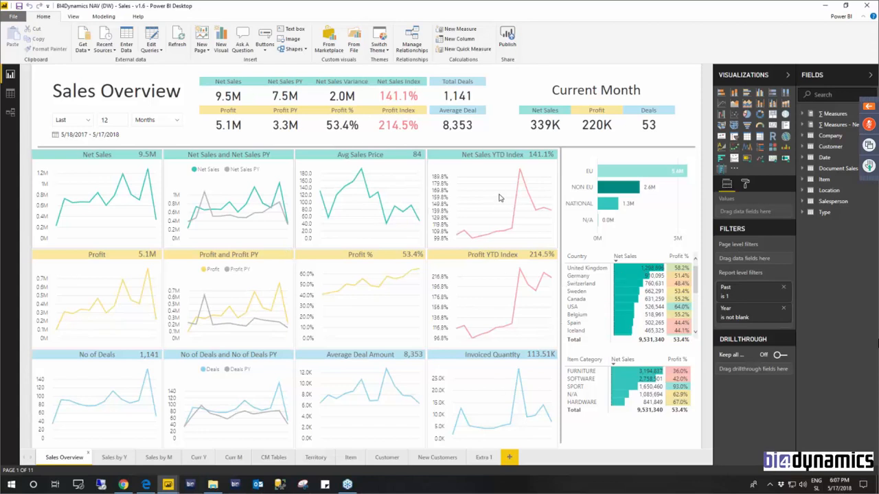
{"action": "mouse_move", "coordinate": [501, 263]}
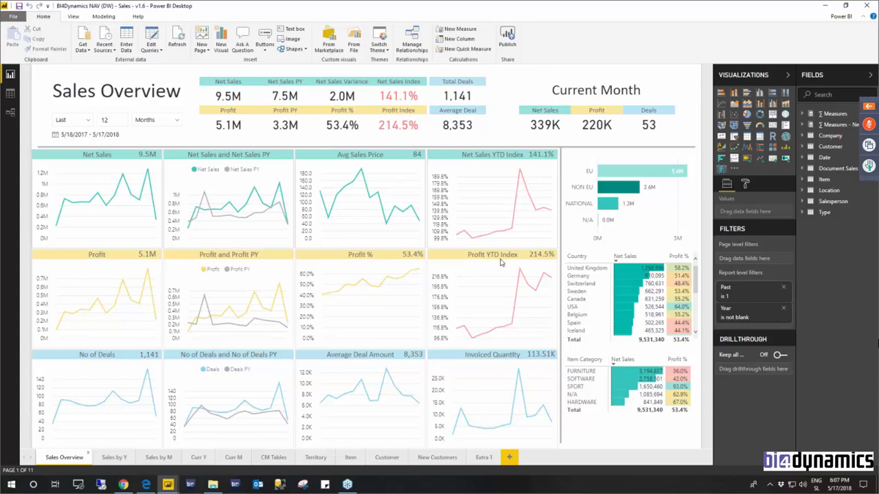
{"action": "mouse_move", "coordinate": [585, 304]}
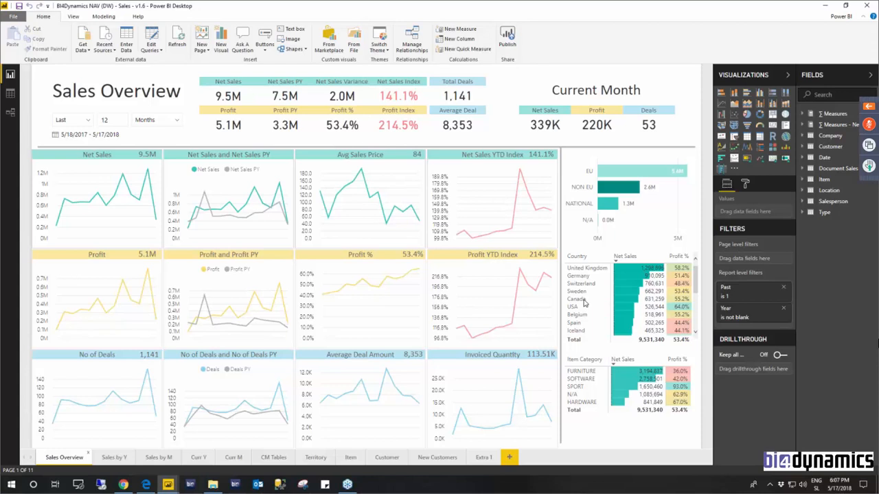
{"action": "mouse_move", "coordinate": [531, 327]}
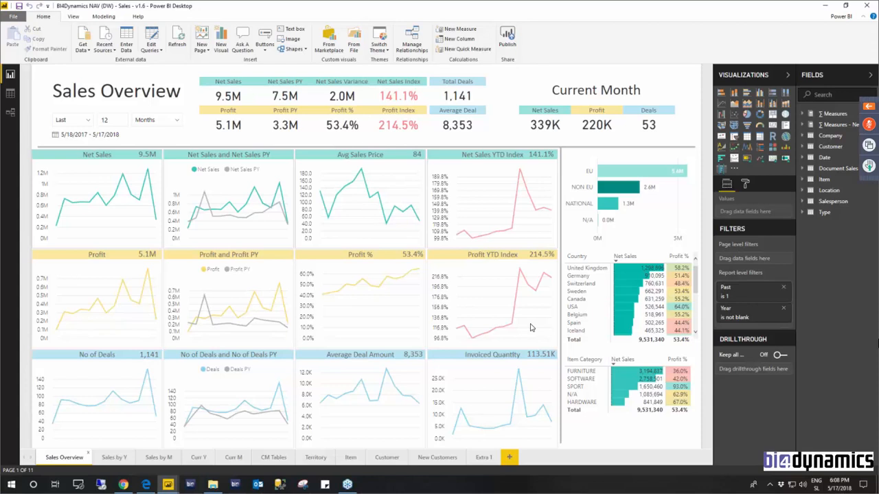
{"action": "mouse_move", "coordinate": [528, 330]}
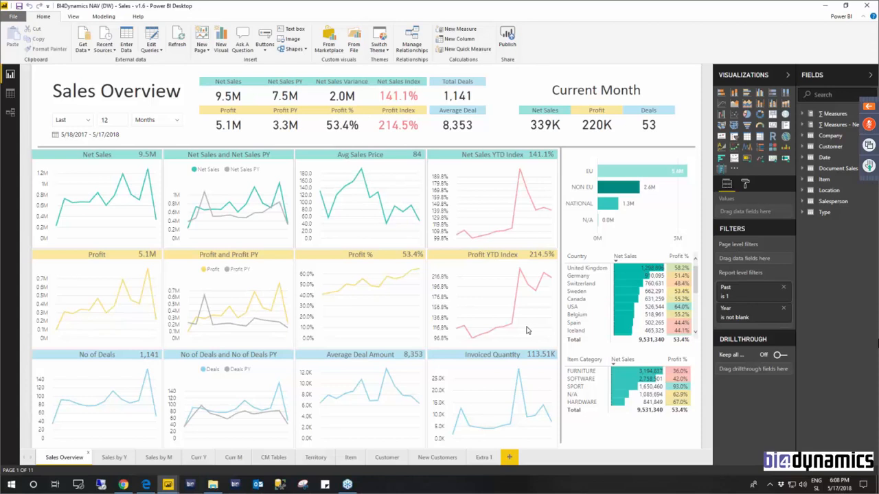
{"action": "mouse_move", "coordinate": [79, 96]}
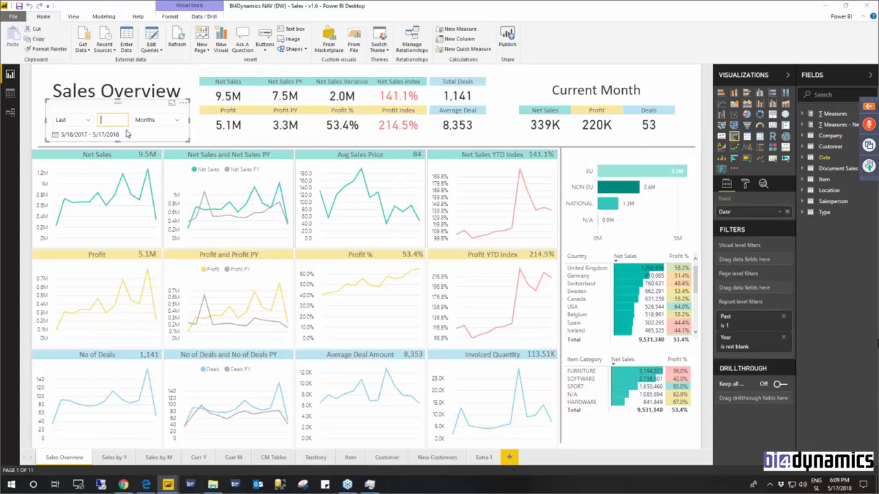
Set the relative date slicer to the last 24 months
{"action": "type", "text": "24"}
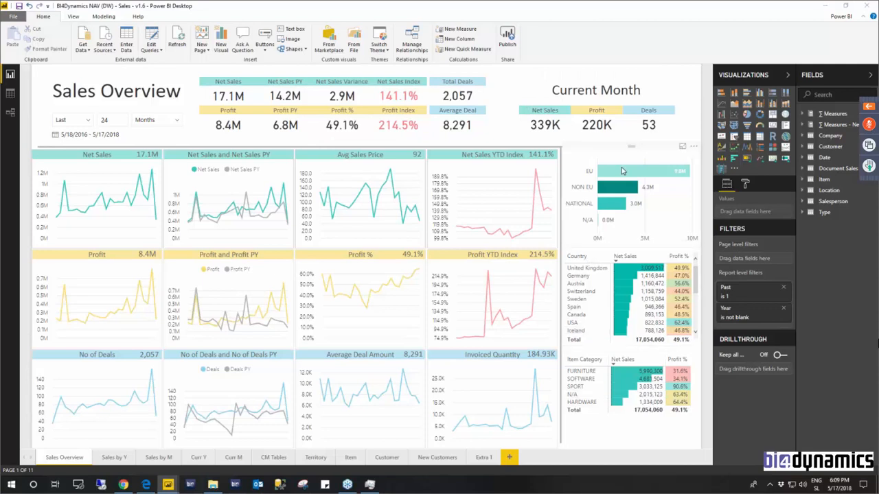
{"action": "mouse_move", "coordinate": [637, 163]}
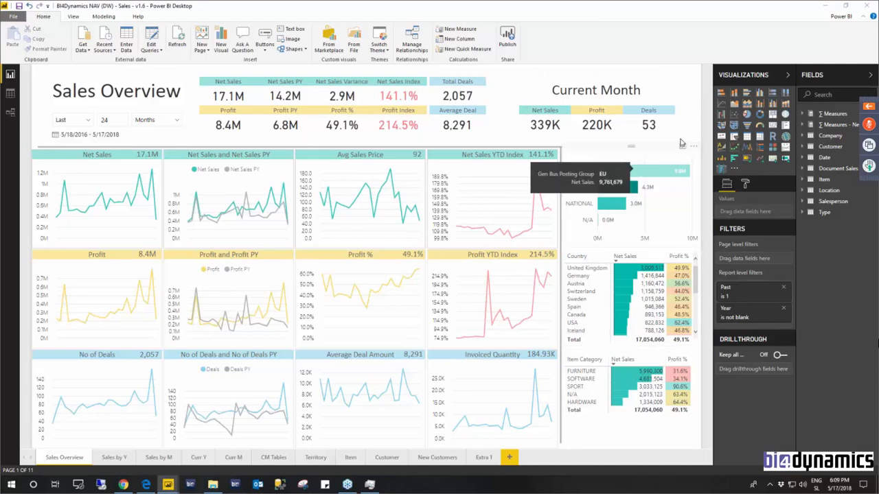
{"action": "mouse_move", "coordinate": [651, 177]}
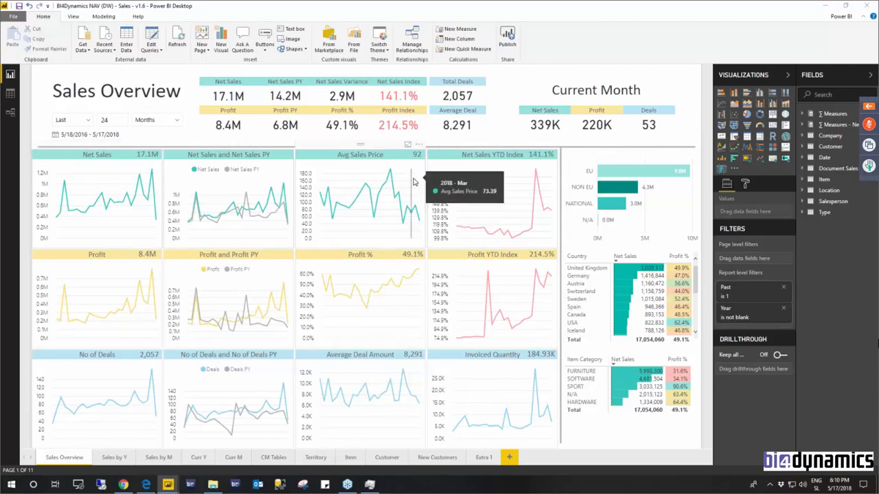
{"action": "mouse_move", "coordinate": [280, 176]}
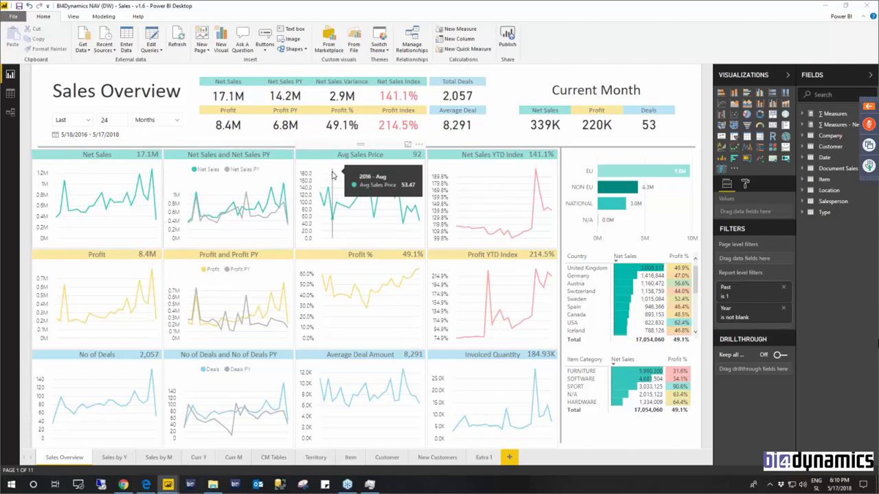
{"action": "mouse_move", "coordinate": [439, 161]}
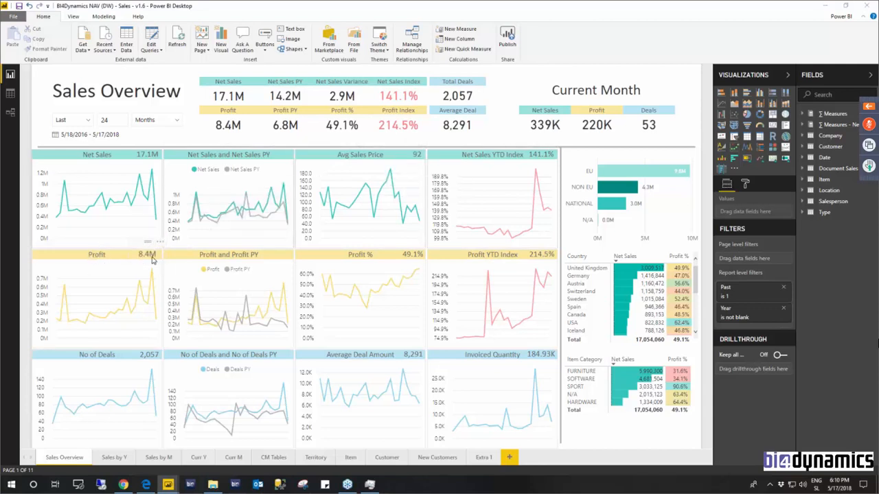
{"action": "mouse_move", "coordinate": [106, 357]}
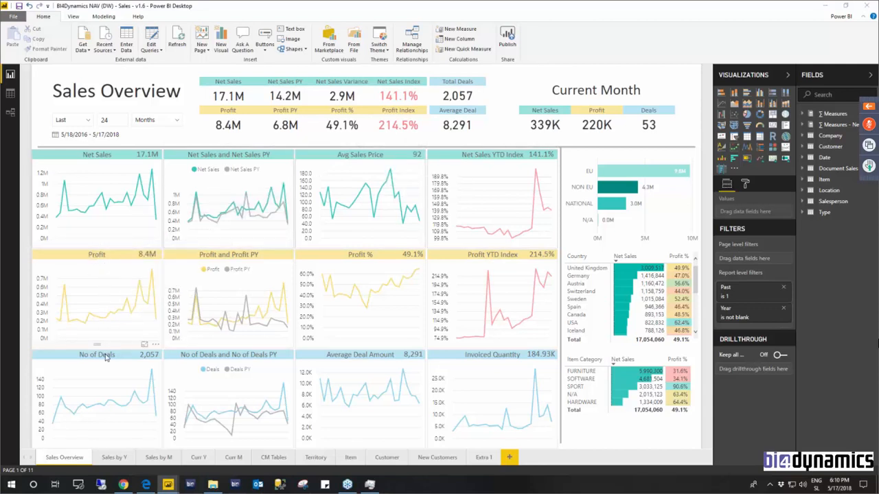
{"action": "mouse_move", "coordinate": [106, 357]}
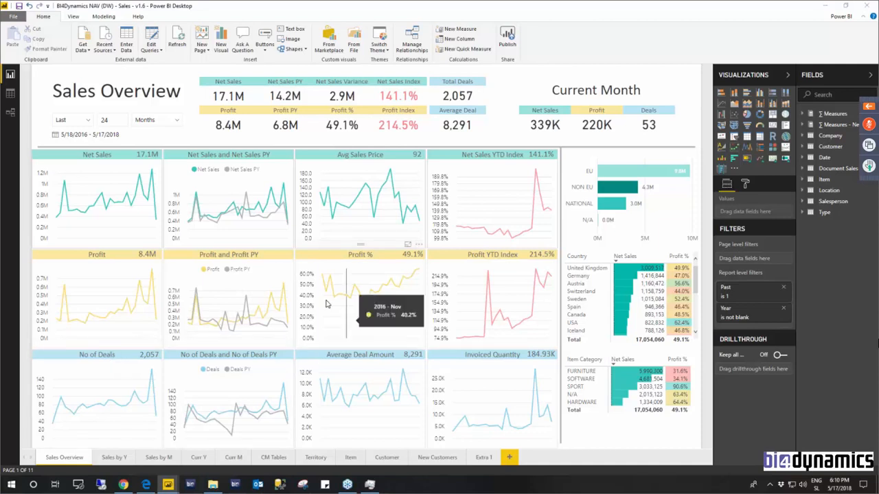
{"action": "mouse_move", "coordinate": [159, 184]}
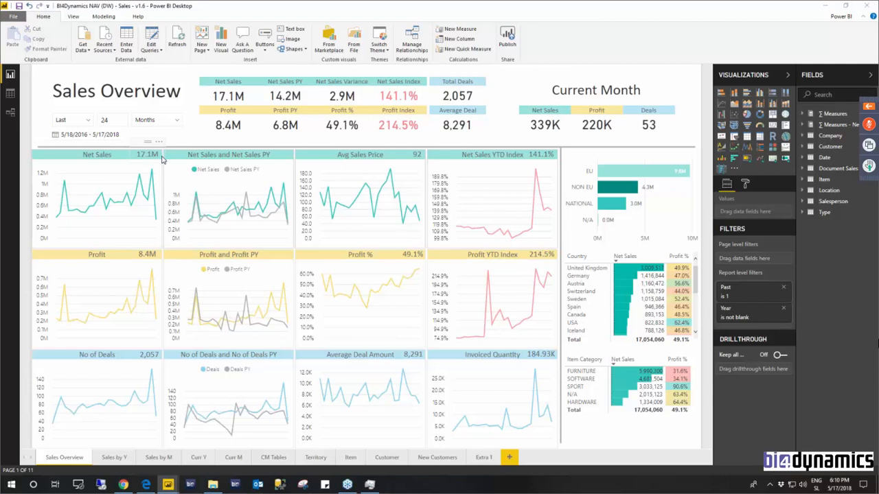
{"action": "mouse_move", "coordinate": [61, 191]}
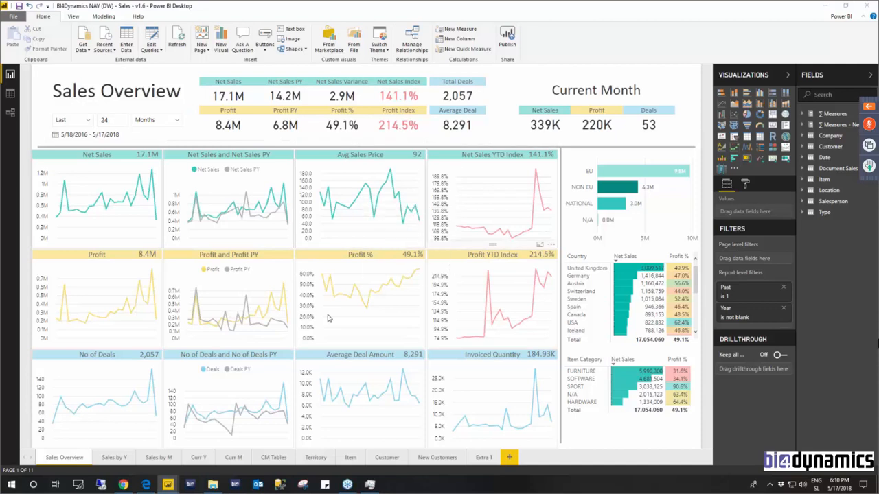
{"action": "mouse_move", "coordinate": [115, 457]}
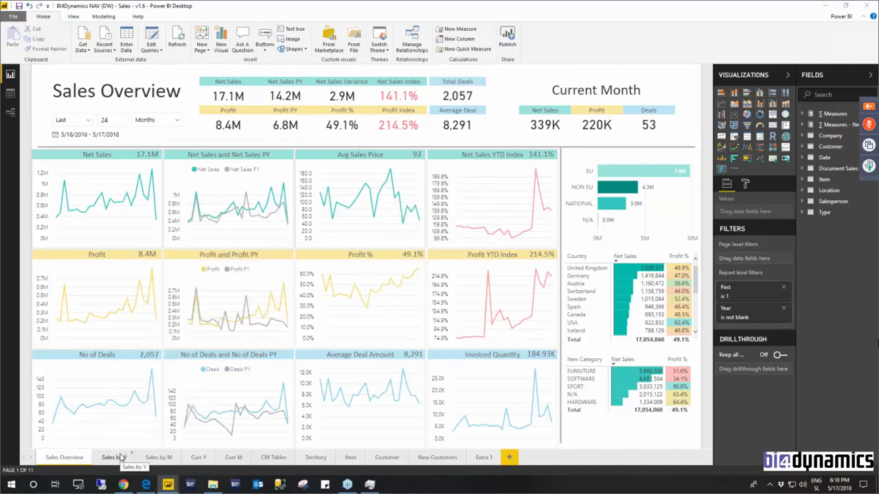
{"action": "mouse_move", "coordinate": [214, 341]}
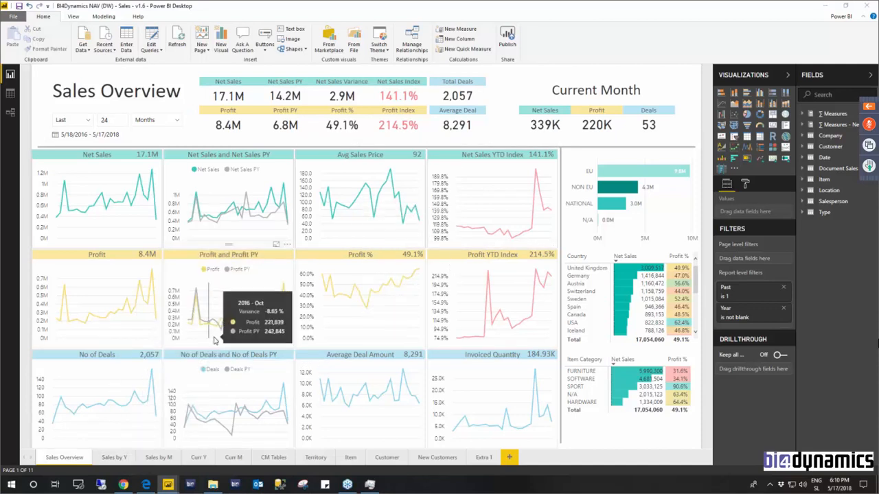
{"action": "mouse_move", "coordinate": [109, 232]}
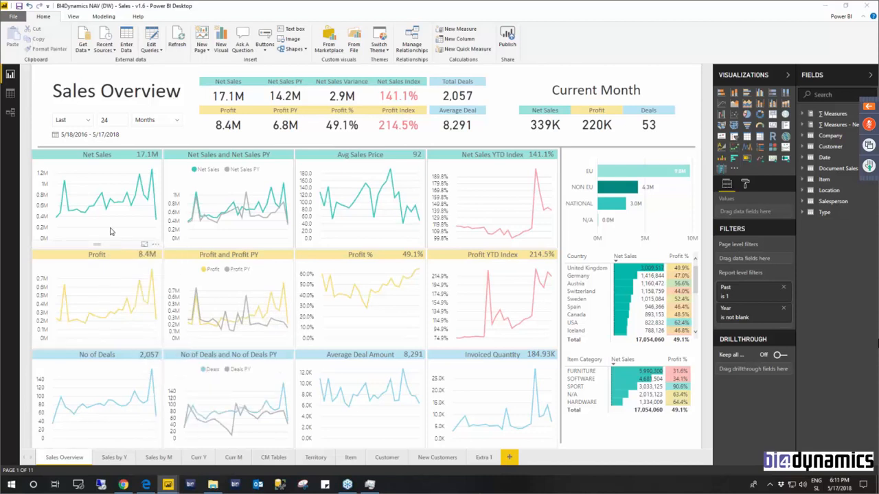
{"action": "mouse_move", "coordinate": [136, 195]}
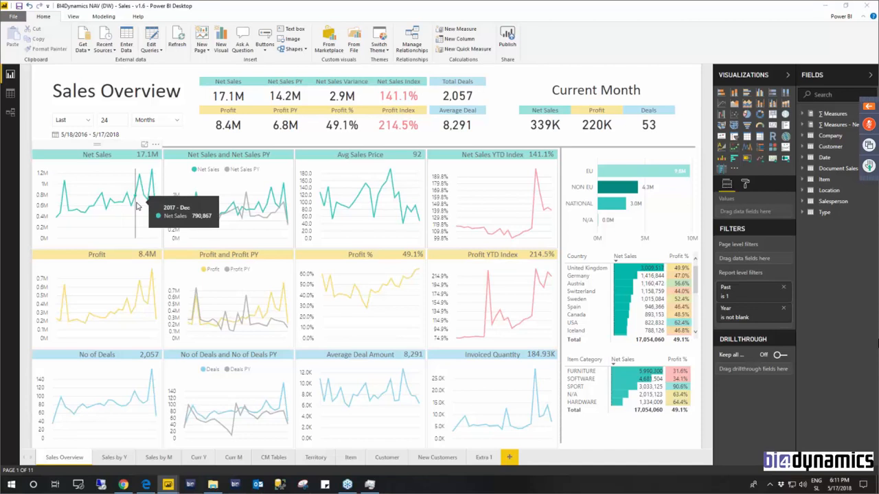
{"action": "mouse_move", "coordinate": [113, 465]}
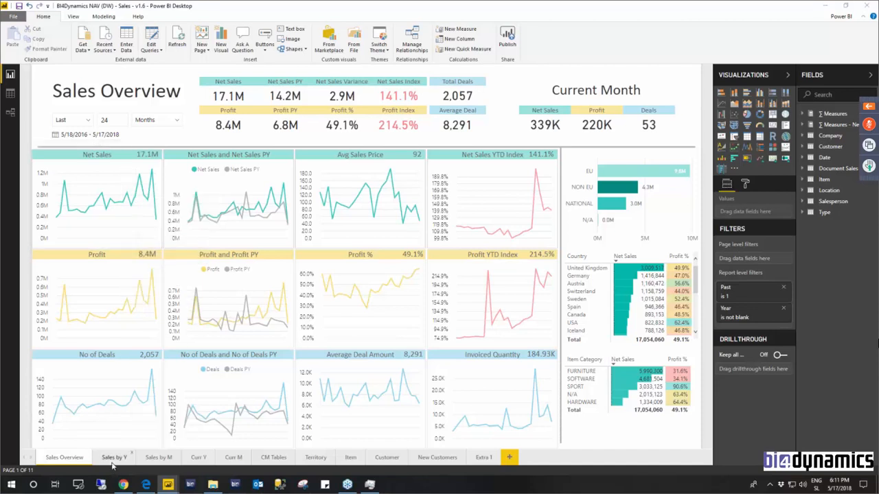
{"action": "left_click", "coordinate": [114, 457]}
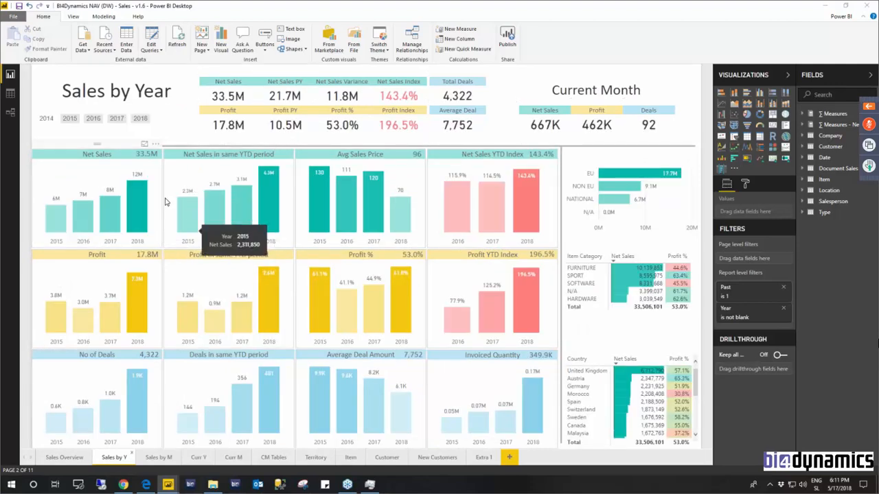
{"action": "mouse_move", "coordinate": [139, 178]}
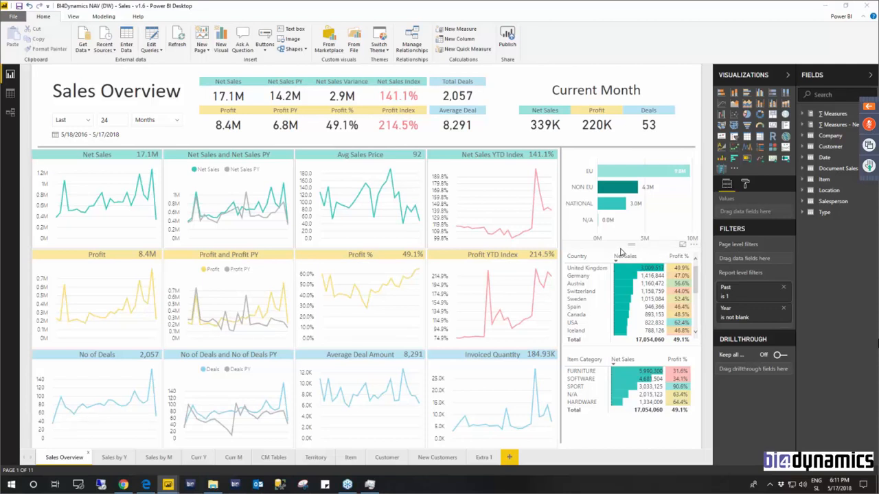
{"action": "mouse_move", "coordinate": [479, 364]}
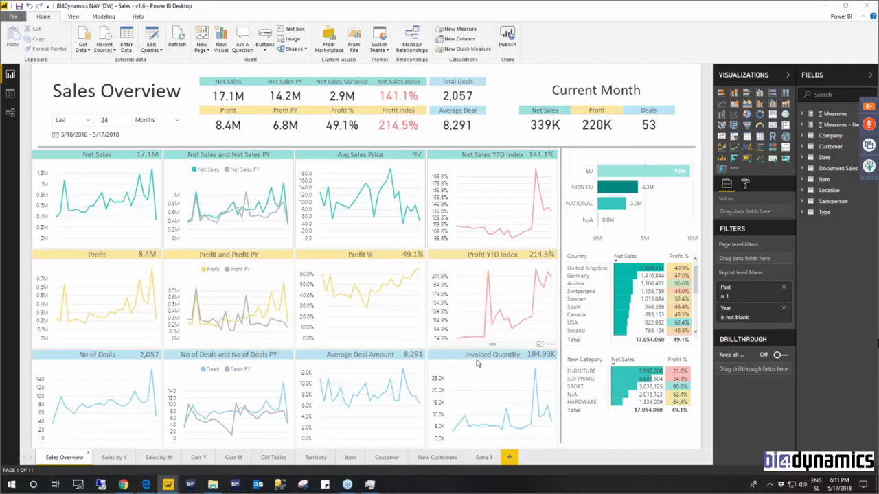
{"action": "mouse_move", "coordinate": [480, 365]}
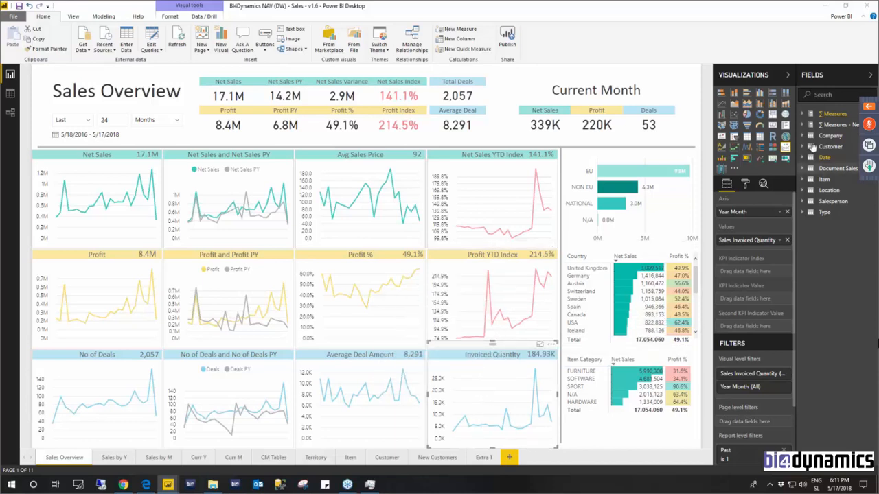
Expand the Measures list in the Fields pane
{"action": "left_click", "coordinate": [804, 113]}
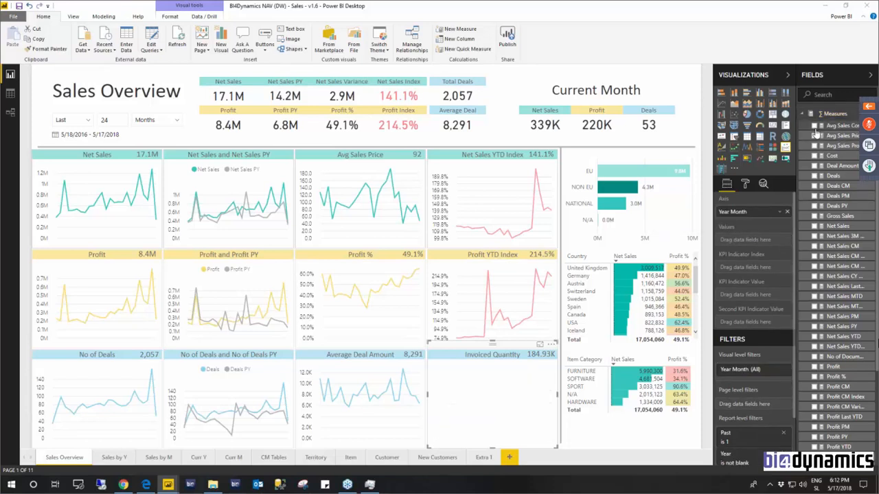
Add a measure from the Fields pane to the emptied Invoiced Quantity chart
{"action": "left_click", "coordinate": [814, 135]}
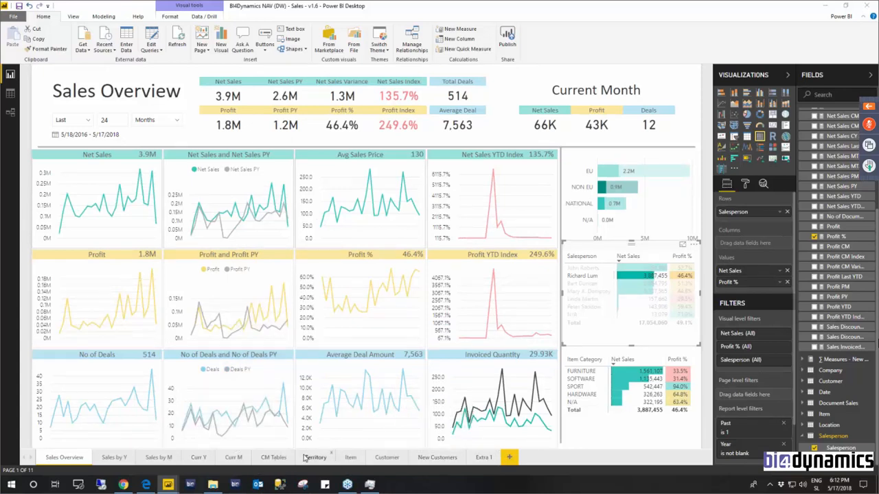
{"action": "mouse_move", "coordinate": [168, 484]}
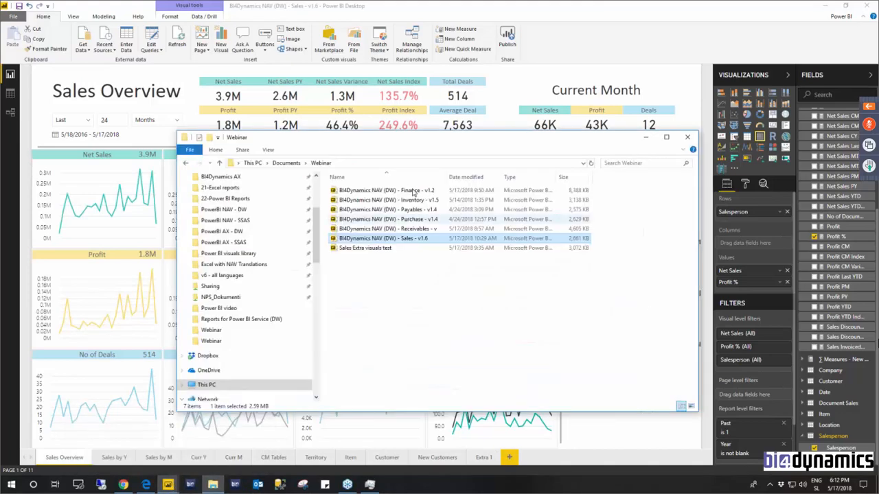
Open the Finance v1.2 .pbix report file from the Webinar folder
{"action": "left_click", "coordinate": [384, 190]}
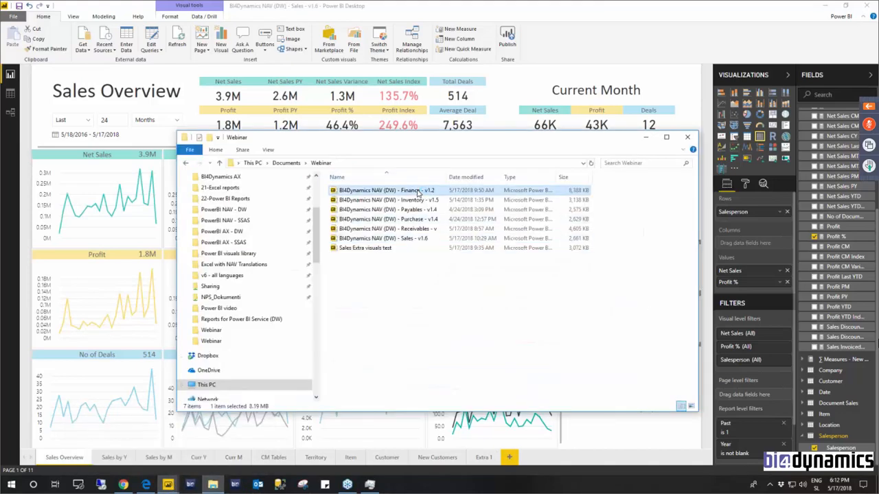
{"action": "double_click", "coordinate": [386, 190]}
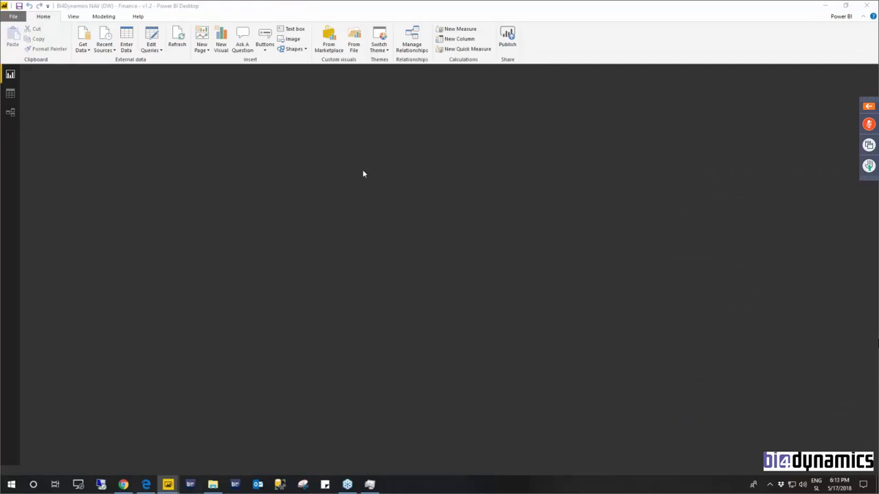
{"action": "mouse_move", "coordinate": [565, 113]}
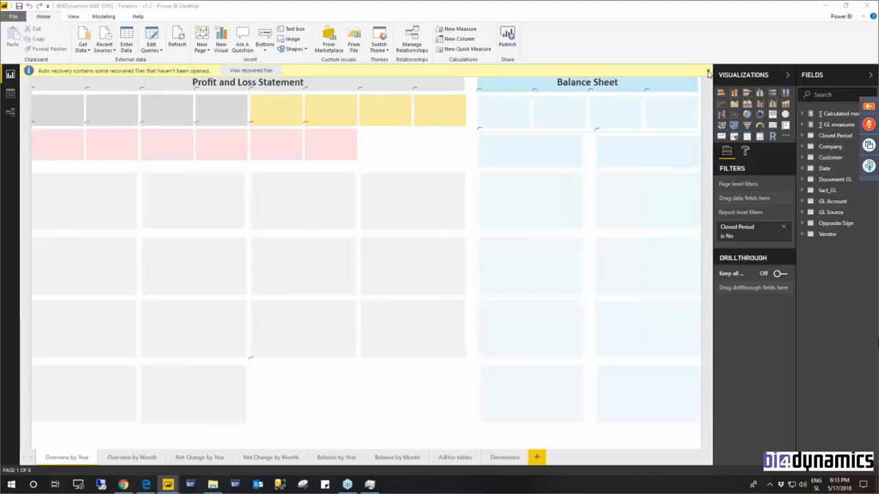
Dismiss the auto-recovery notice in the Finance report
{"action": "left_click", "coordinate": [708, 71]}
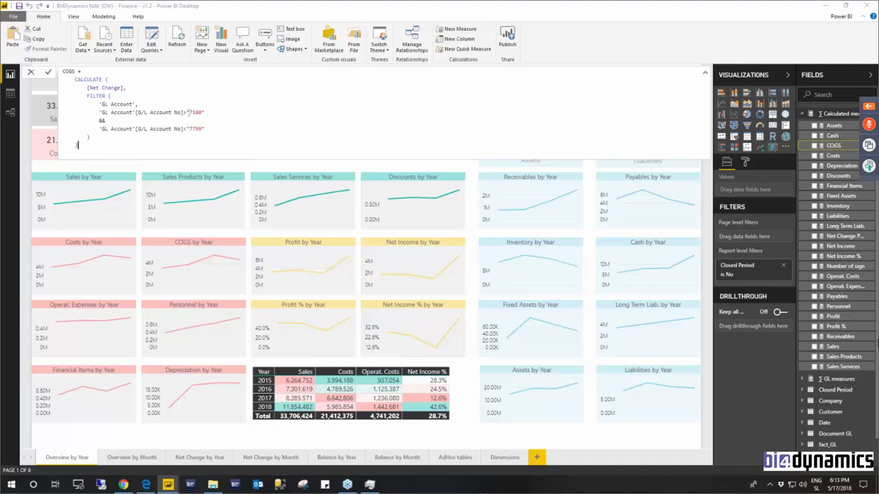
{"action": "mouse_move", "coordinate": [289, 160]}
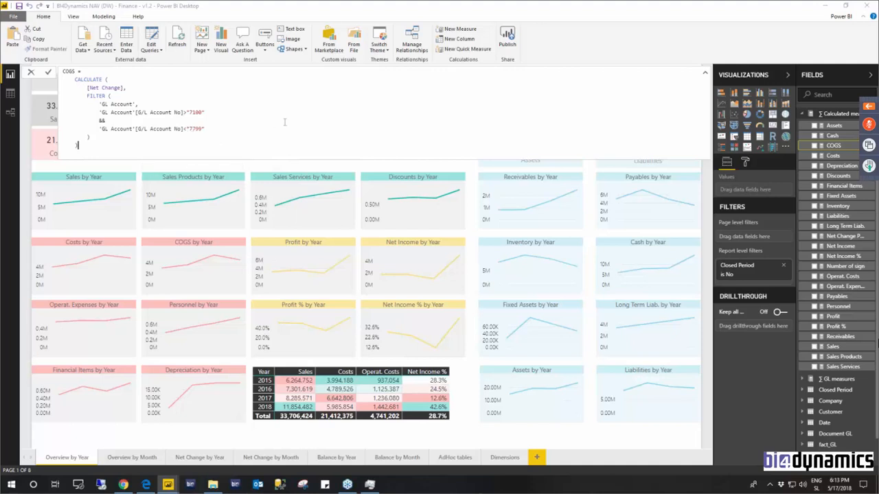
{"action": "mouse_move", "coordinate": [589, 52]}
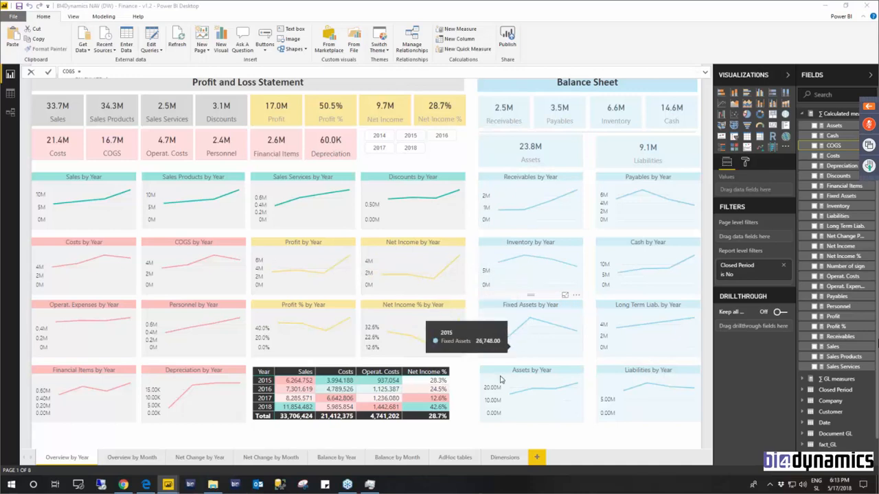
{"action": "mouse_move", "coordinate": [525, 213]}
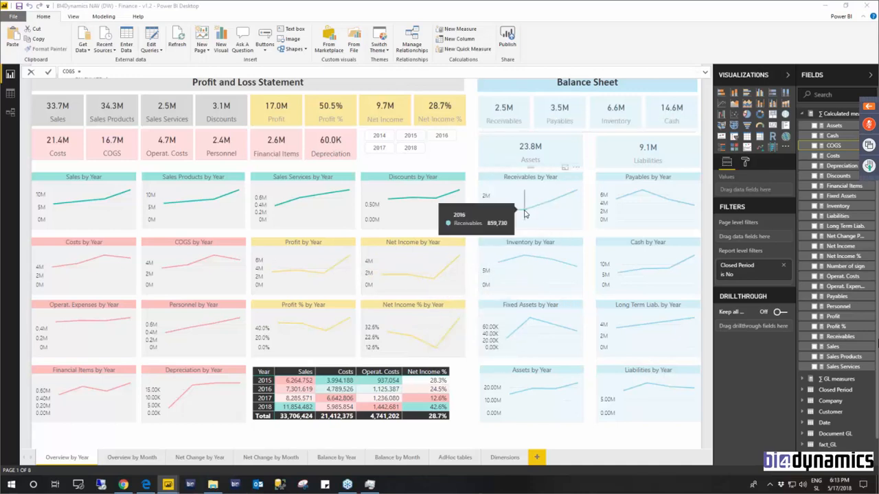
{"action": "mouse_move", "coordinate": [511, 260]}
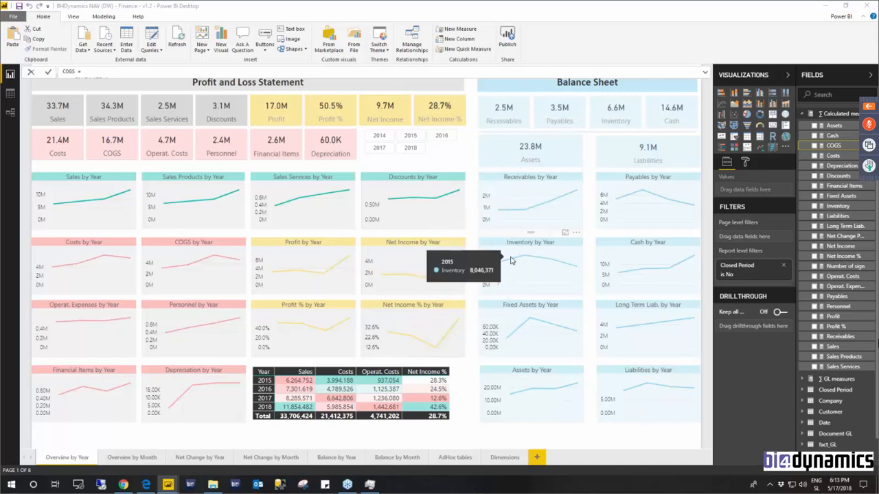
{"action": "mouse_move", "coordinate": [532, 330]}
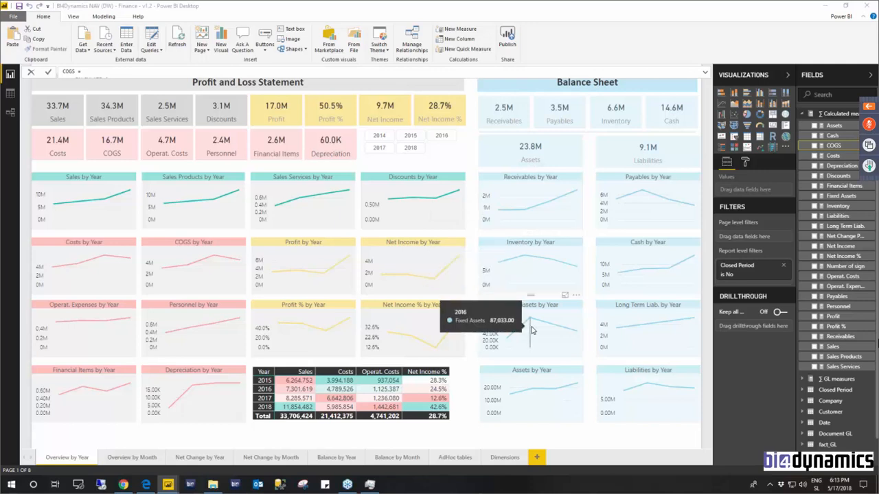
{"action": "mouse_move", "coordinate": [501, 327]}
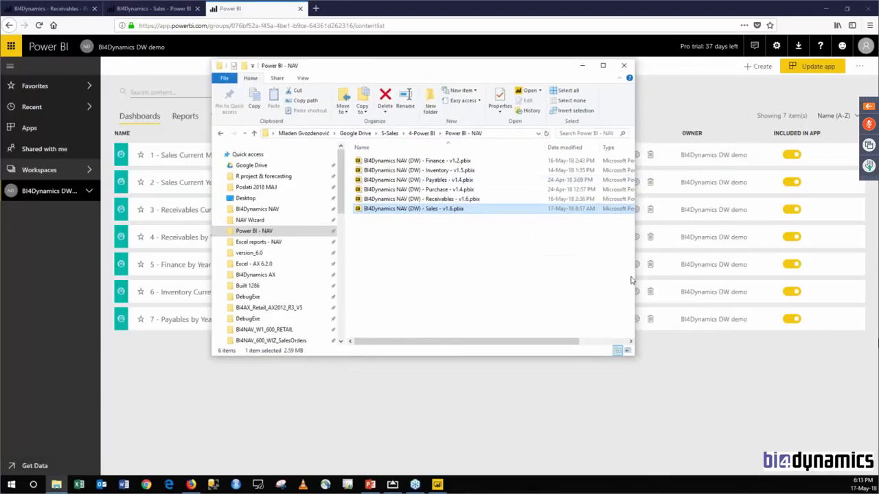
{"action": "mouse_move", "coordinate": [401, 170]}
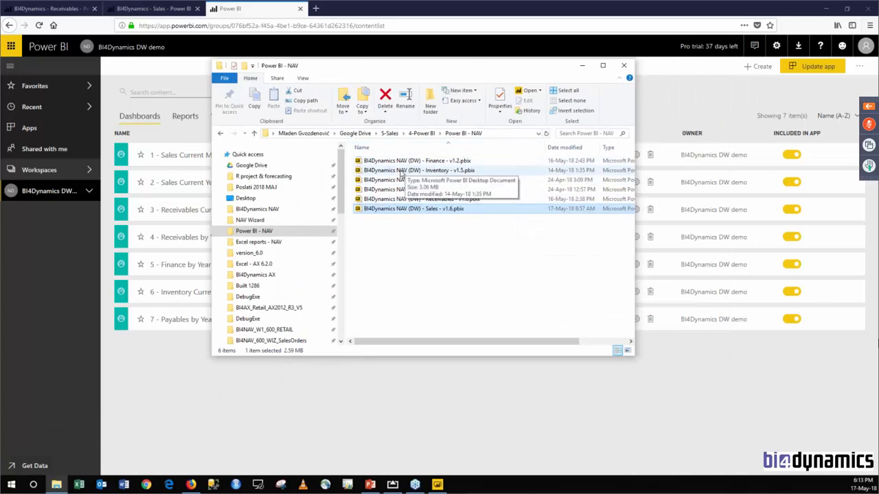
{"action": "mouse_move", "coordinate": [446, 160]}
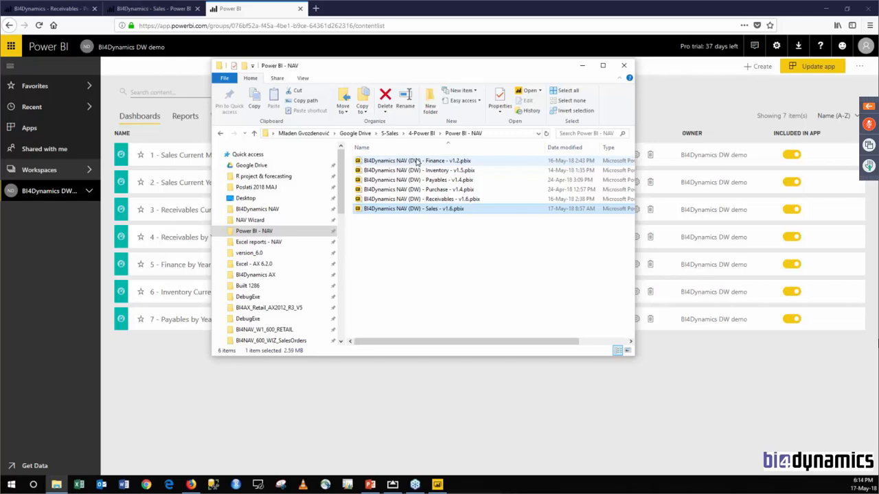
{"action": "mouse_move", "coordinate": [425, 208]}
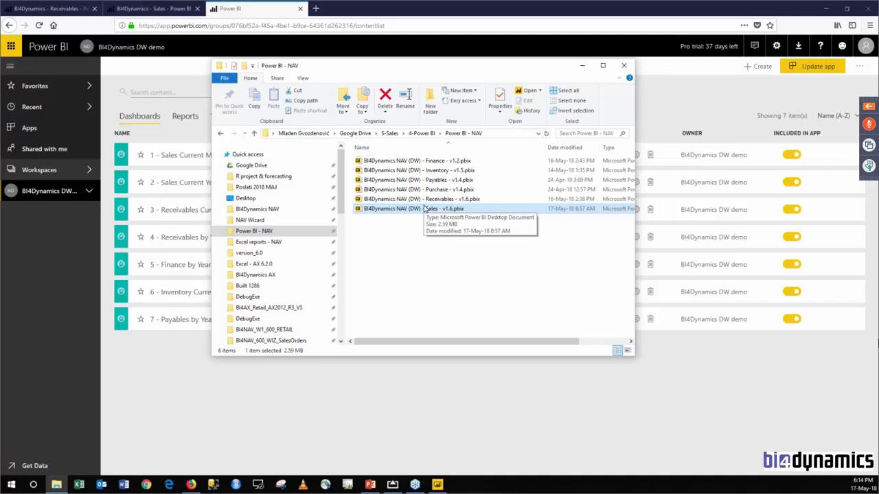
{"action": "mouse_move", "coordinate": [473, 76]}
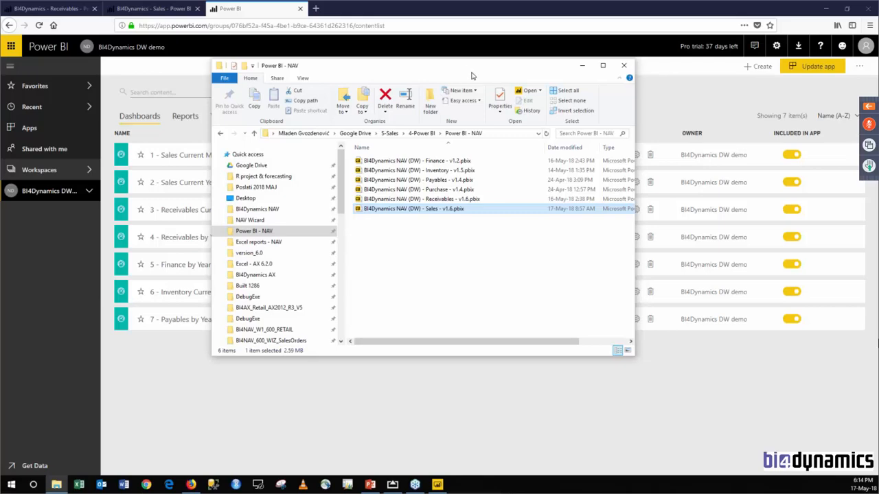
{"action": "mouse_move", "coordinate": [471, 73]}
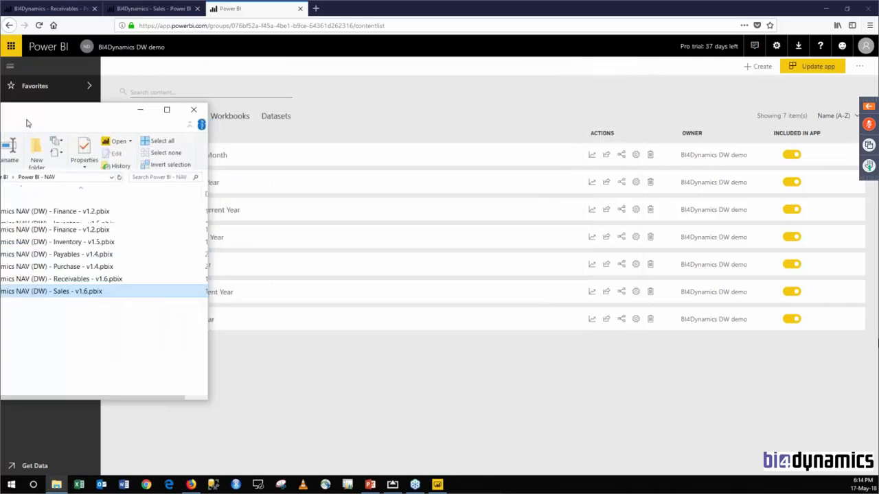
Open the BI4Dynamics NAV (DW) - Sales - v1.6.pbix report file
{"action": "left_click", "coordinate": [192, 110]}
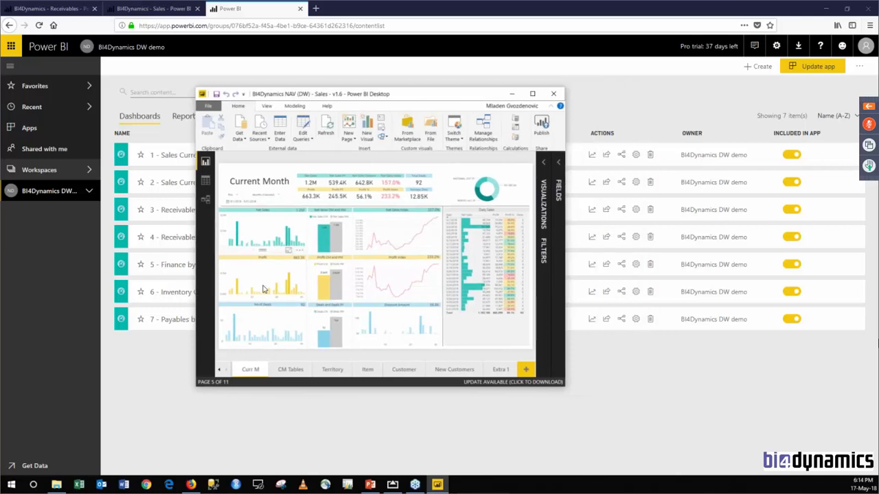
{"action": "mouse_move", "coordinate": [567, 385]}
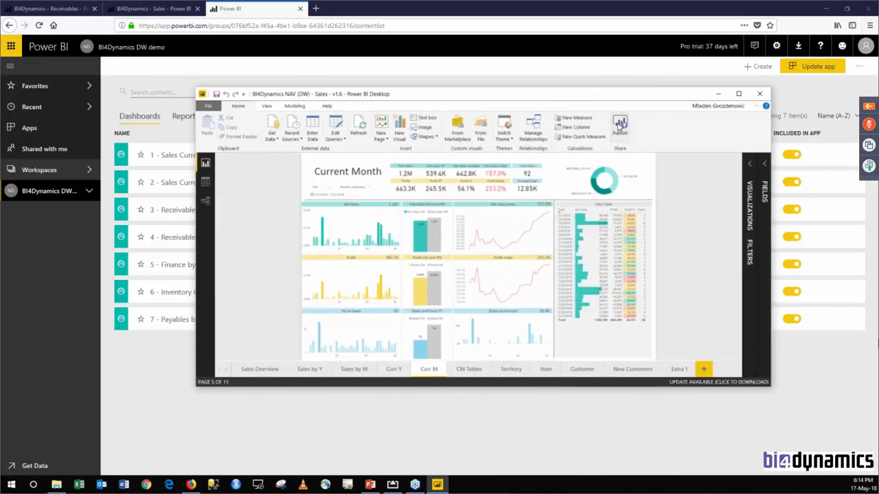
{"action": "mouse_move", "coordinate": [619, 125]}
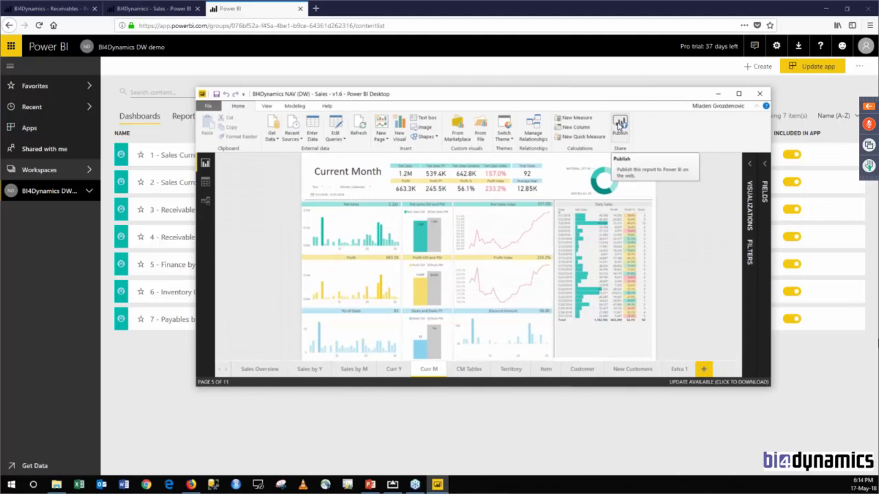
List the workspace's published reports, then its six datasets with refresh times
{"action": "left_click", "coordinate": [759, 94]}
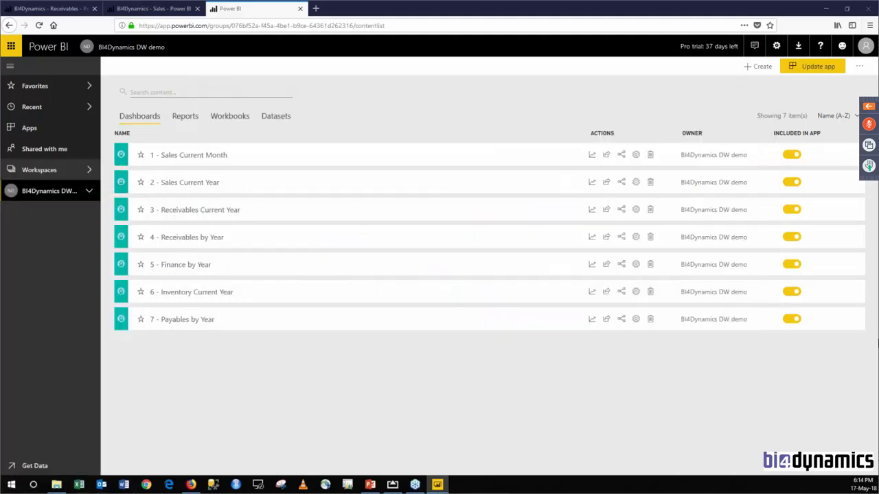
{"action": "left_click", "coordinate": [185, 116]}
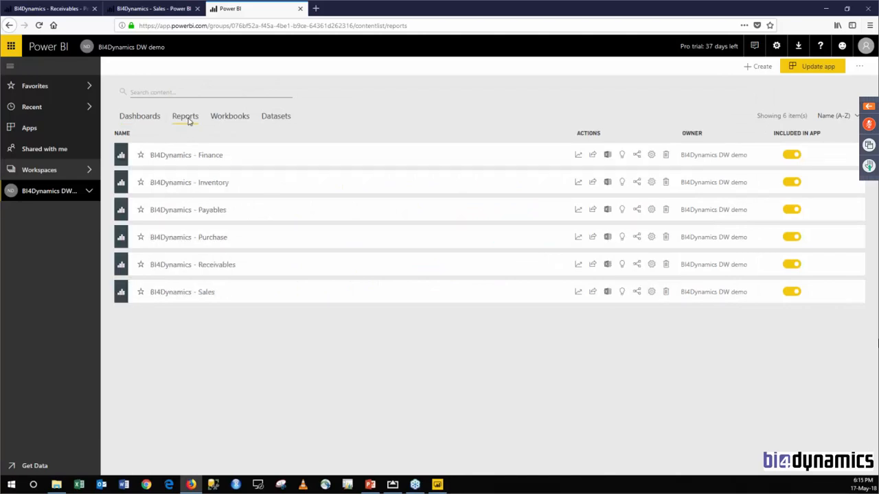
{"action": "mouse_move", "coordinate": [265, 132]}
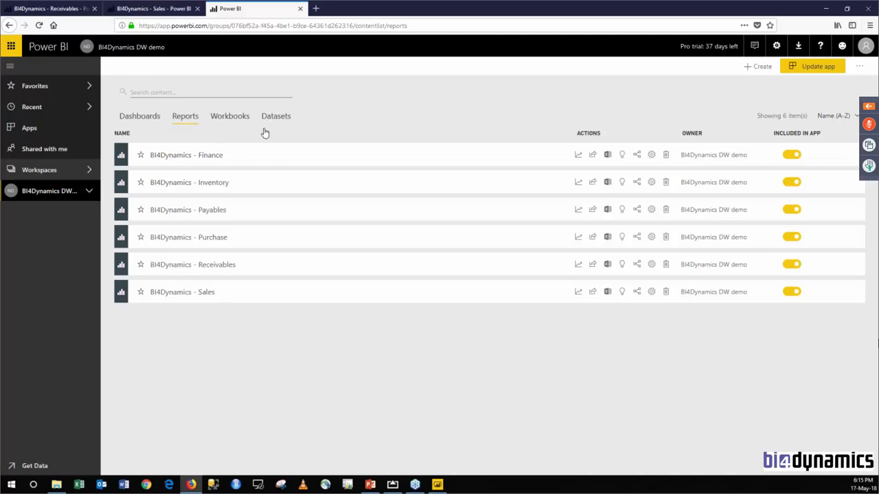
{"action": "left_click", "coordinate": [276, 115]}
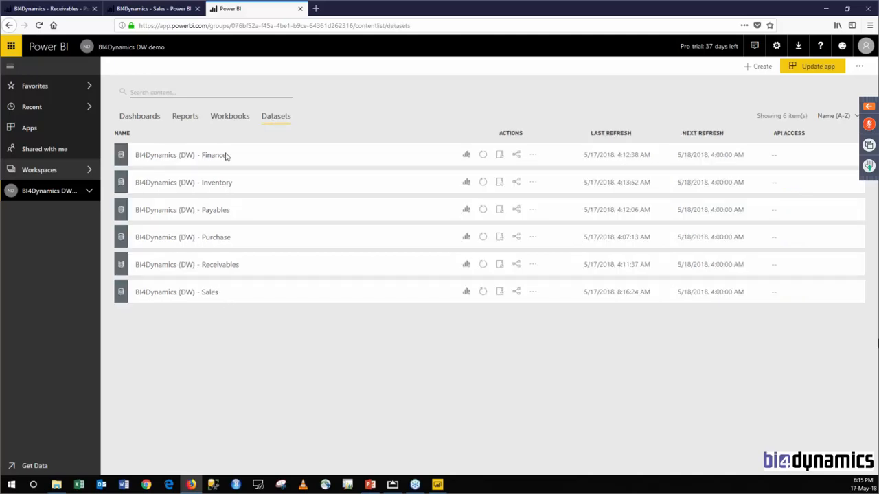
{"action": "mouse_move", "coordinate": [250, 155]}
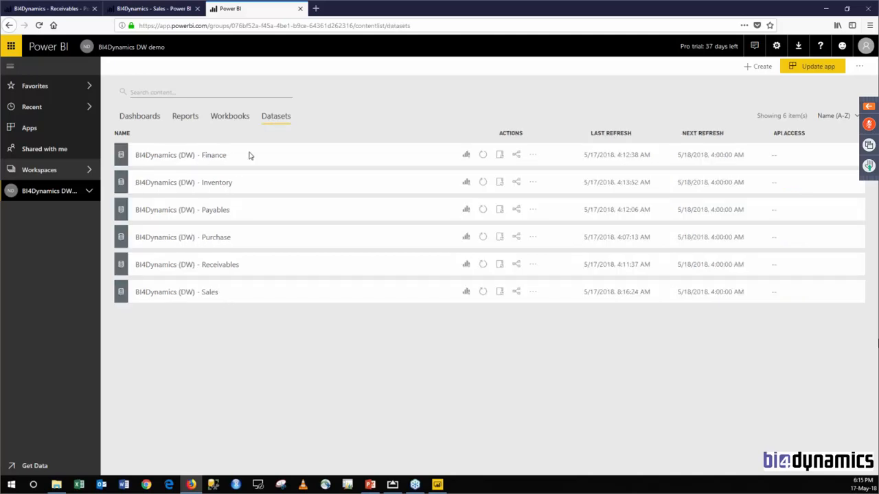
{"action": "mouse_move", "coordinate": [241, 169]}
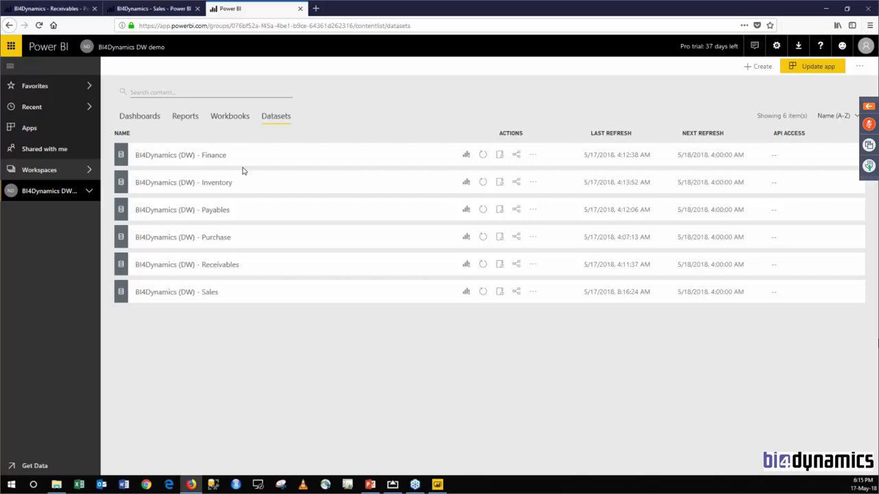
{"action": "mouse_move", "coordinate": [360, 327]}
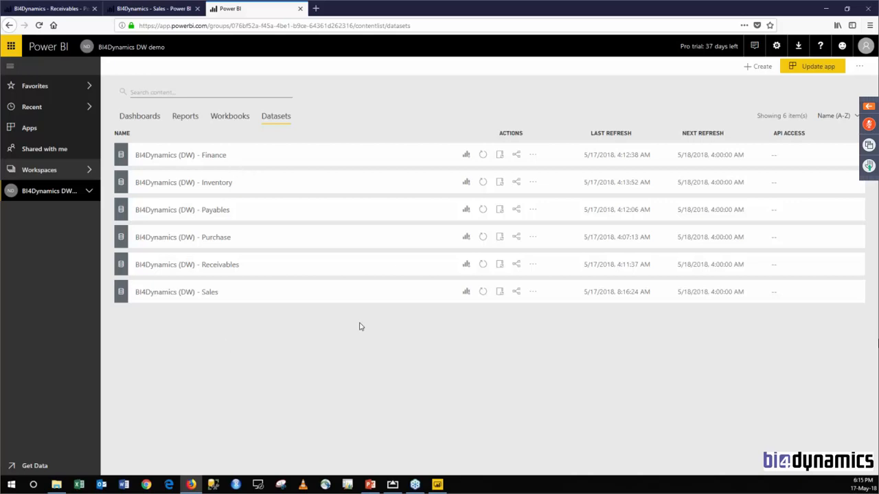
{"action": "mouse_move", "coordinate": [273, 346]}
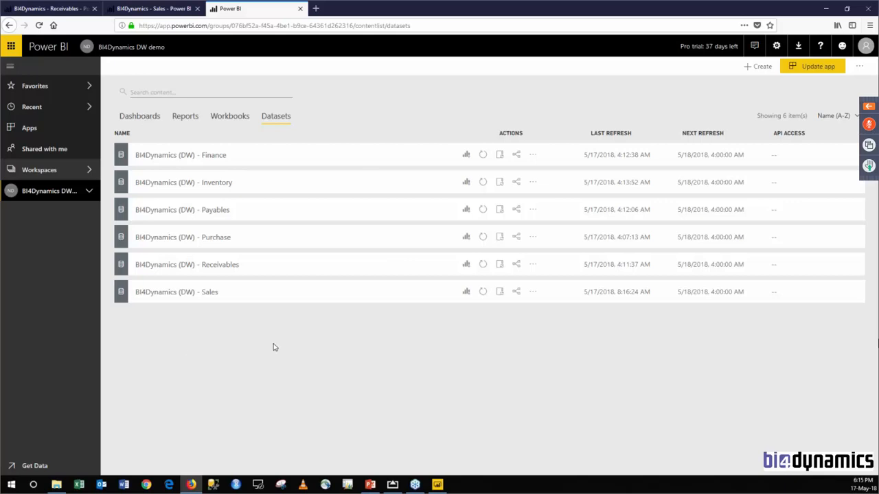
{"action": "mouse_move", "coordinate": [29, 130]}
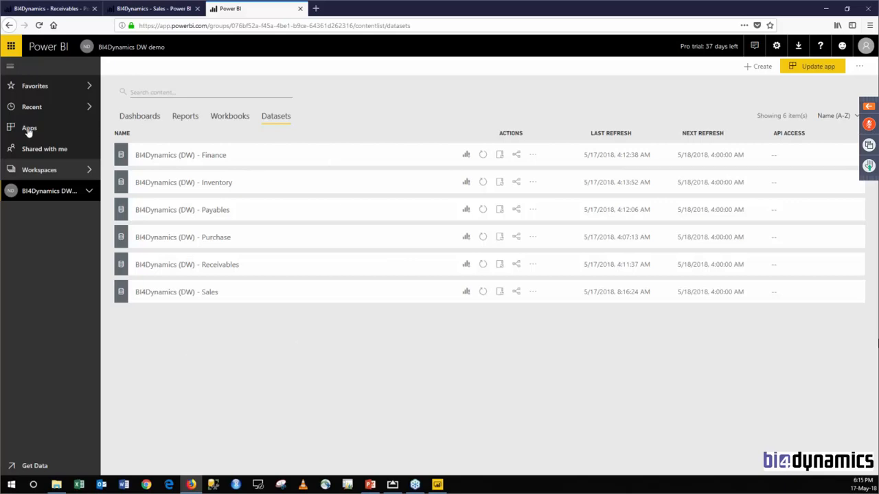
Leave the Apps page for the BI4Dynamics DW demo workspace and choose the 1 - Sales Current Month dashboard
{"action": "left_click", "coordinate": [29, 129]}
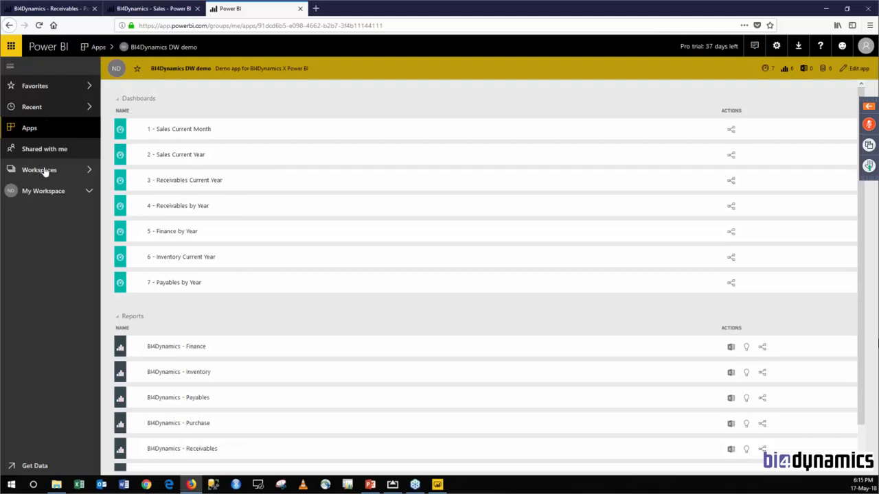
{"action": "left_click", "coordinate": [39, 170]}
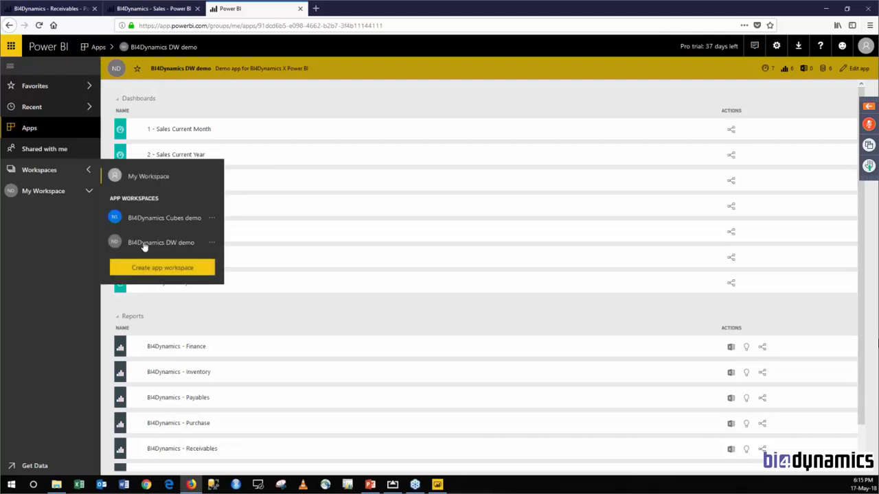
{"action": "left_click", "coordinate": [161, 242]}
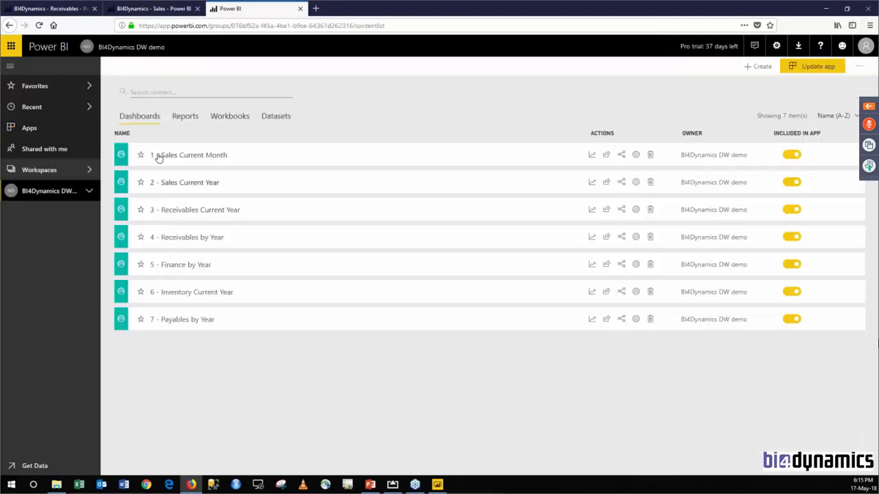
{"action": "left_click", "coordinate": [189, 155]}
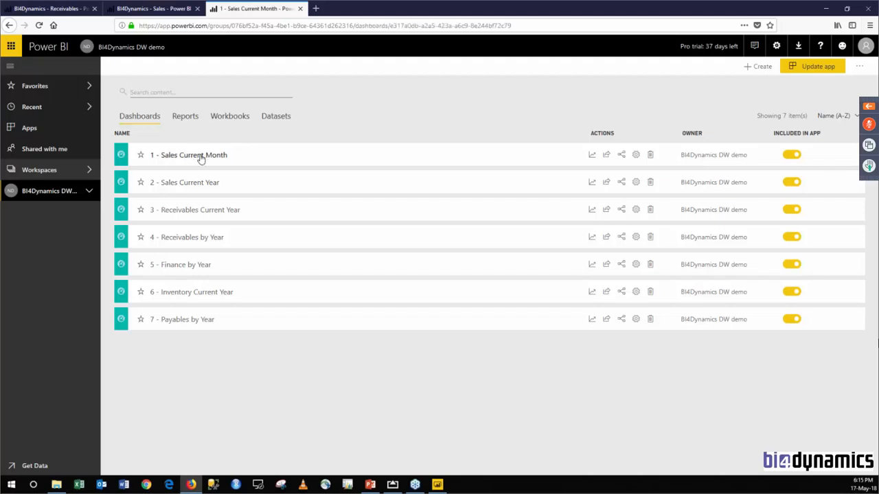
{"action": "mouse_move", "coordinate": [265, 210]}
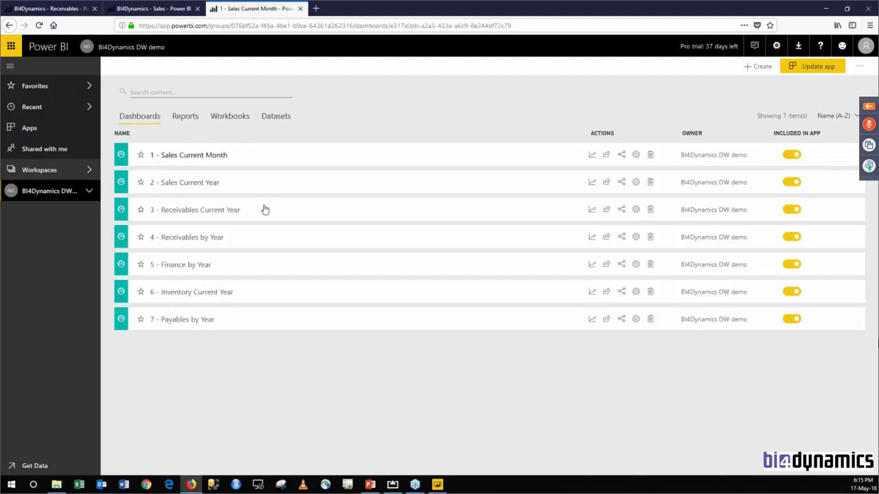
View the 1 - Sales Current Month dashboard in the web service, then bring up the mirrored iPad and iPhone screens
{"action": "left_click", "coordinate": [193, 154]}
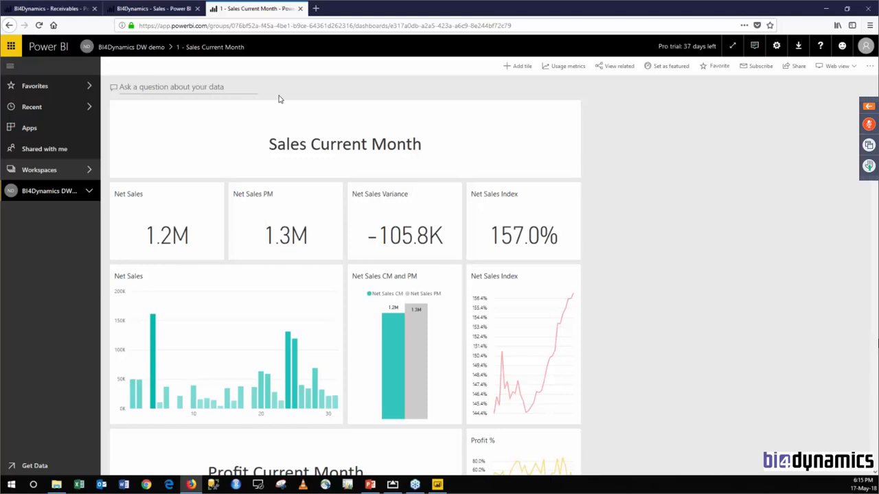
{"action": "mouse_move", "coordinate": [303, 124]}
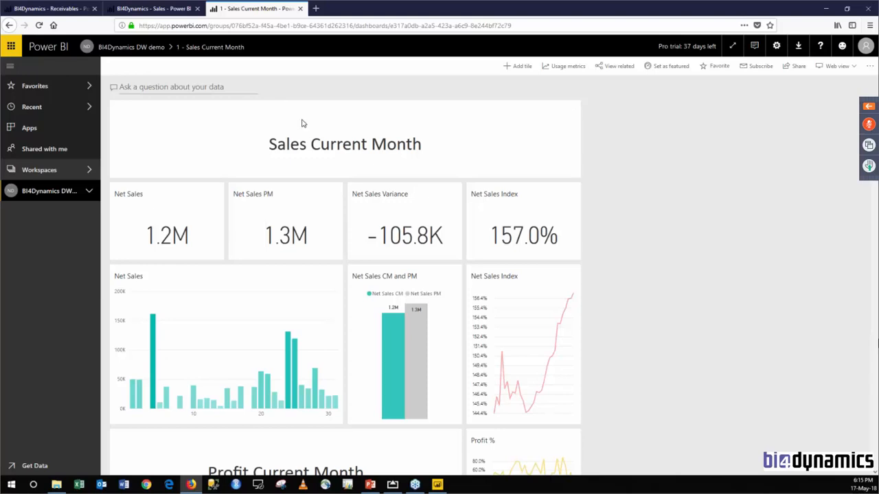
{"action": "scroll", "scroll_direction": "down", "scroll_amount": 3}
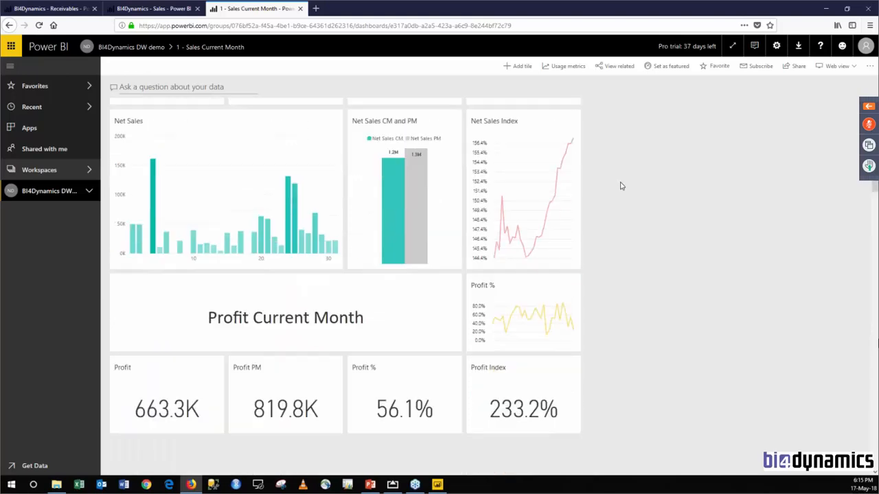
{"action": "scroll", "scroll_direction": "down", "scroll_amount": 3}
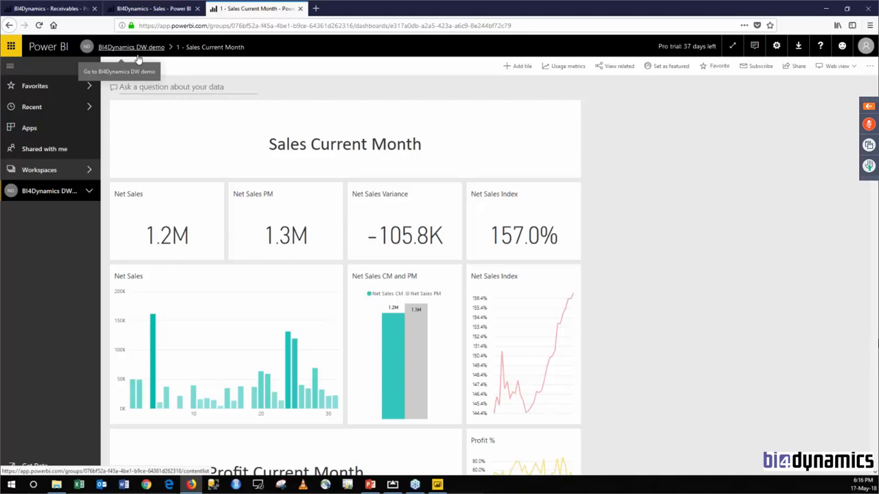
{"action": "mouse_move", "coordinate": [175, 59]}
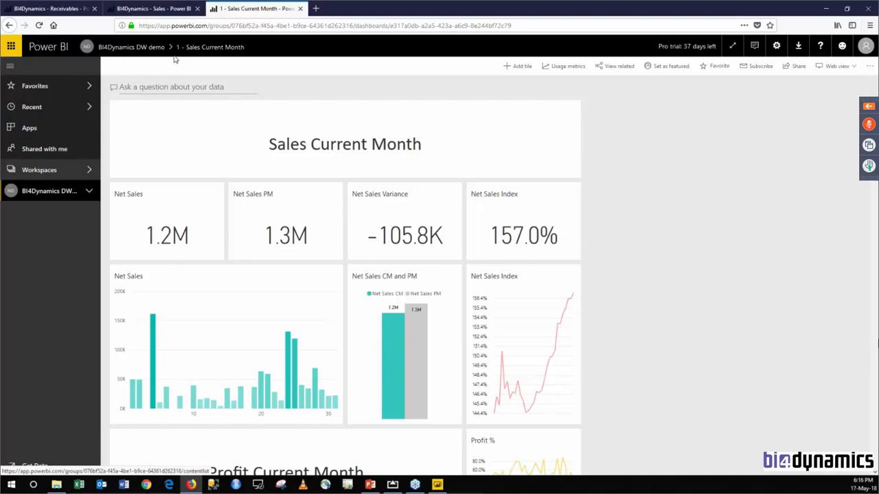
{"action": "mouse_move", "coordinate": [400, 409]}
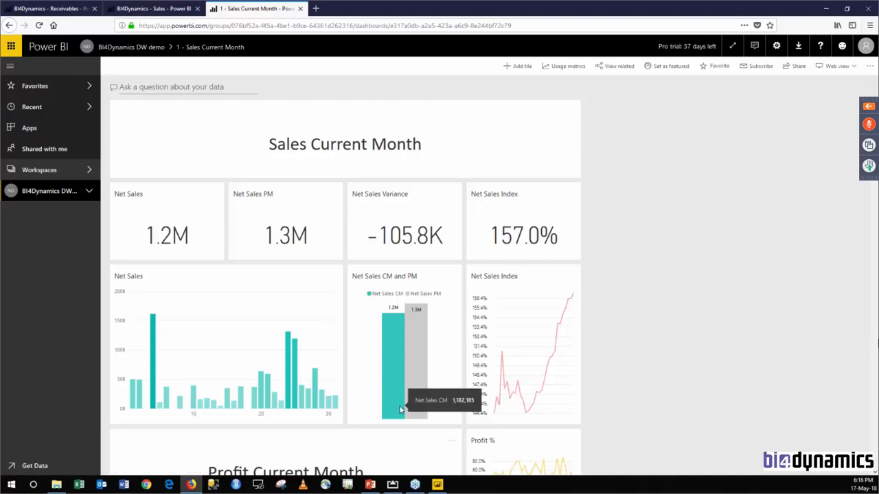
{"action": "mouse_move", "coordinate": [402, 410]}
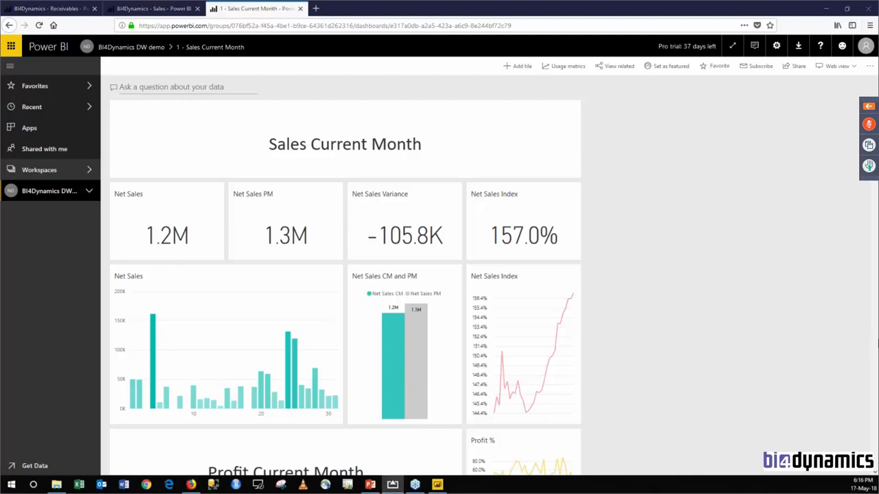
{"action": "left_click", "coordinate": [11, 66]}
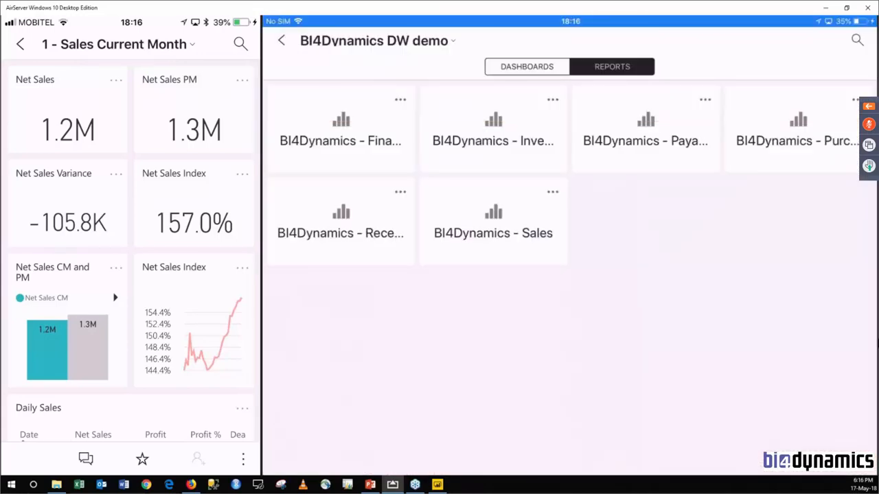
{"action": "mouse_move", "coordinate": [125, 307]}
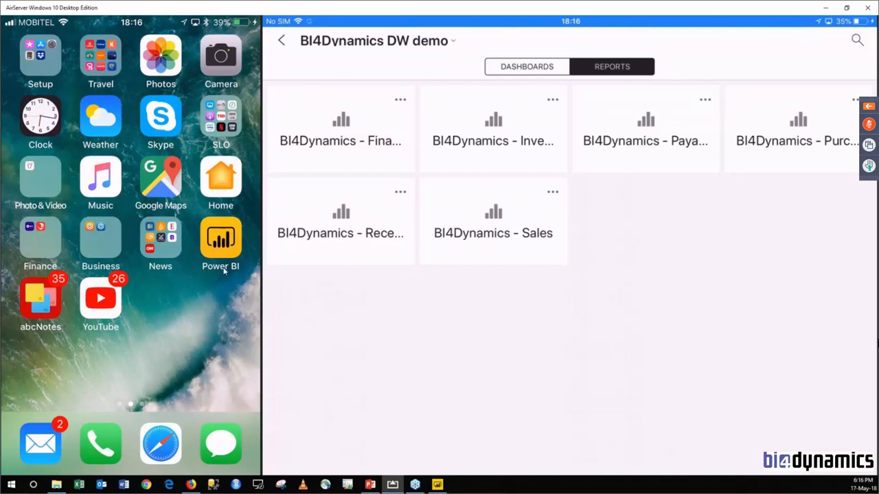
{"action": "mouse_move", "coordinate": [150, 305]}
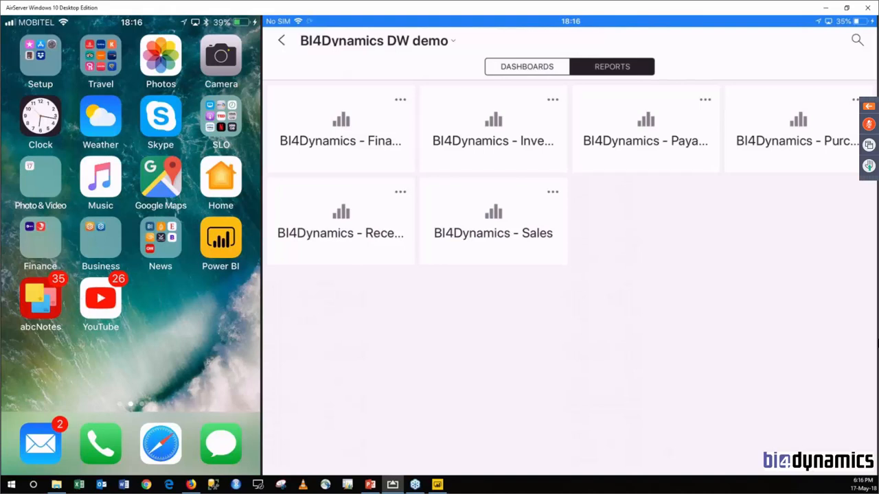
{"action": "mouse_move", "coordinate": [339, 452]}
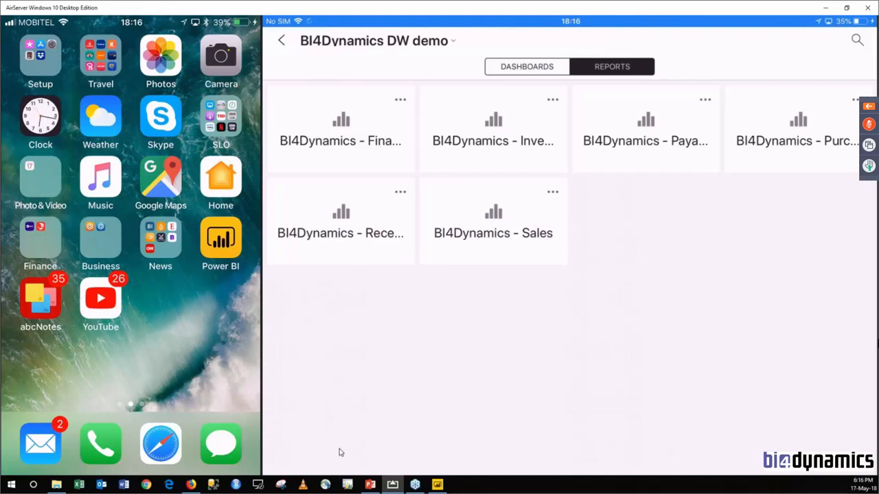
{"action": "mouse_move", "coordinate": [546, 137]}
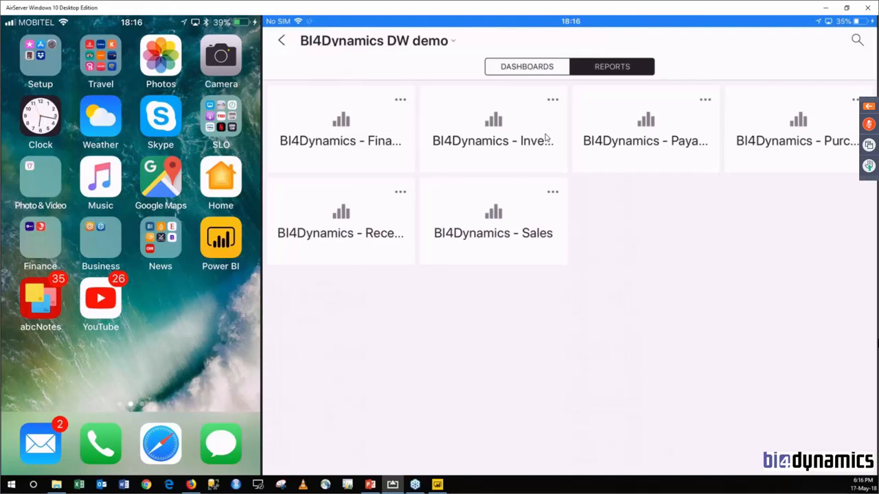
Show the workspace's dashboards list on the mirrored iPad
{"action": "left_click", "coordinate": [527, 67]}
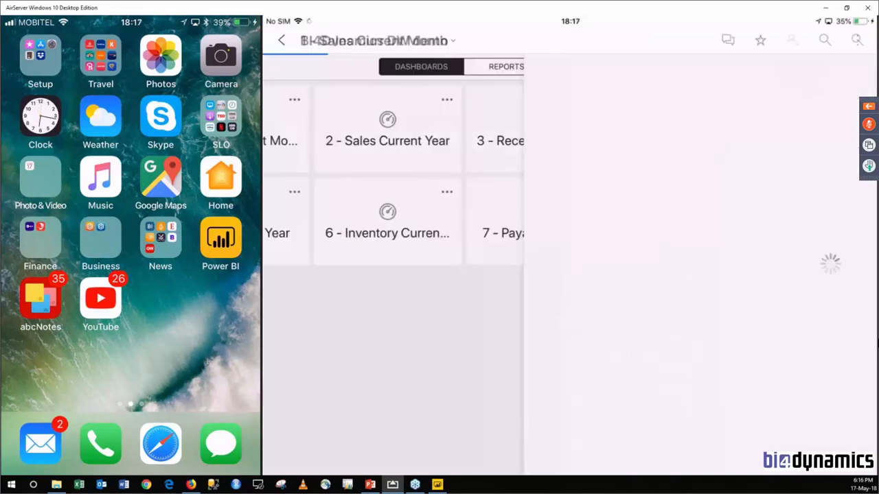
Look through all tiles of the 1 - Sales Current Month dashboard on the iPad, down into 2 - Sales Current Year
{"action": "left_click", "coordinate": [282, 141]}
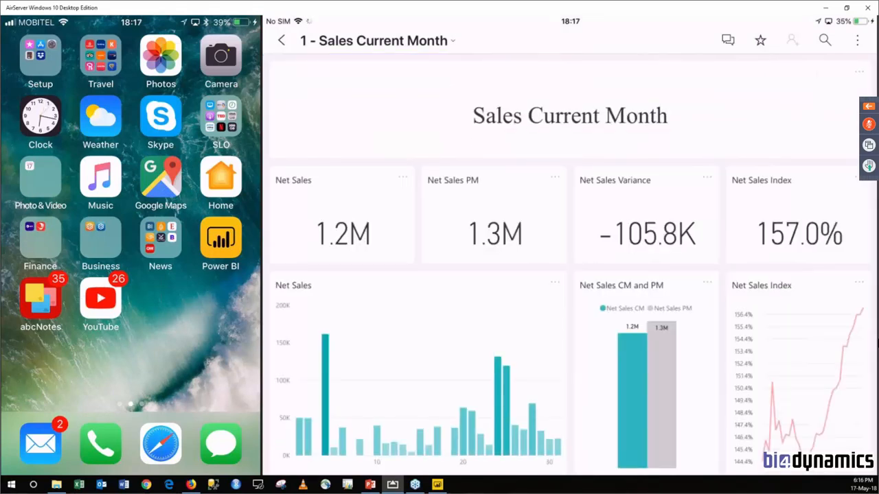
{"action": "scroll", "scroll_direction": "down", "scroll_amount": 3}
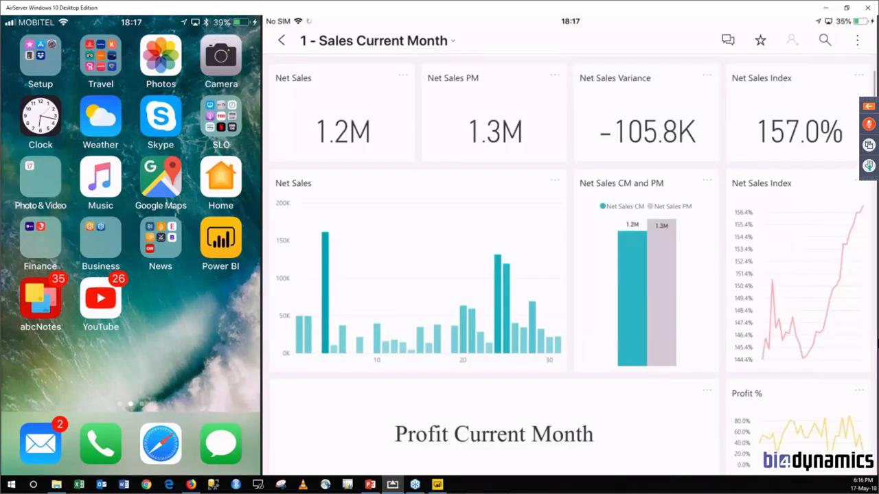
{"action": "scroll", "scroll_direction": "down", "scroll_amount": 3}
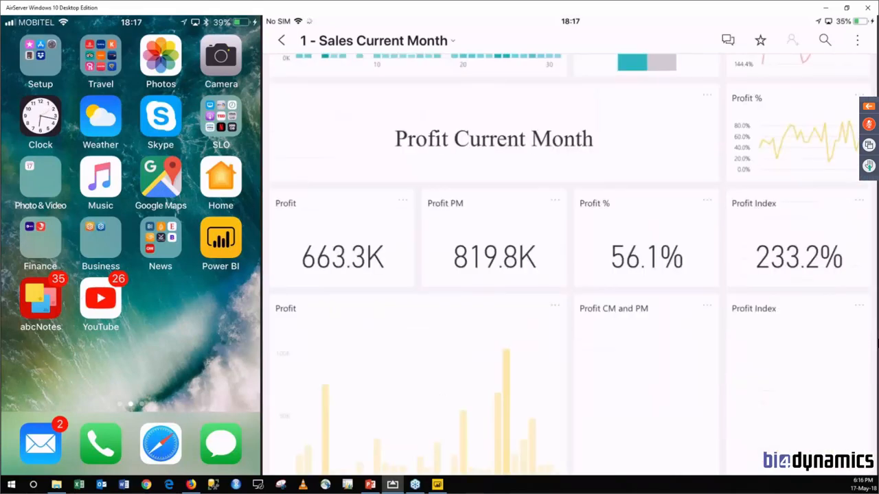
{"action": "scroll", "scroll_direction": "down", "scroll_amount": 3}
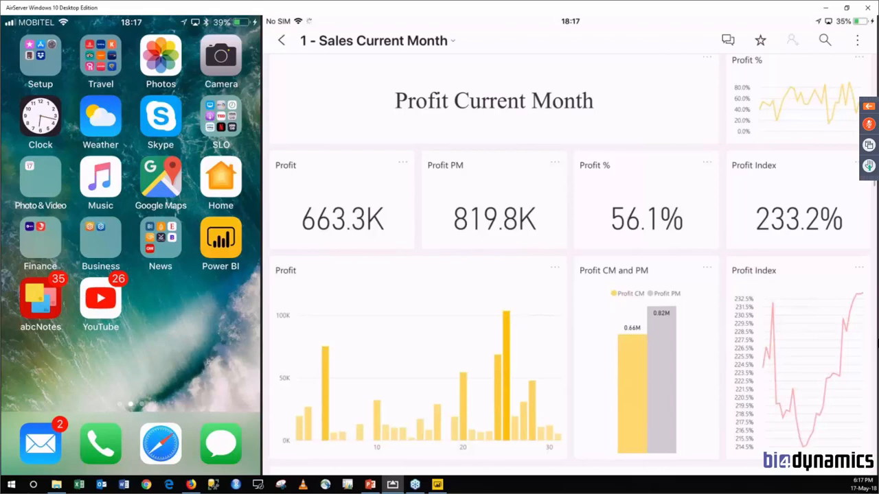
{"action": "scroll", "scroll_direction": "down", "scroll_amount": 3}
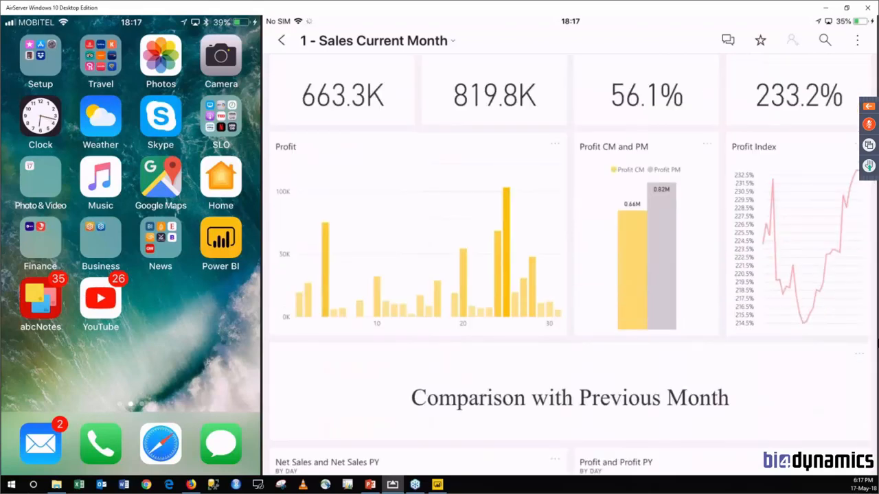
{"action": "scroll", "scroll_direction": "down", "scroll_amount": 3}
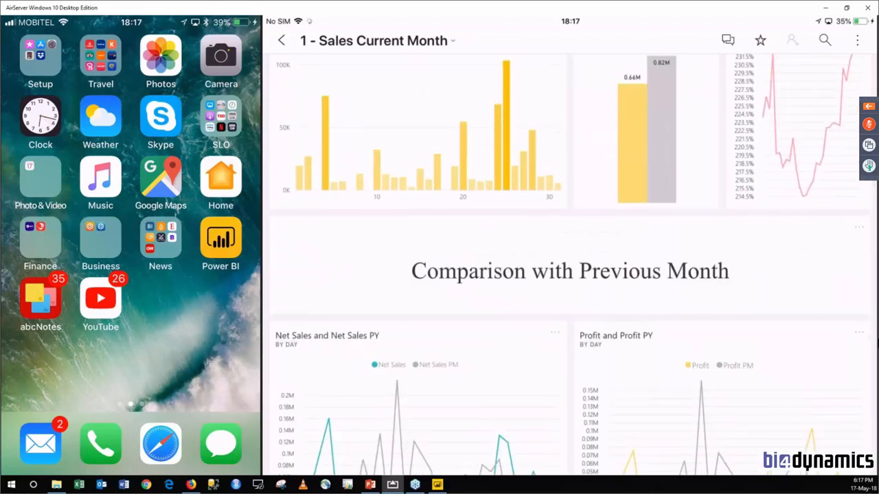
{"action": "scroll", "scroll_direction": "down", "scroll_amount": 3}
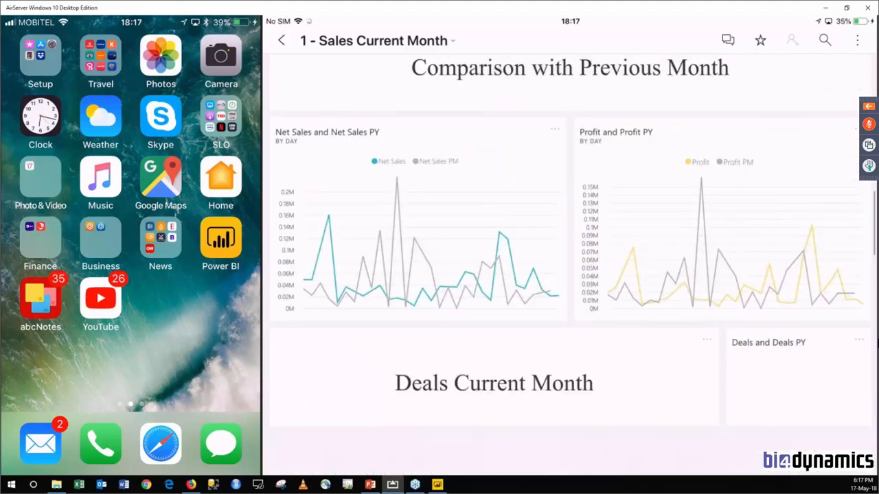
{"action": "scroll", "scroll_direction": "down", "scroll_amount": 3}
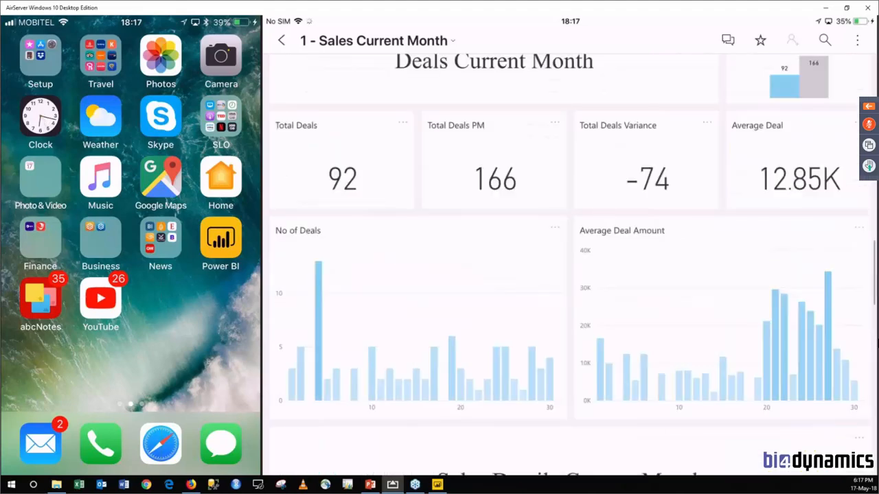
{"action": "scroll", "scroll_direction": "down", "scroll_amount": 3}
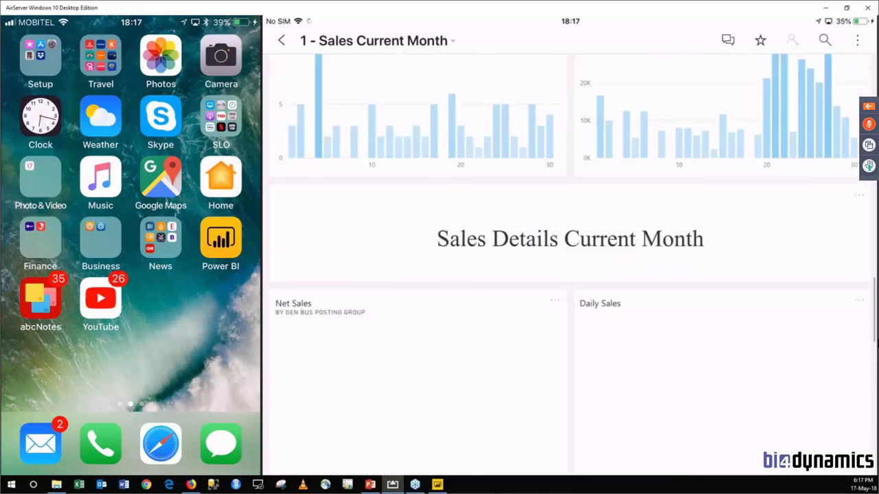
{"action": "scroll", "scroll_direction": "down", "scroll_amount": 3}
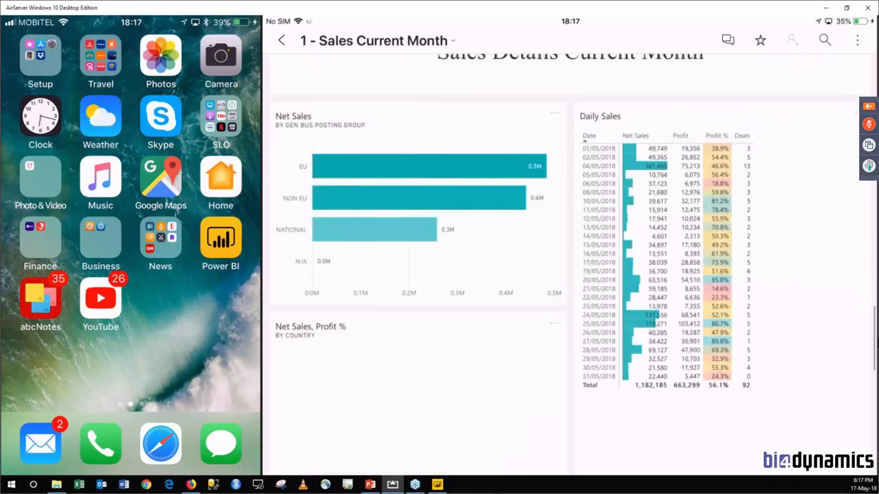
{"action": "scroll", "scroll_direction": "down", "scroll_amount": 3}
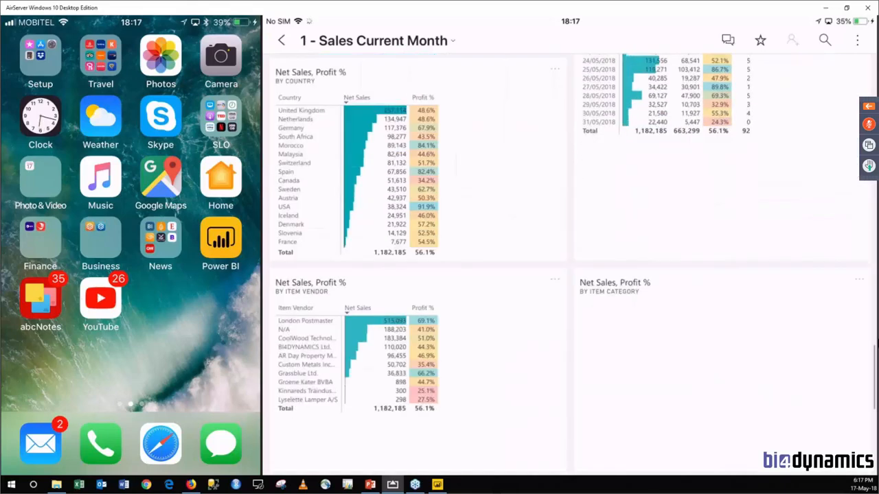
{"action": "scroll", "scroll_direction": "down", "scroll_amount": 3}
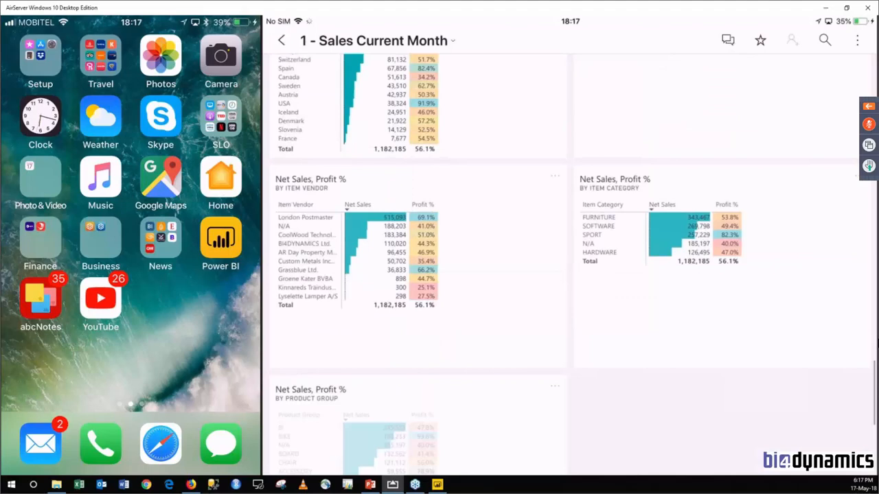
{"action": "scroll", "scroll_direction": "down", "scroll_amount": 3}
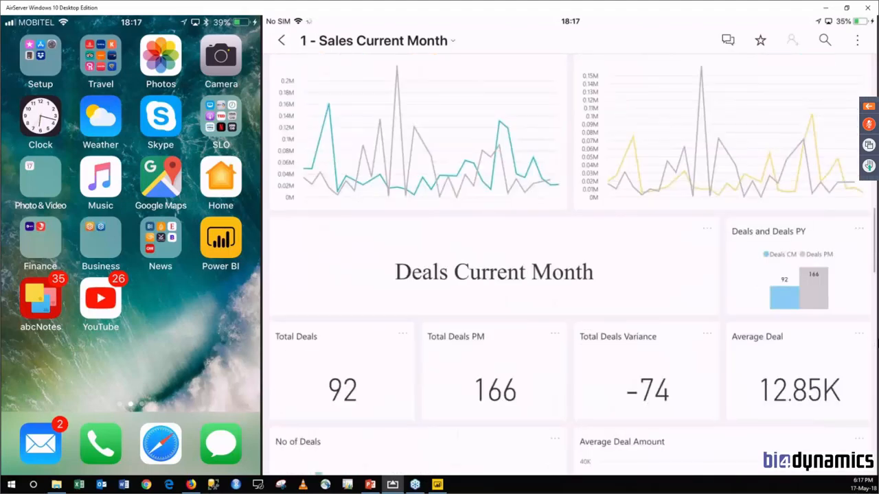
{"action": "scroll", "scroll_direction": "down", "scroll_amount": 3}
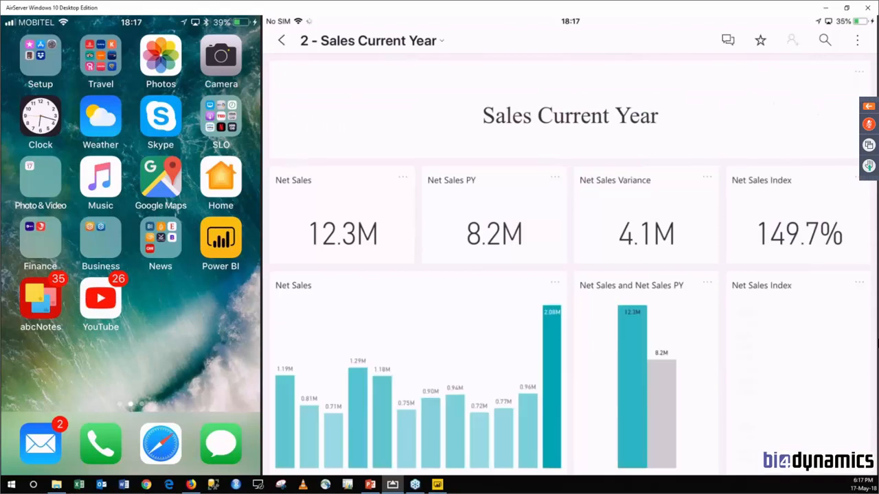
Review the 2 - Sales Current Year dashboard tiles and return to the workspace's dashboards
{"action": "scroll", "scroll_direction": "down", "scroll_amount": 3}
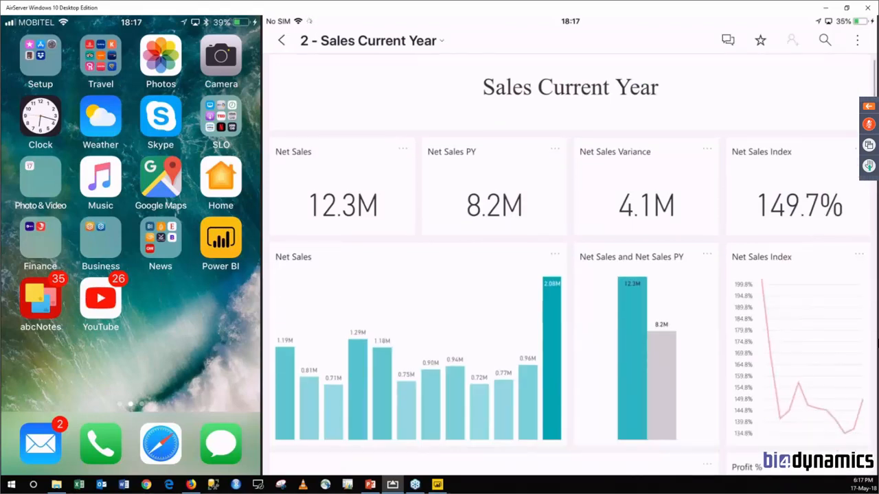
{"action": "scroll", "scroll_direction": "down", "scroll_amount": 3}
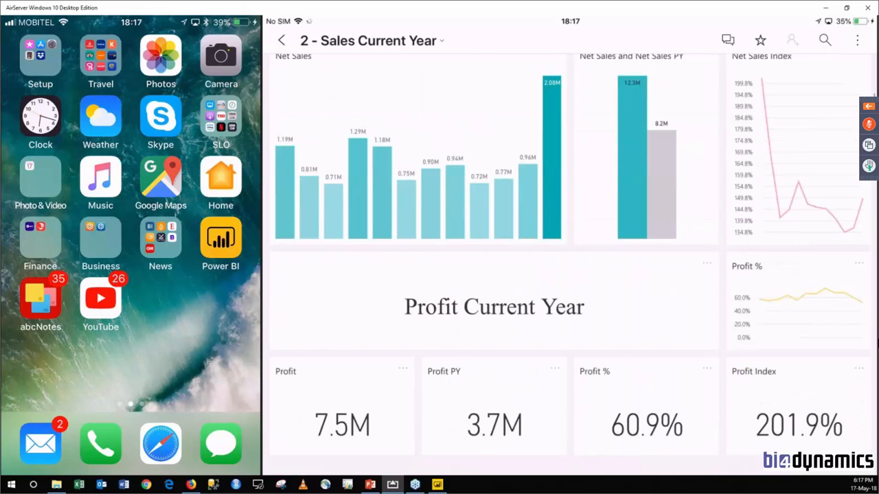
{"action": "scroll", "scroll_direction": "down", "scroll_amount": 3}
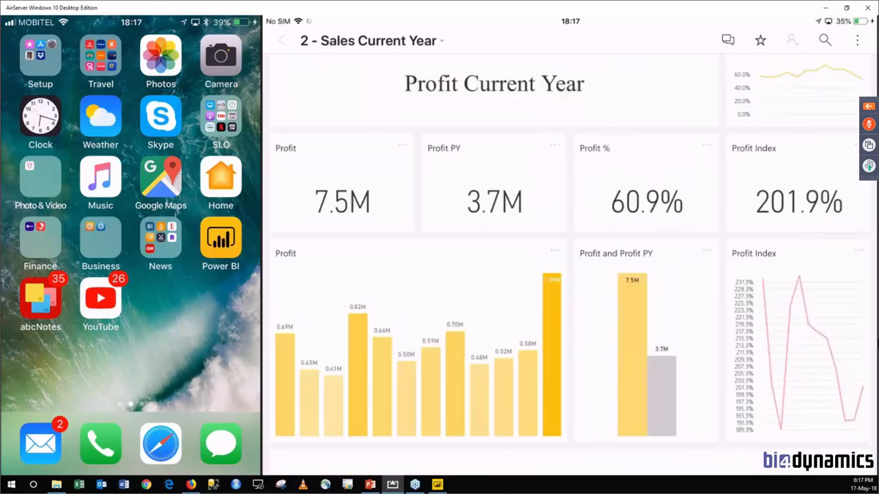
{"action": "left_click", "coordinate": [281, 40]}
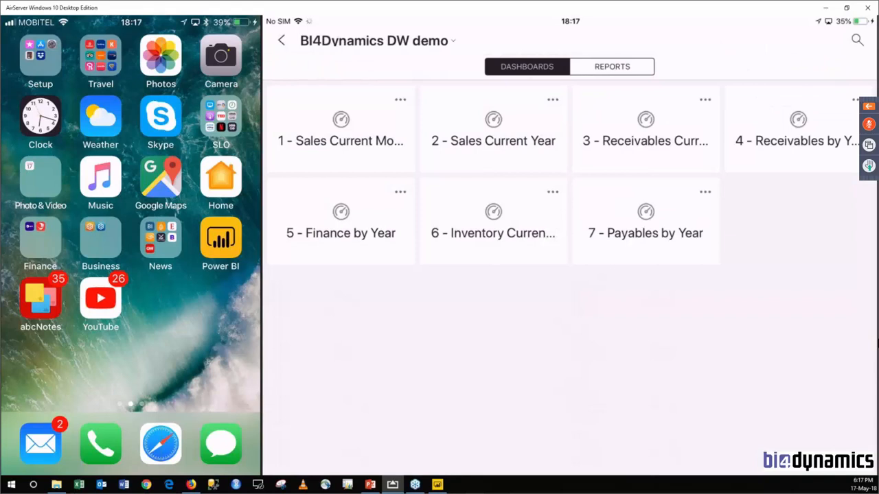
View the 3 - Receivables Current Year dashboard with its balance and overdue figures
{"action": "left_click", "coordinate": [646, 130]}
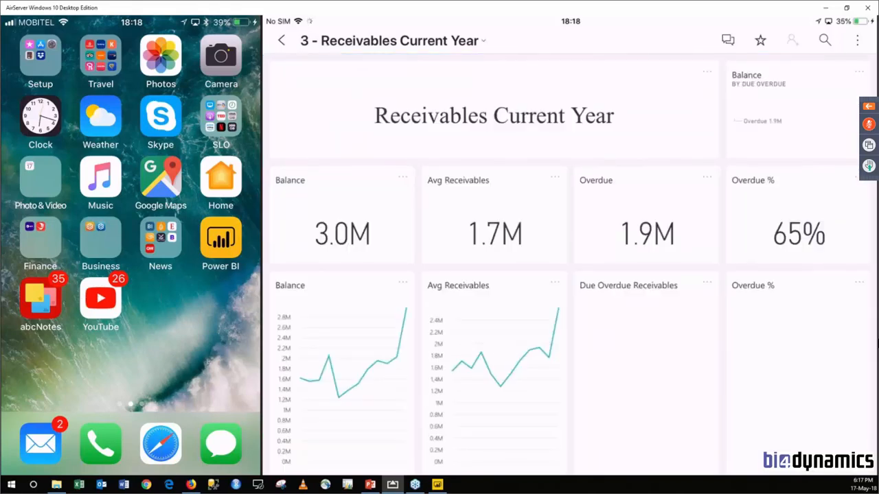
{"action": "scroll", "scroll_direction": "down", "scroll_amount": 3}
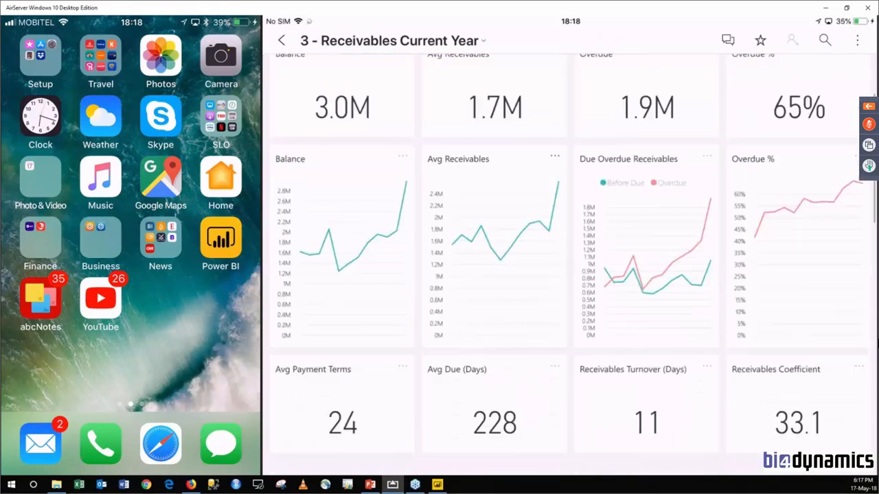
{"action": "scroll", "scroll_direction": "down", "scroll_amount": 3}
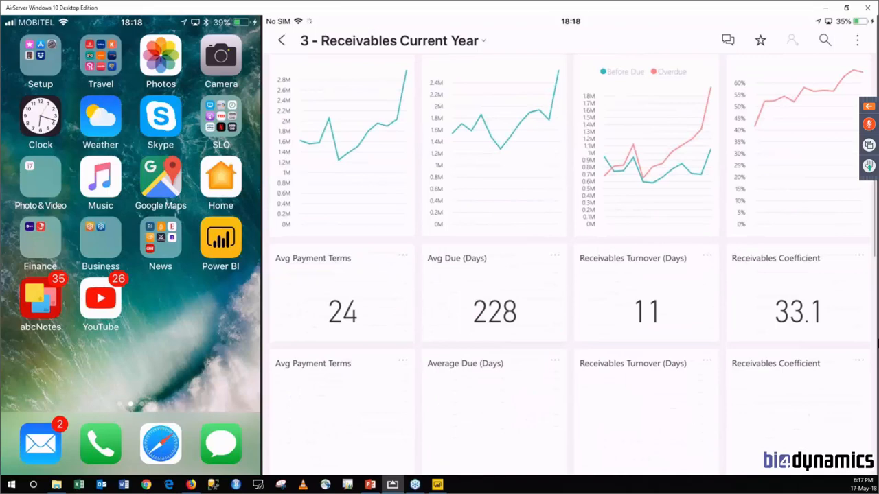
View the BI4Dynamics - Sales report's Current Month page on the iPad and return to the report list
{"action": "left_click", "coordinate": [281, 39]}
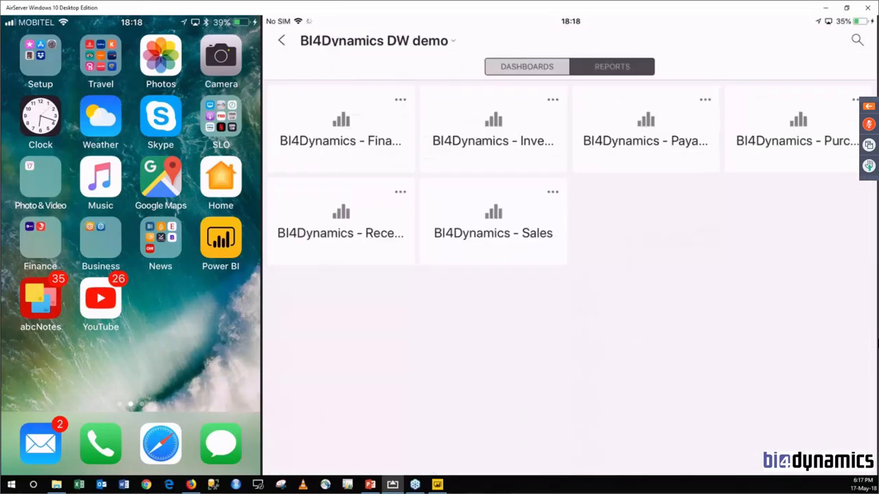
{"action": "left_click", "coordinate": [493, 221]}
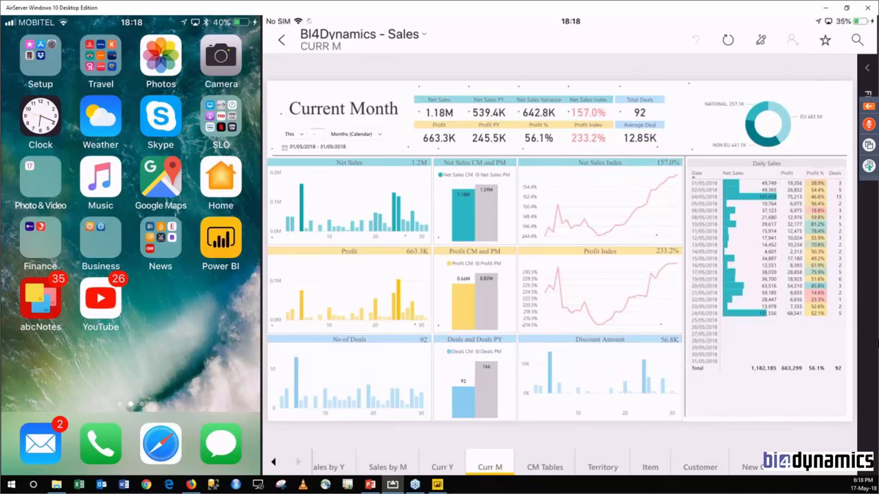
{"action": "left_click", "coordinate": [281, 39]}
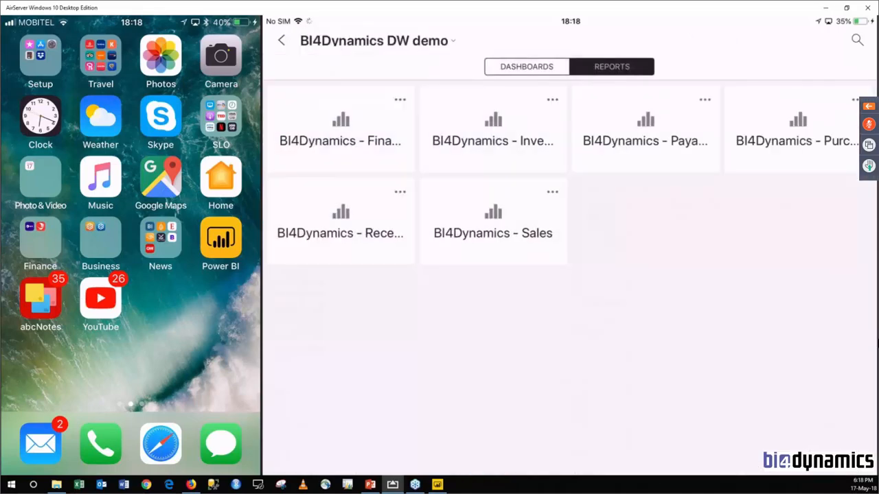
Switch the iPad workspace view from reports to its seven dashboards
{"action": "left_click", "coordinate": [526, 66]}
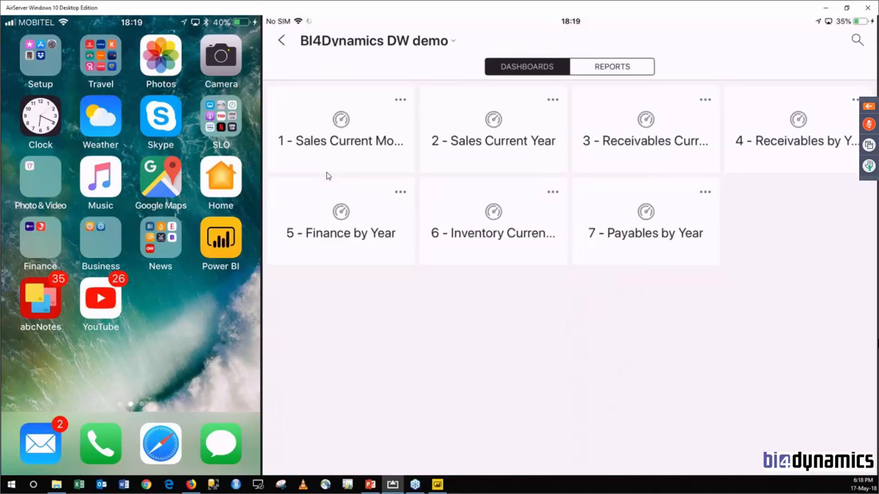
{"action": "mouse_move", "coordinate": [453, 148]}
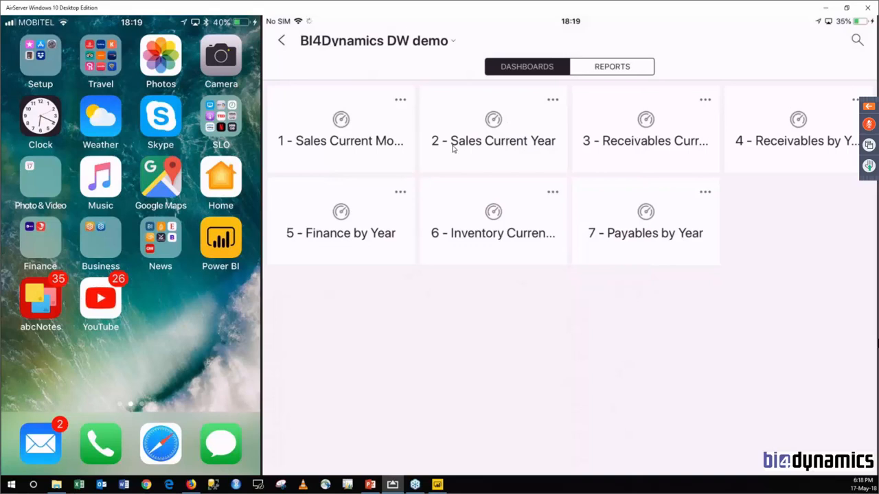
{"action": "mouse_move", "coordinate": [332, 124]}
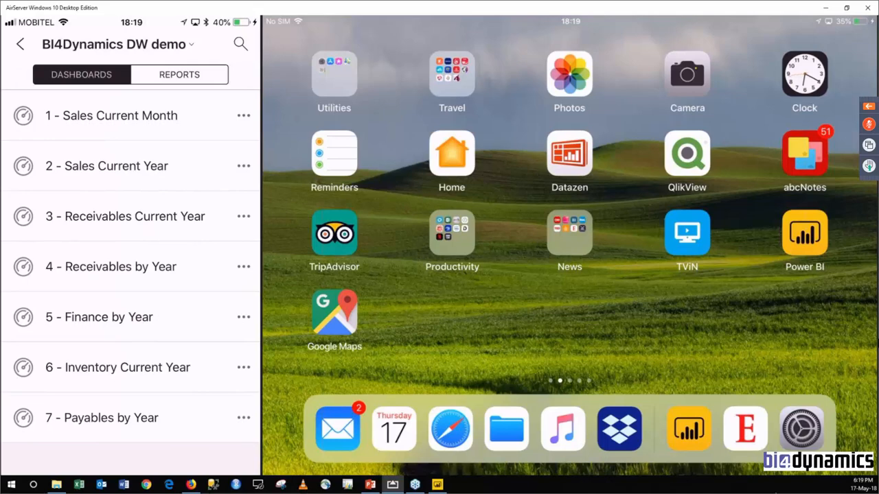
{"action": "left_click", "coordinate": [111, 116]}
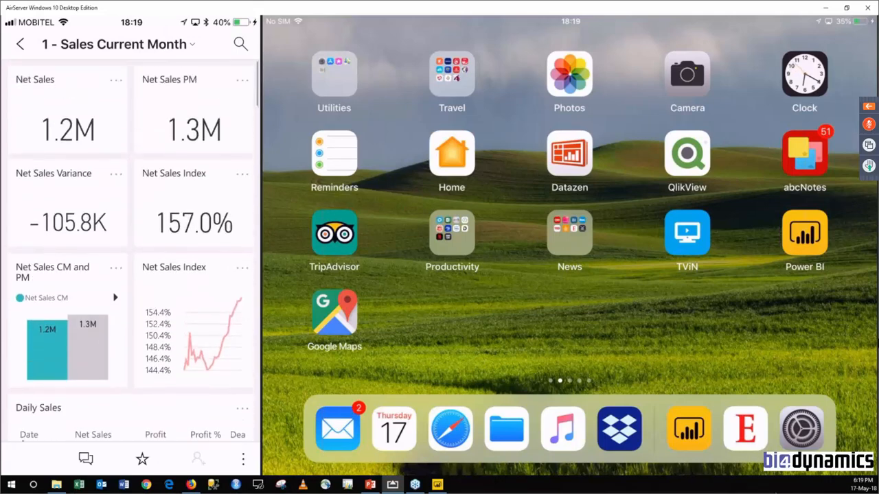
{"action": "scroll", "scroll_direction": "down", "scroll_amount": 3}
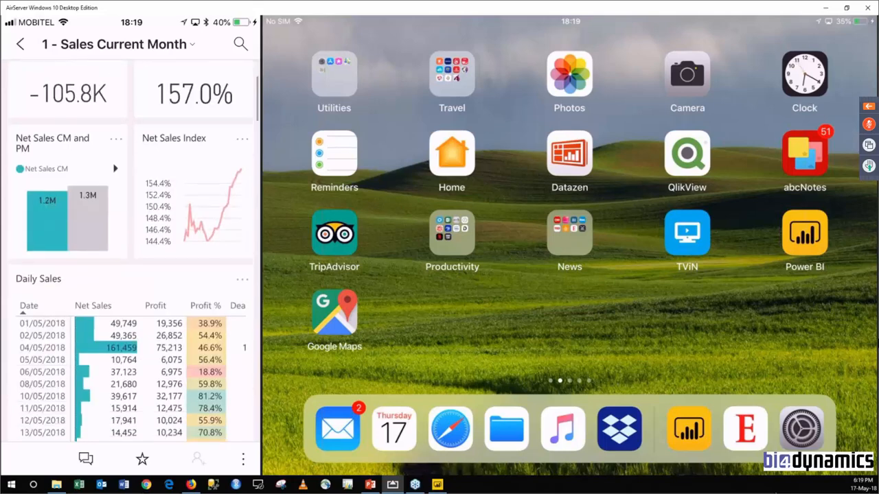
{"action": "scroll", "scroll_direction": "down", "scroll_amount": 3}
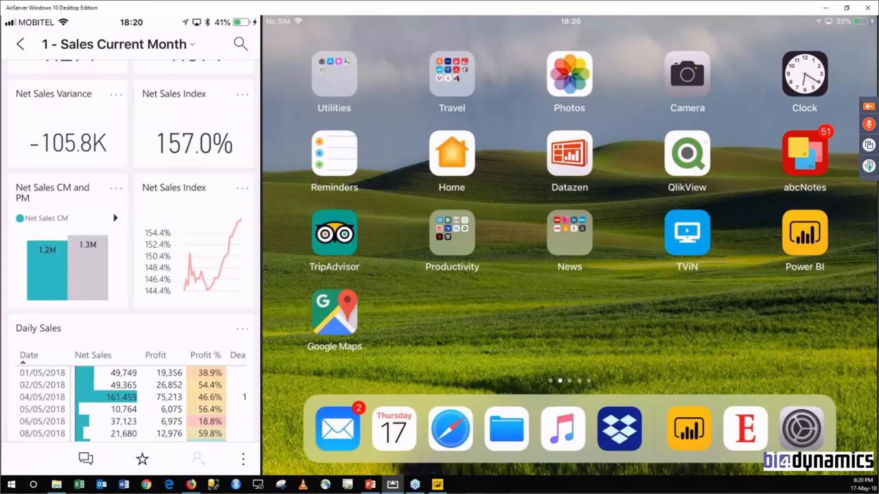
{"action": "scroll", "scroll_direction": "down", "scroll_amount": 3}
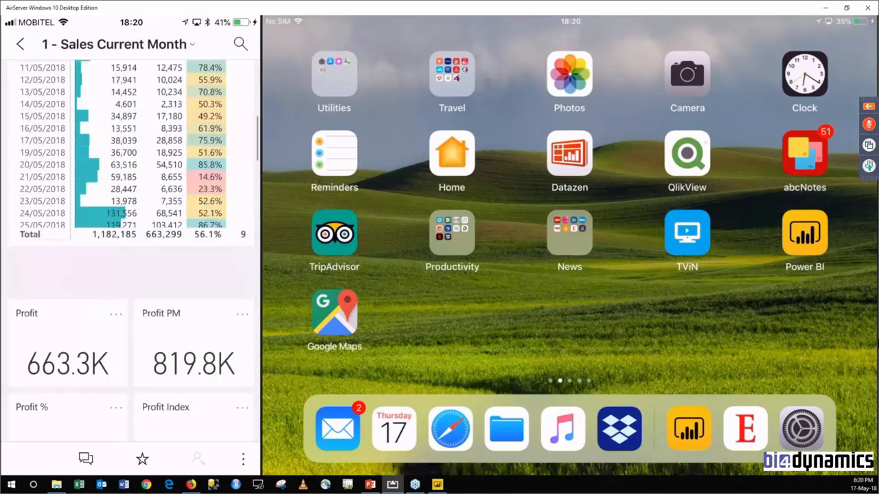
{"action": "scroll", "scroll_direction": "down", "scroll_amount": 3}
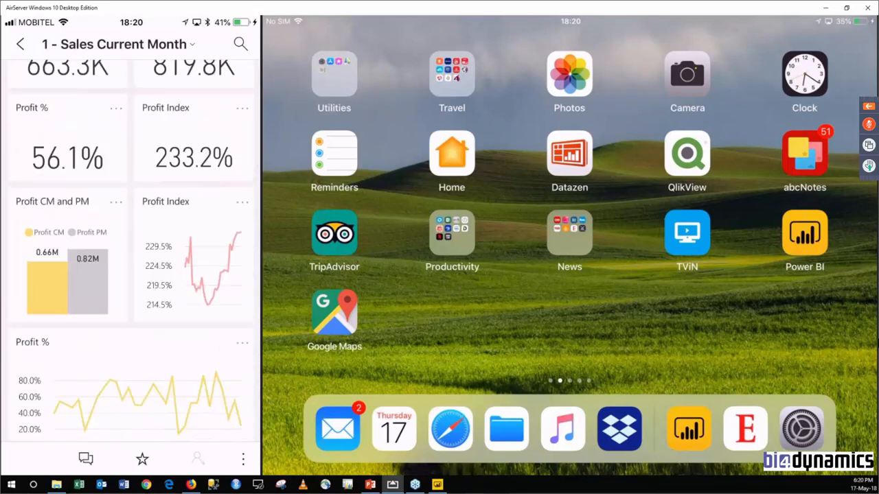
{"action": "scroll", "scroll_direction": "down", "scroll_amount": 3}
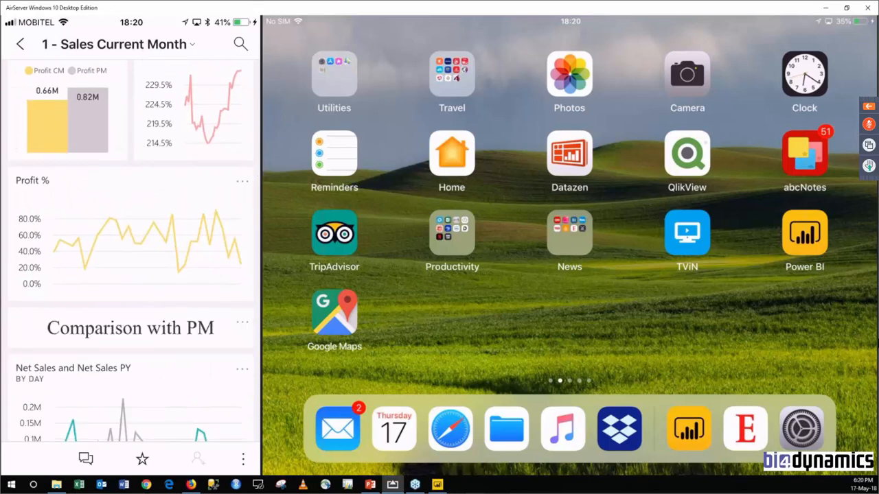
{"action": "scroll", "scroll_direction": "down", "scroll_amount": 3}
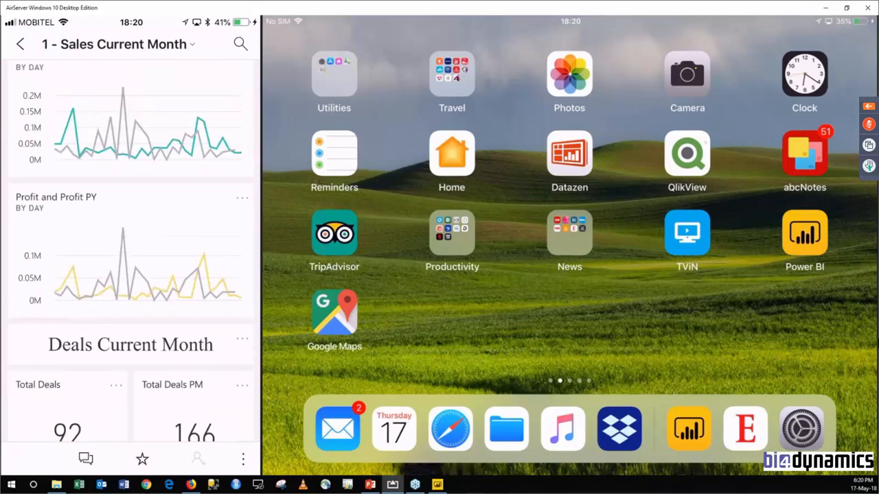
{"action": "scroll", "scroll_direction": "down", "scroll_amount": 3}
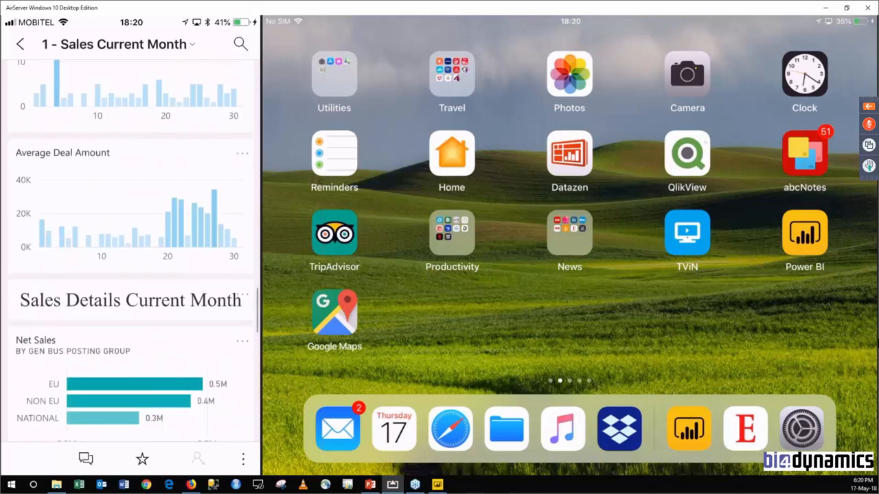
{"action": "scroll", "scroll_direction": "down", "scroll_amount": 3}
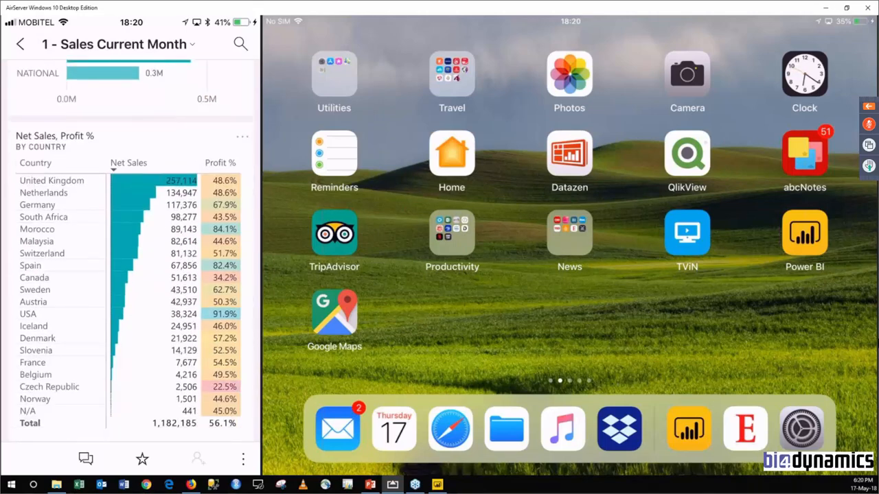
{"action": "scroll", "scroll_direction": "down", "scroll_amount": 3}
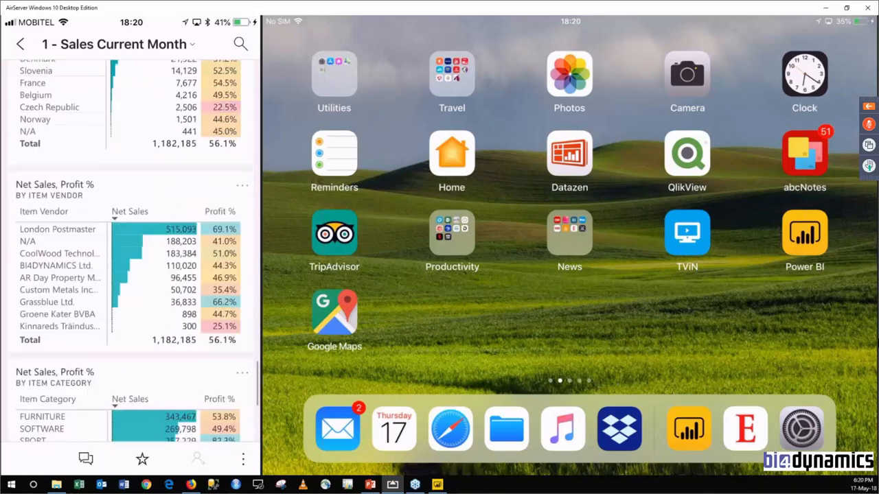
{"action": "scroll", "scroll_direction": "down", "scroll_amount": 3}
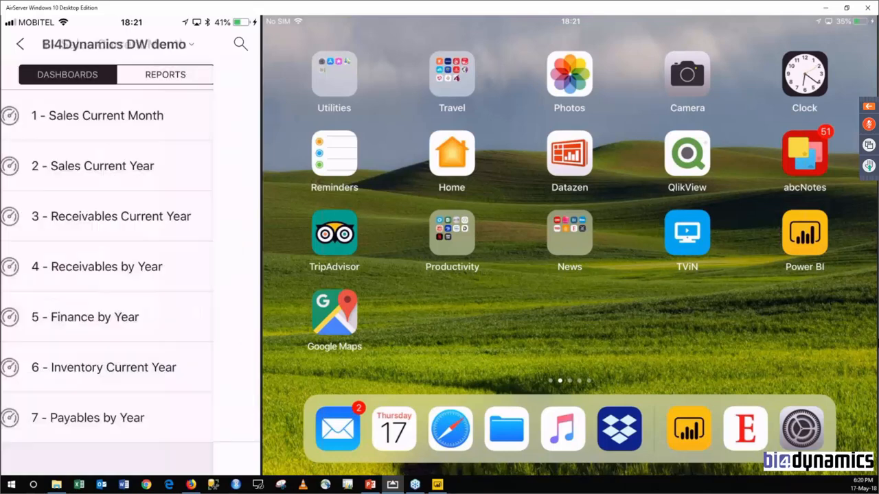
{"action": "left_click", "coordinate": [93, 166]}
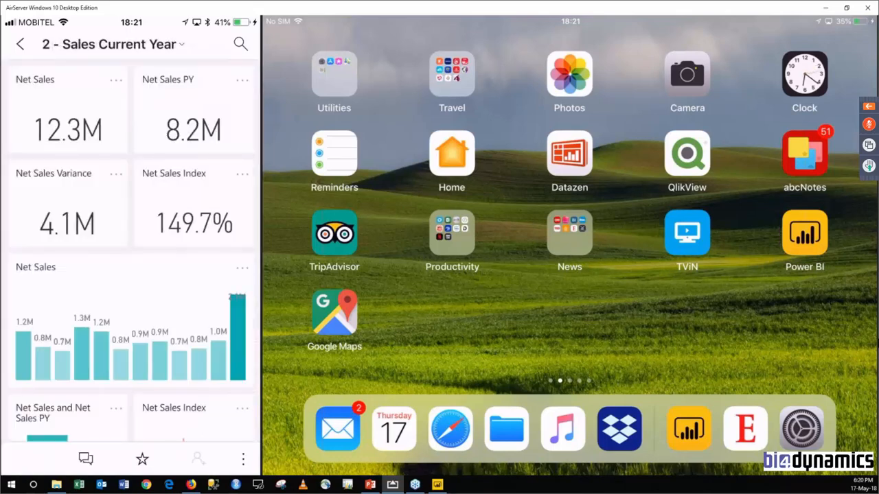
{"action": "scroll", "scroll_direction": "down", "scroll_amount": 3}
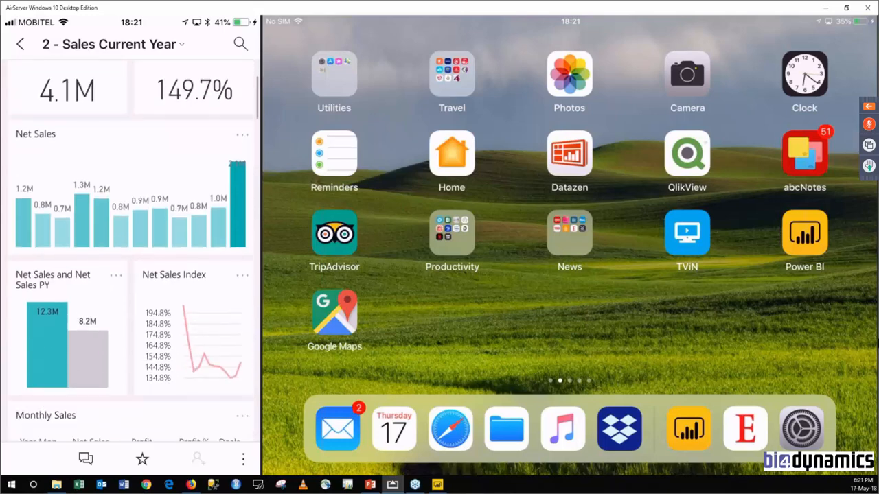
{"action": "scroll", "scroll_direction": "down", "scroll_amount": 3}
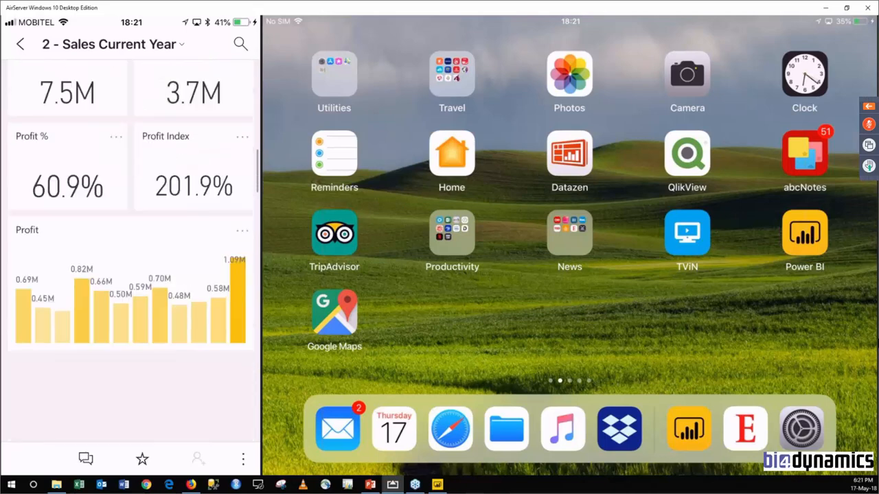
{"action": "scroll", "scroll_direction": "down", "scroll_amount": 3}
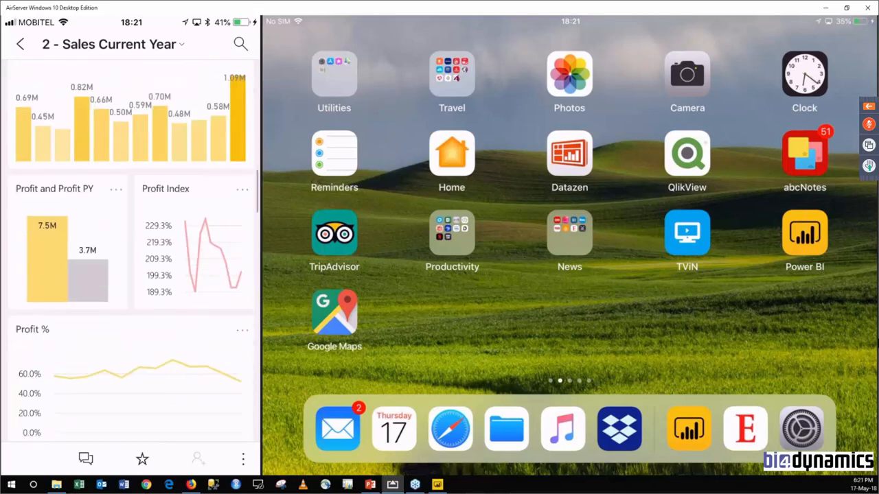
{"action": "scroll", "scroll_direction": "down", "scroll_amount": 3}
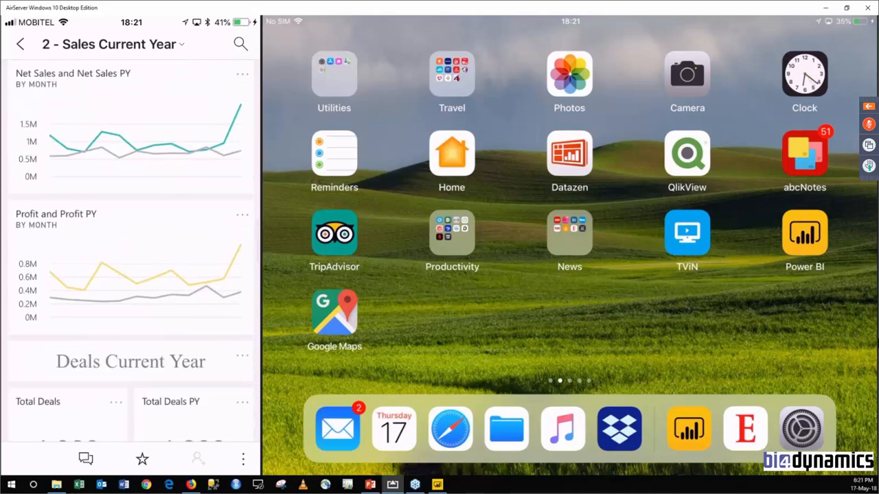
{"action": "scroll", "scroll_direction": "down", "scroll_amount": 3}
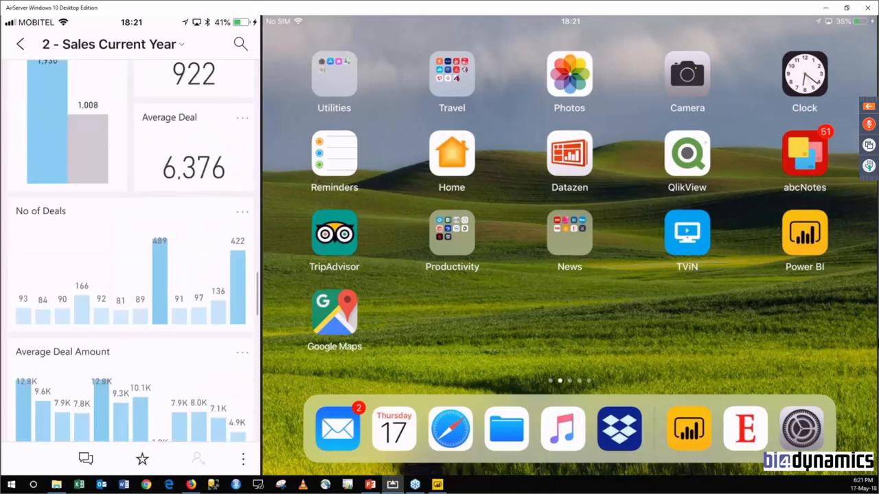
{"action": "left_click", "coordinate": [20, 43]}
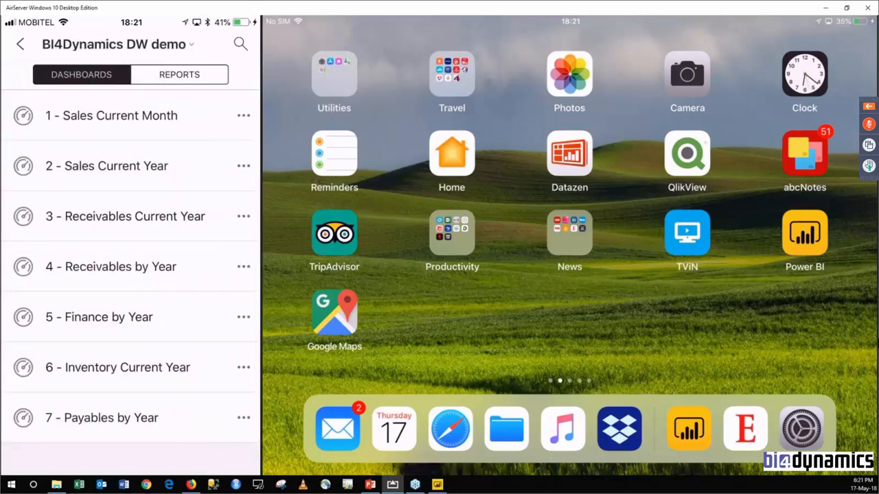
View the 3 - Receivables Current Year dashboard on the iPhone and return to the app's dashboards
{"action": "left_click", "coordinate": [125, 216]}
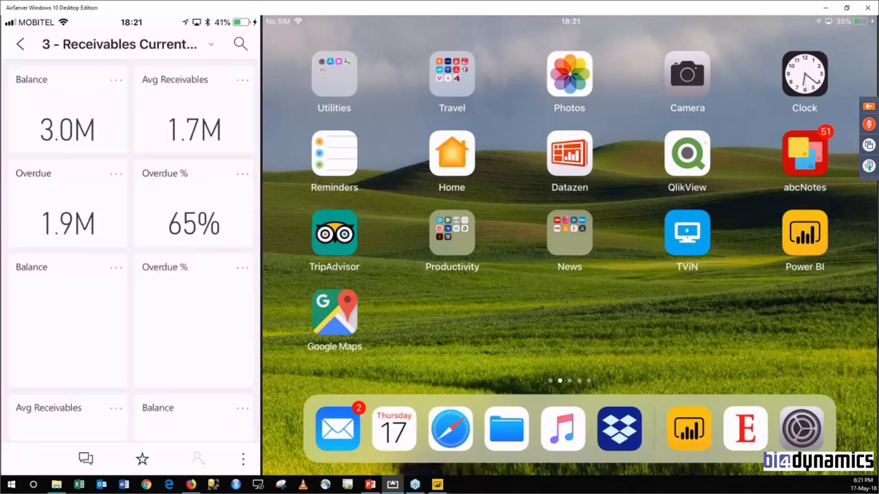
{"action": "scroll", "scroll_direction": "down", "scroll_amount": 3}
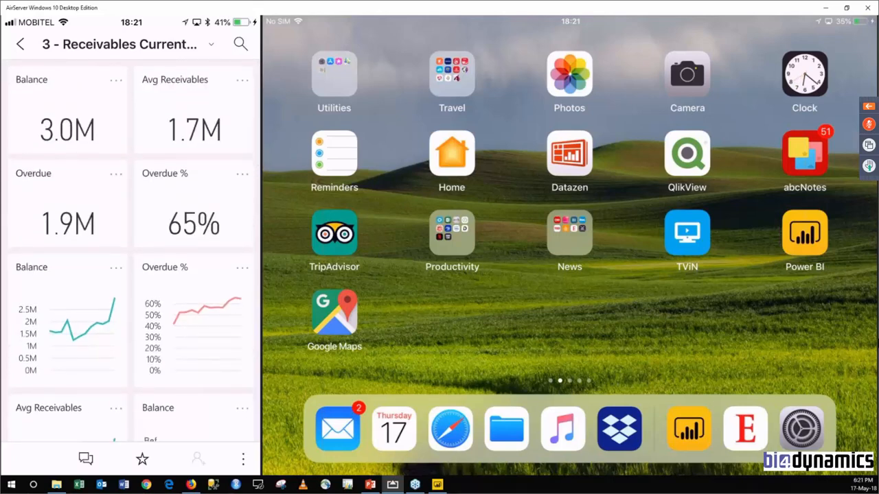
{"action": "left_click", "coordinate": [20, 44]}
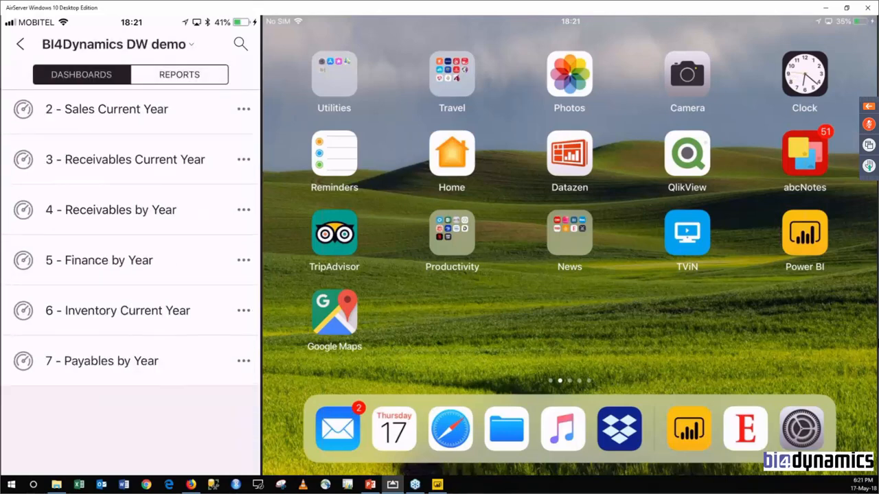
View the 5 - Finance by Year dashboard with its Profit and Loss Statement figures, then go back
{"action": "scroll", "scroll_direction": "down", "scroll_amount": 3}
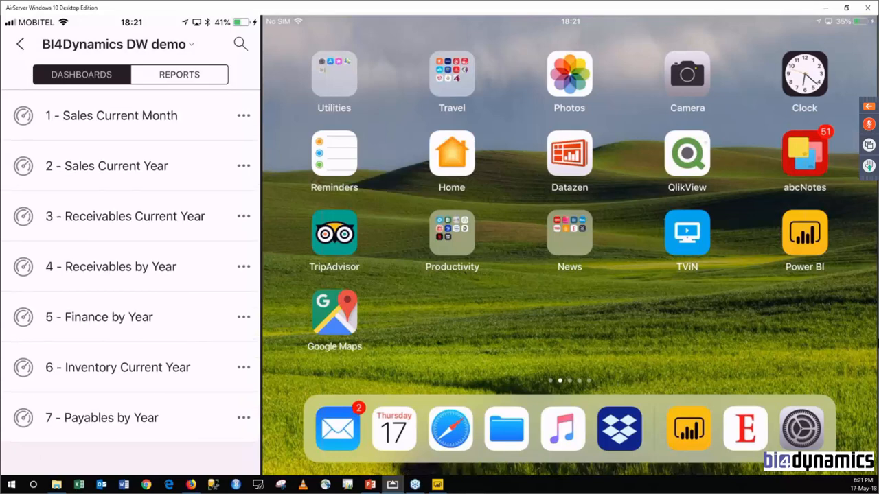
{"action": "left_click", "coordinate": [99, 316]}
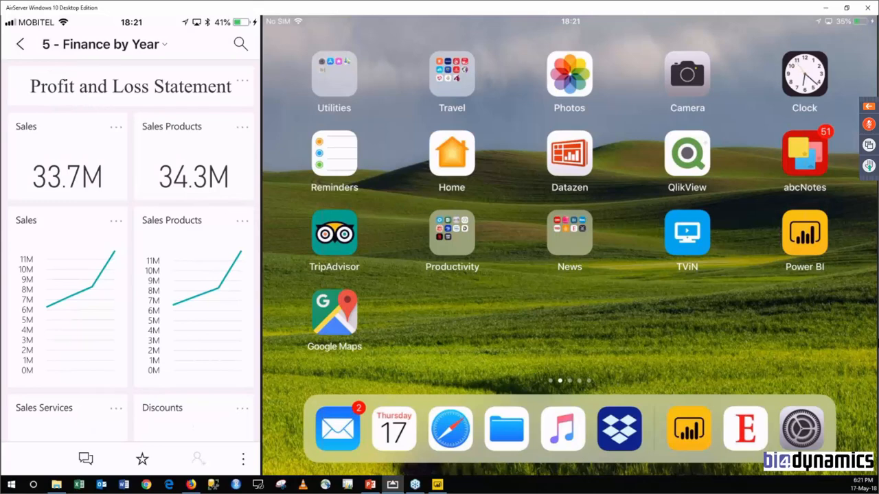
{"action": "left_click", "coordinate": [20, 44]}
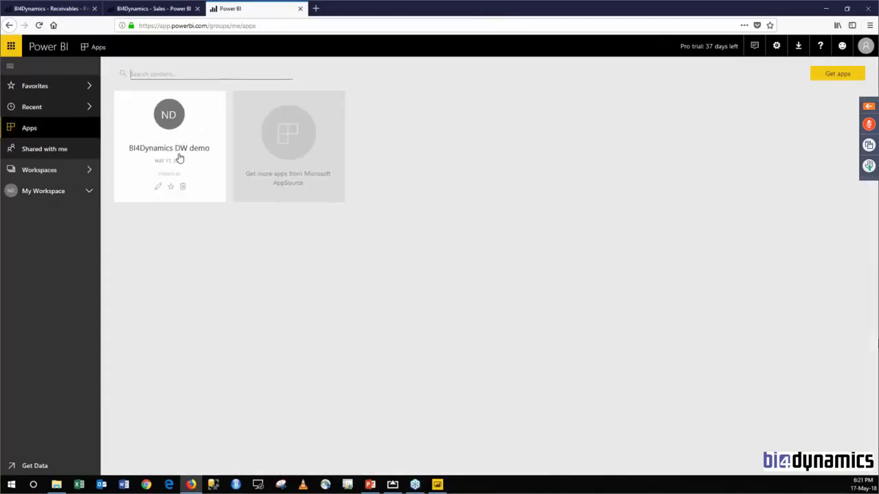
{"action": "mouse_move", "coordinate": [177, 153]}
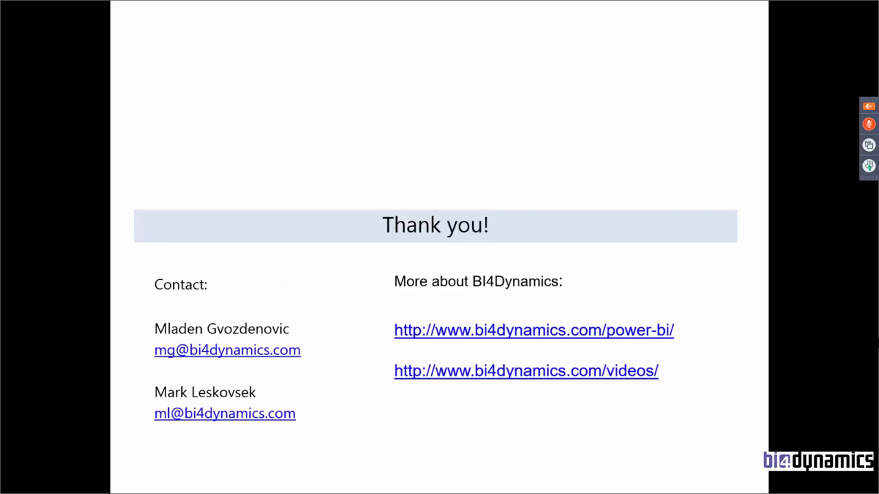
{"action": "mouse_move", "coordinate": [625, 349]}
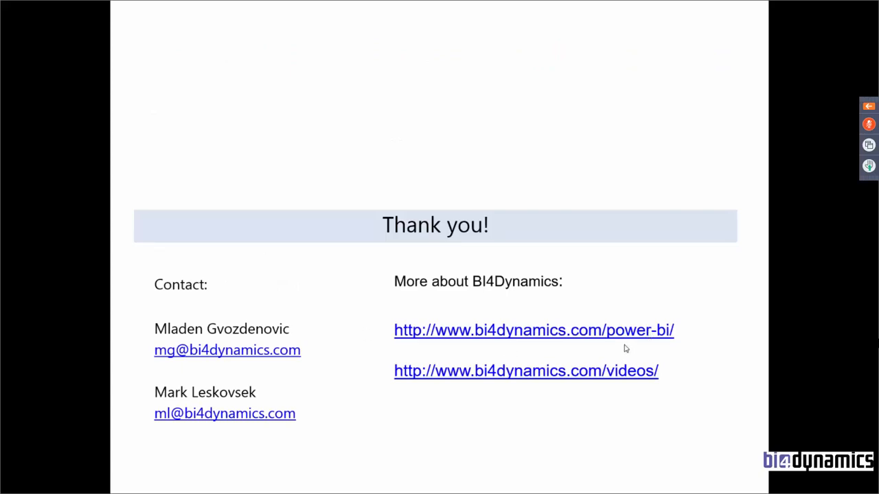